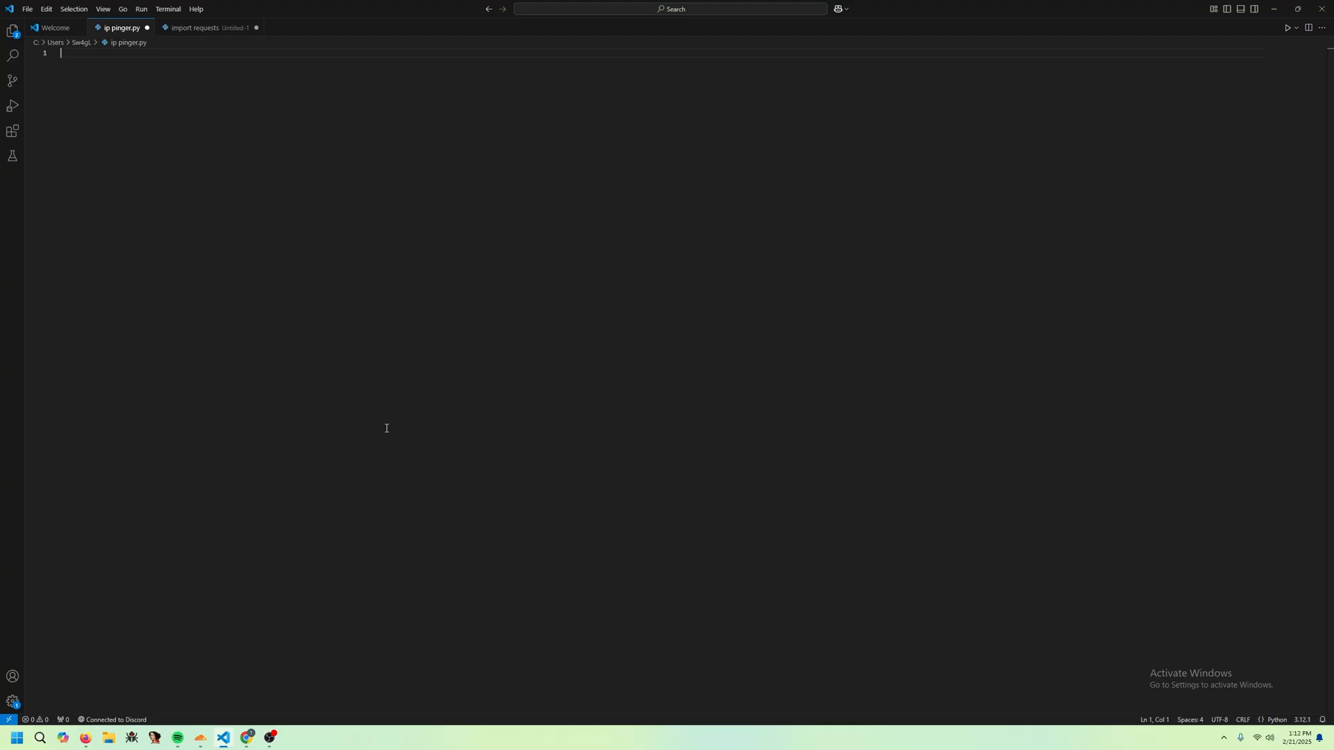
# - Write import requests, the colorama Fore import and an empty def renderMenu(): header
pyautogui.write('import')
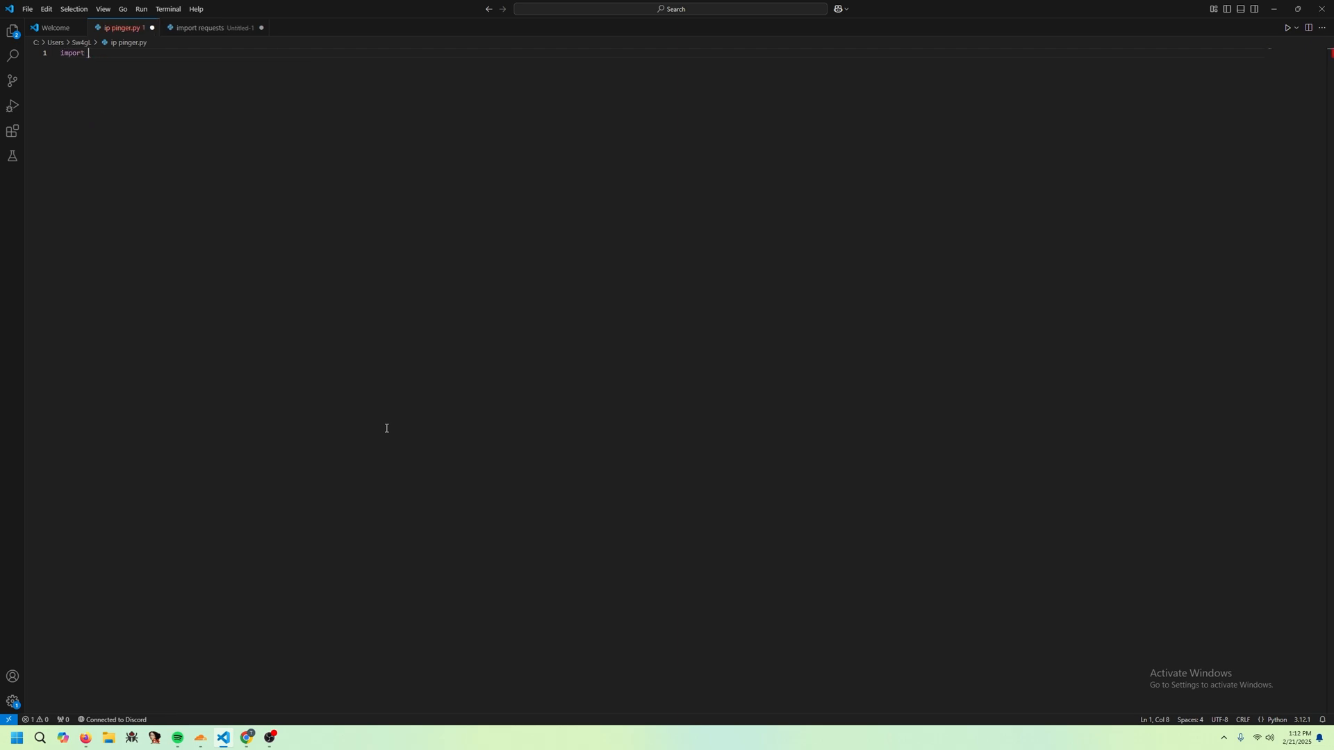
pyautogui.write('requests')
pyautogui.write('from os import system')
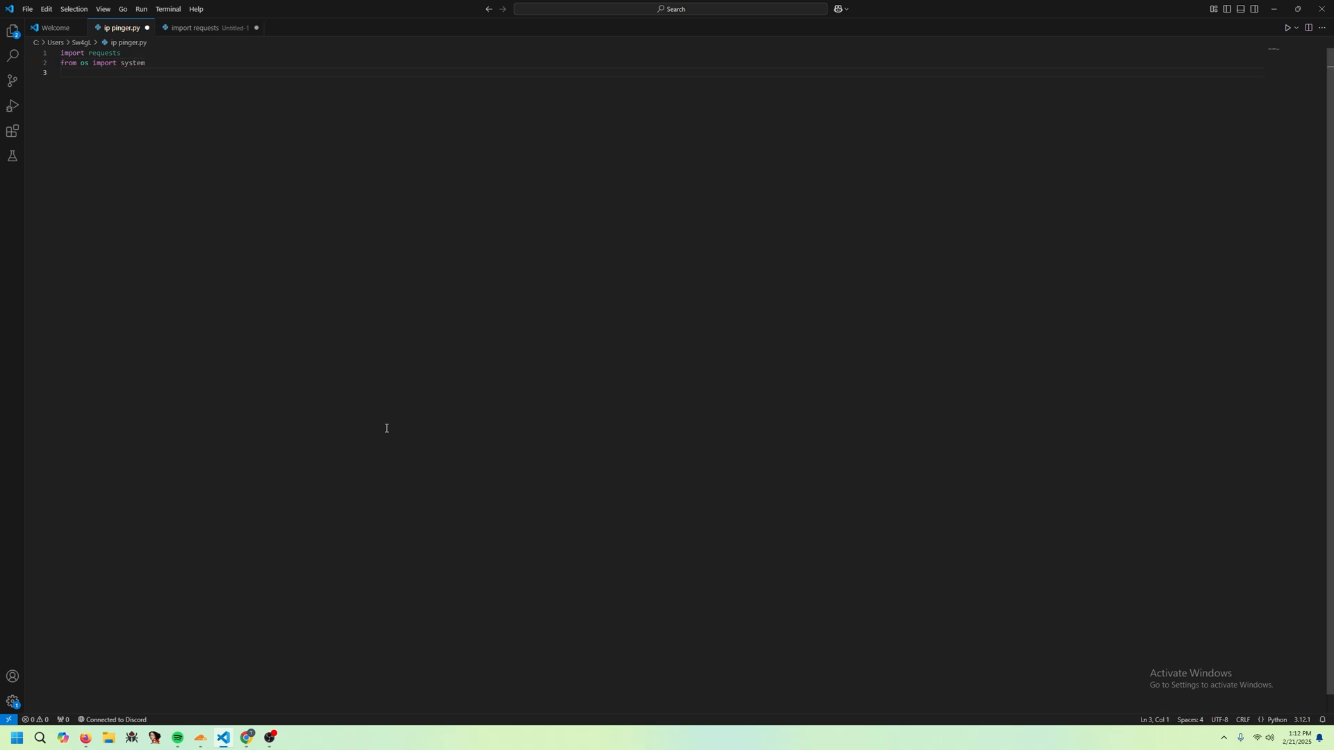
pyautogui.press('Enter')
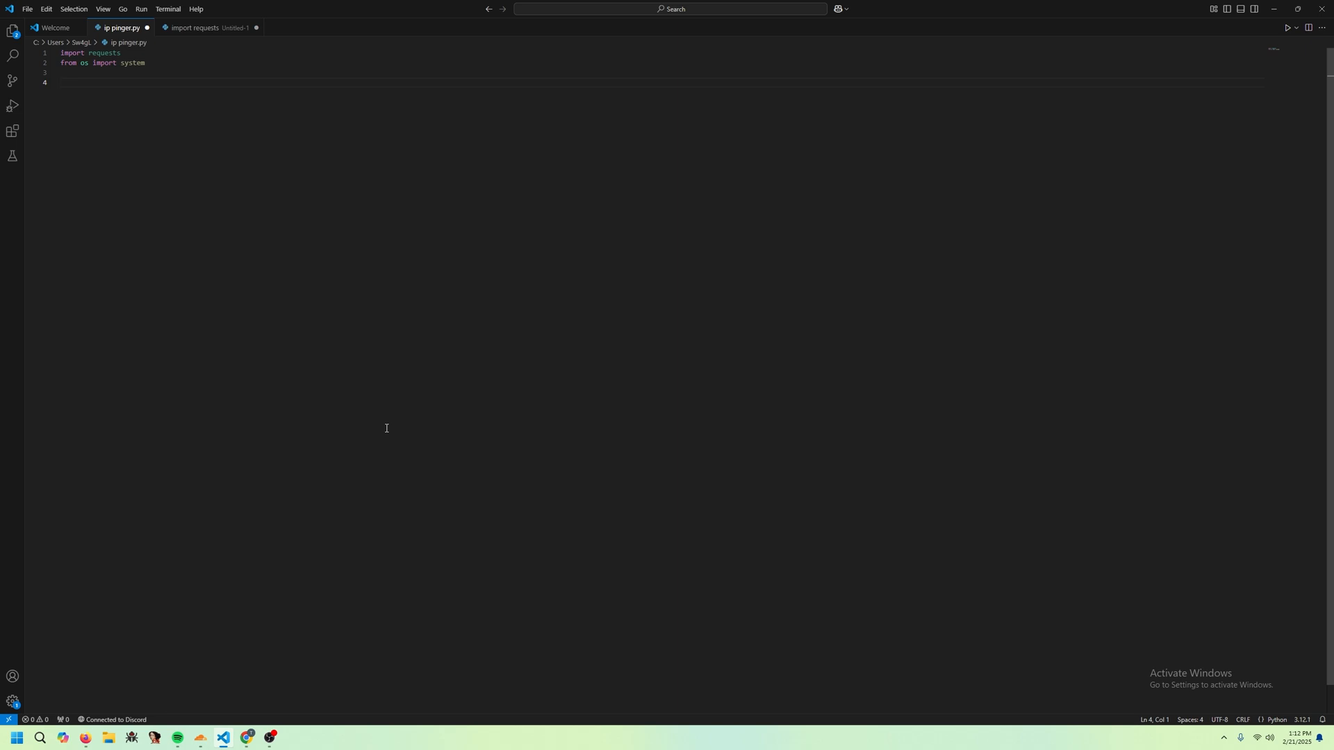
pyautogui.write('def')
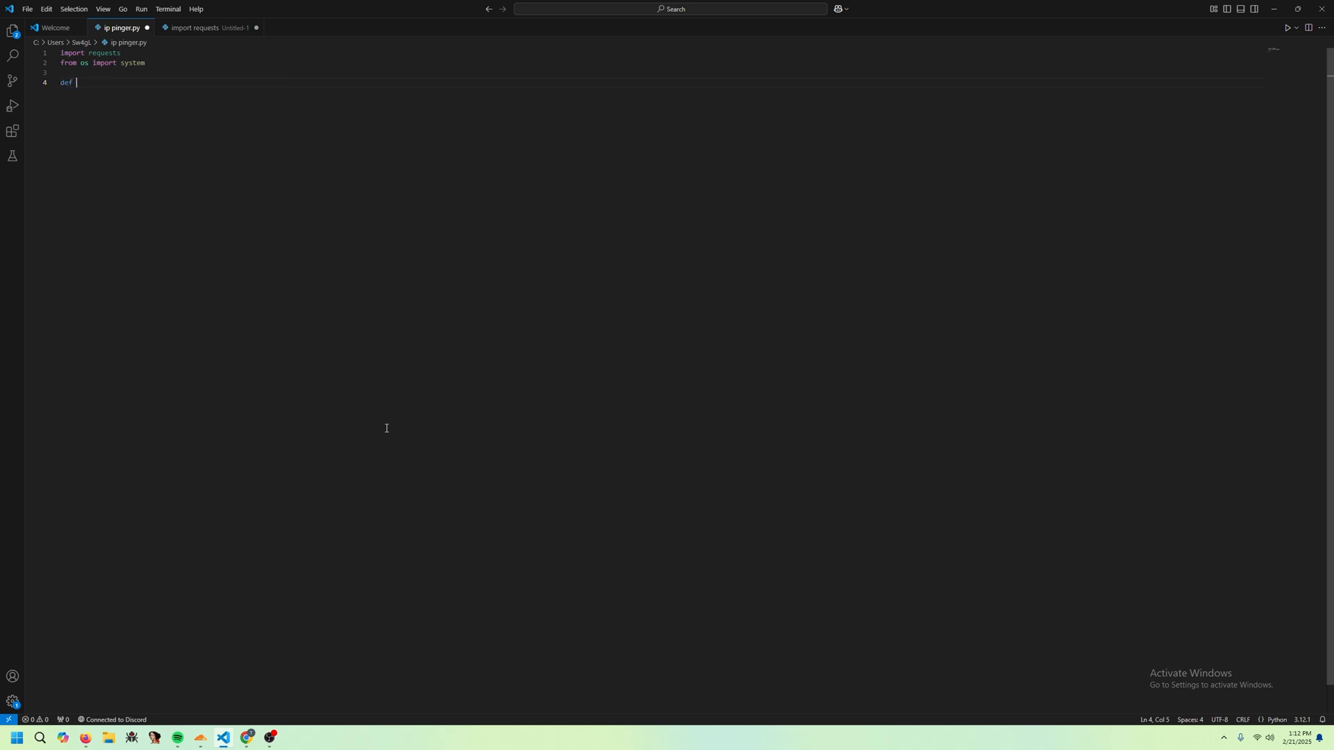
pyautogui.write('redn')
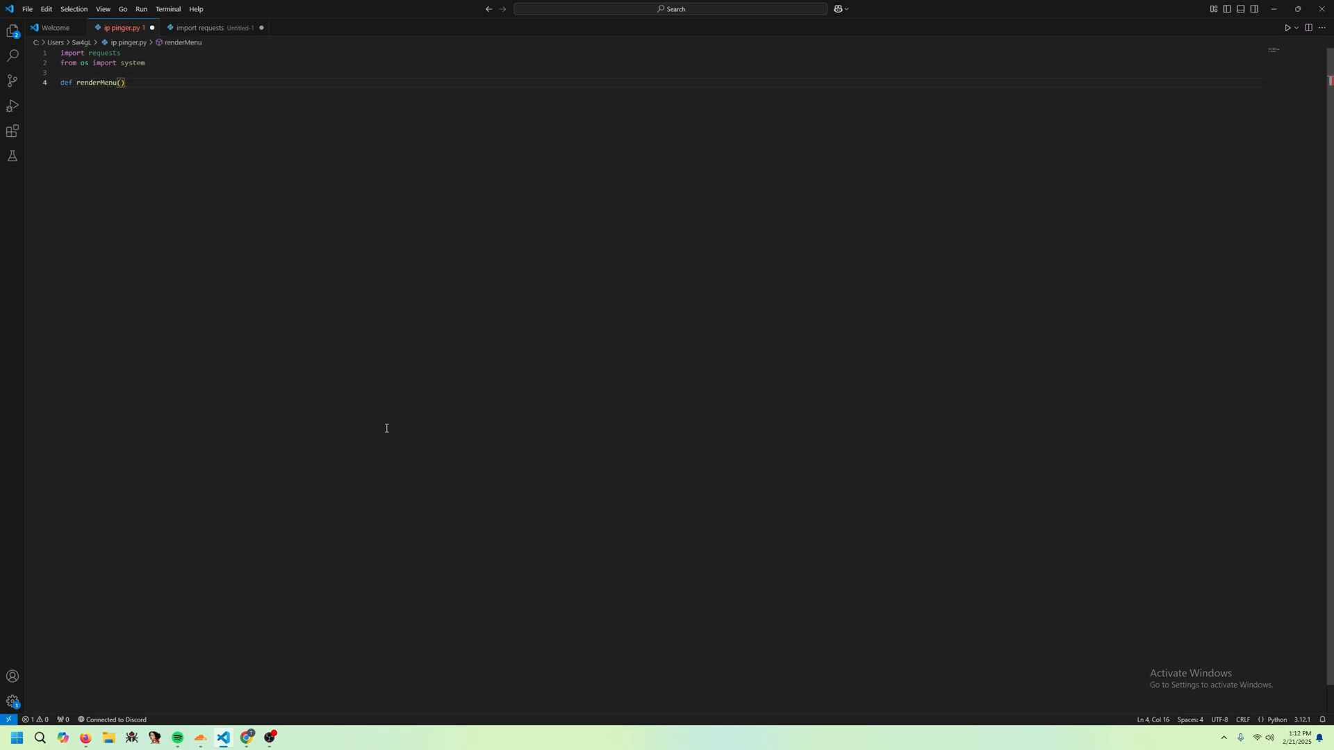
pyautogui.write(':')
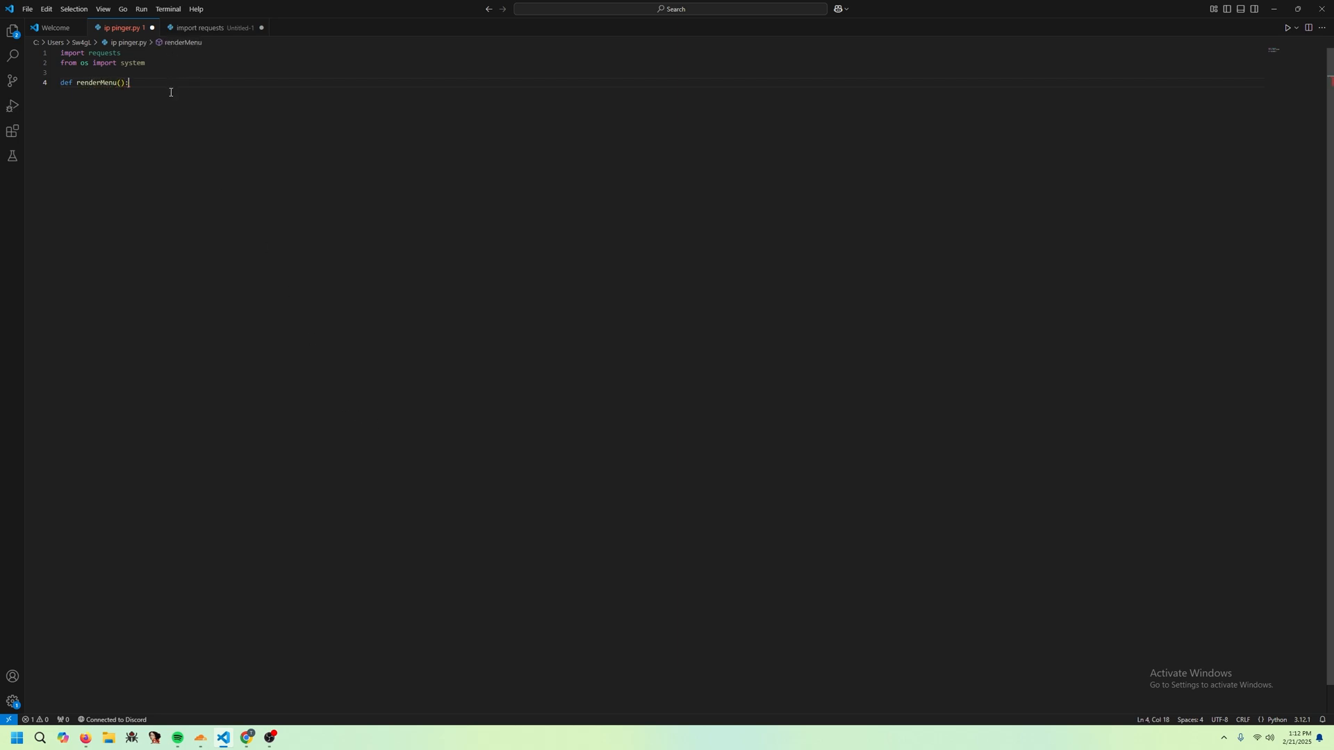
pyautogui.press('Enter')
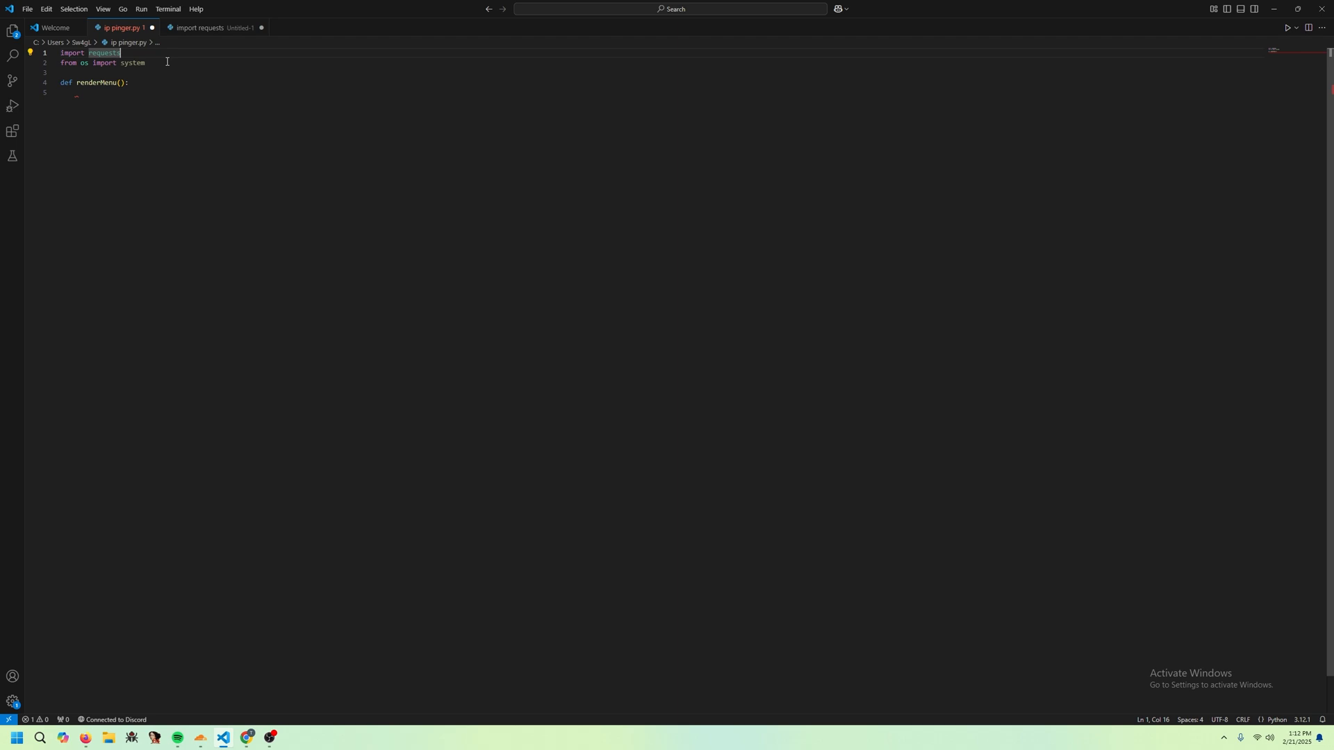
pyautogui.write('from colorama')
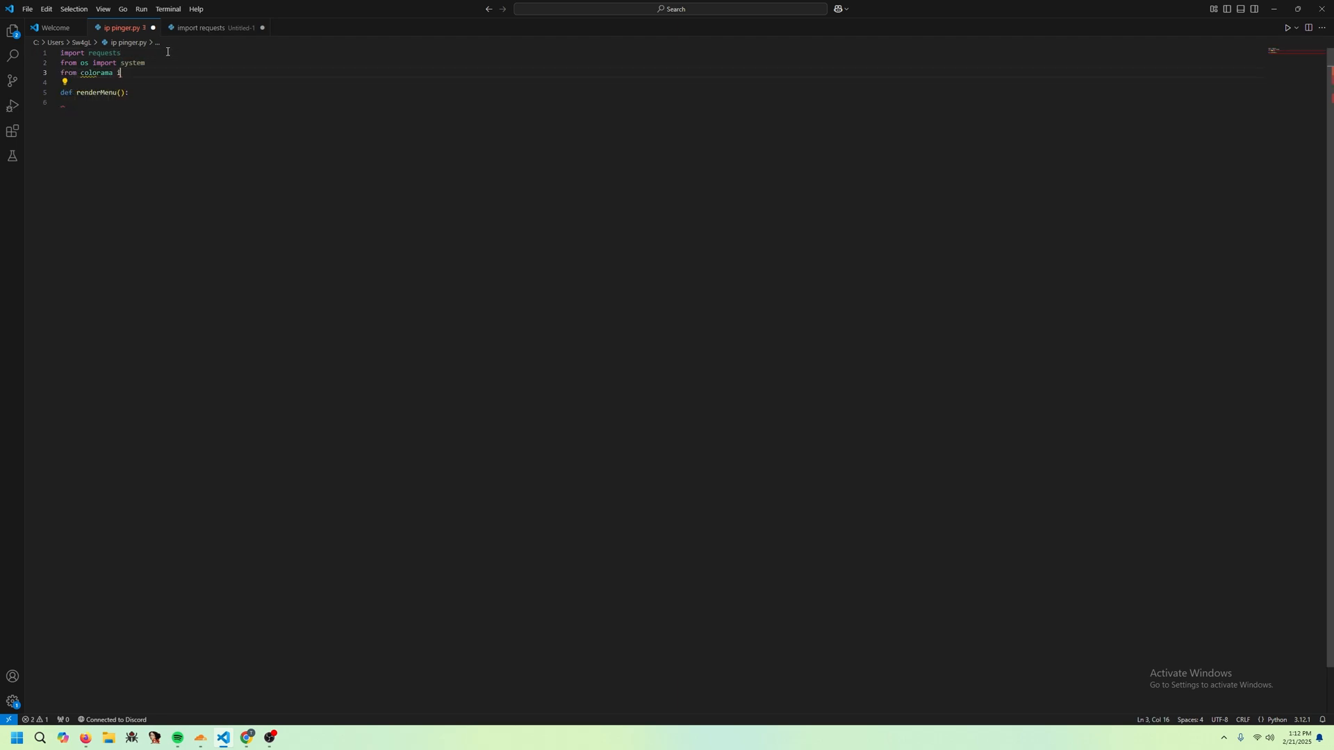
pyautogui.write('import Fore')
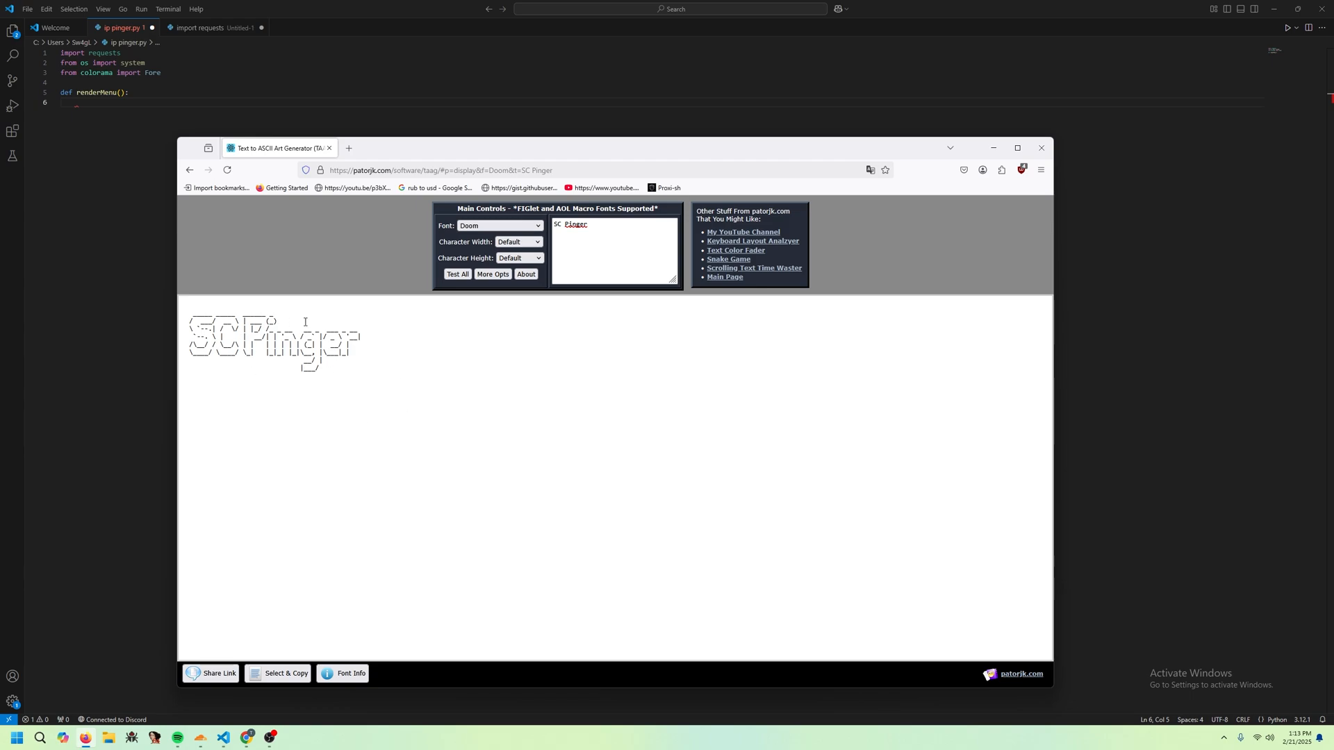
pyautogui.moveTo(507, 327)
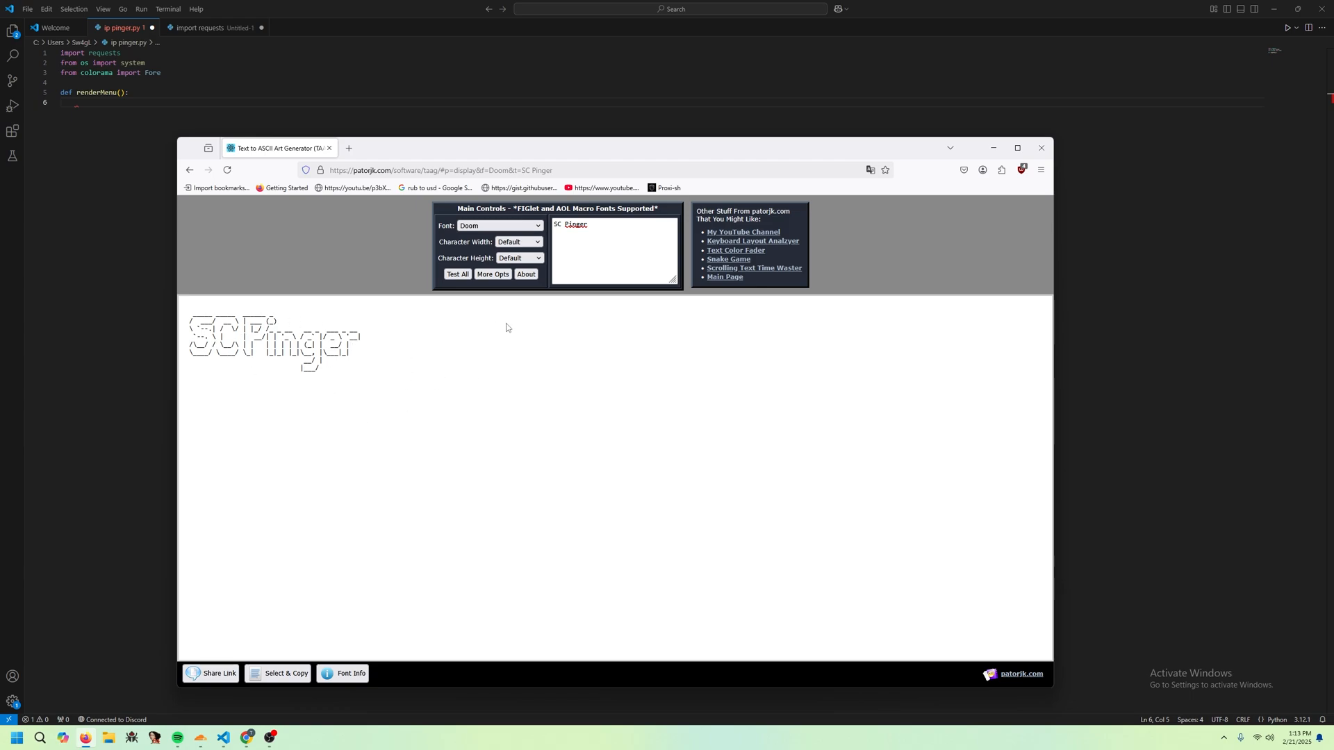
pyautogui.moveTo(308, 280)
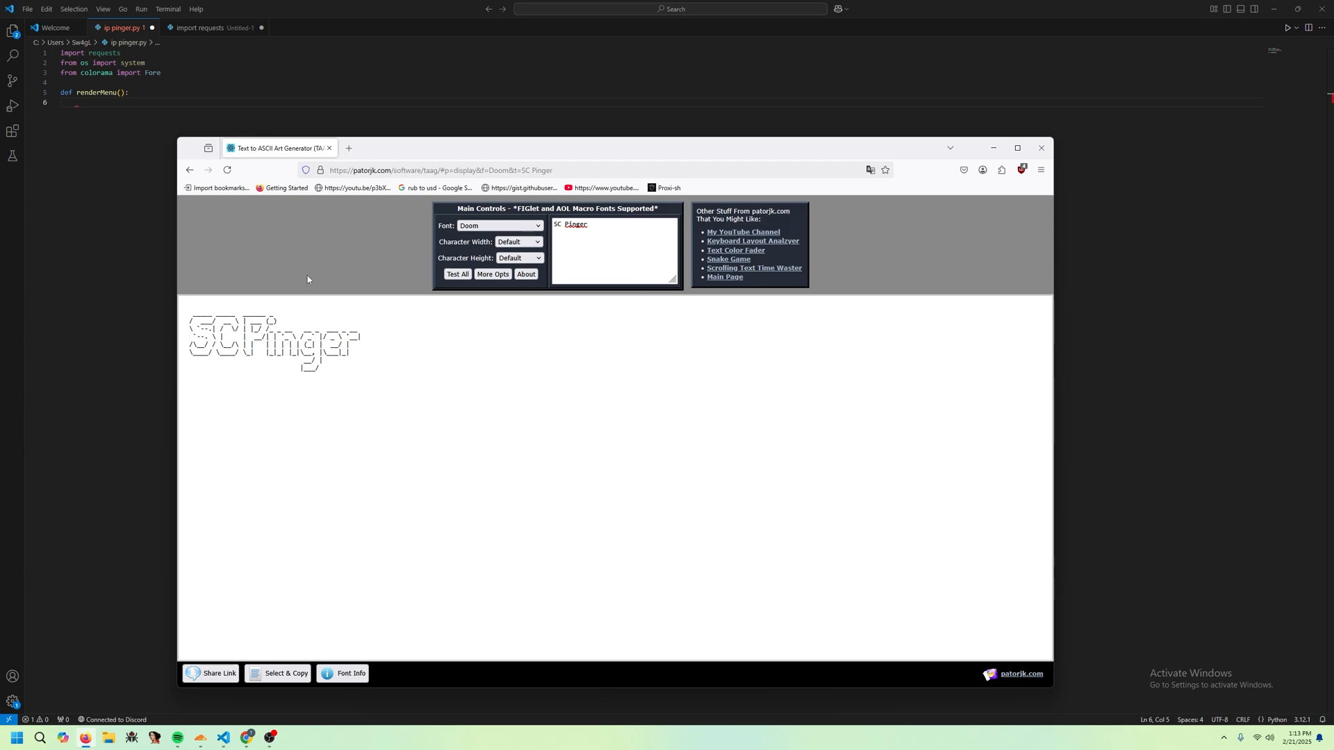
# - Switch the SC Pinger banner font from Doom to Bulbhead in the Font list
pyautogui.click(500, 225)
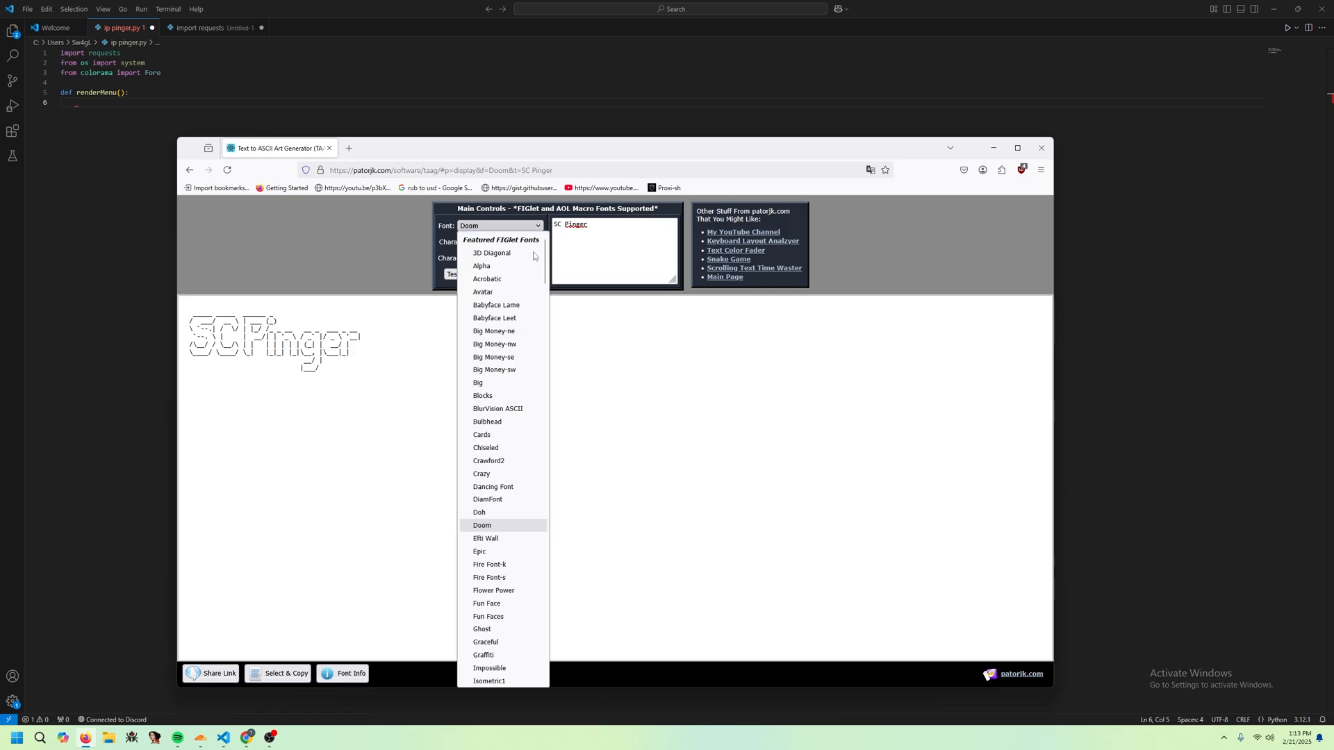
pyautogui.click(486, 423)
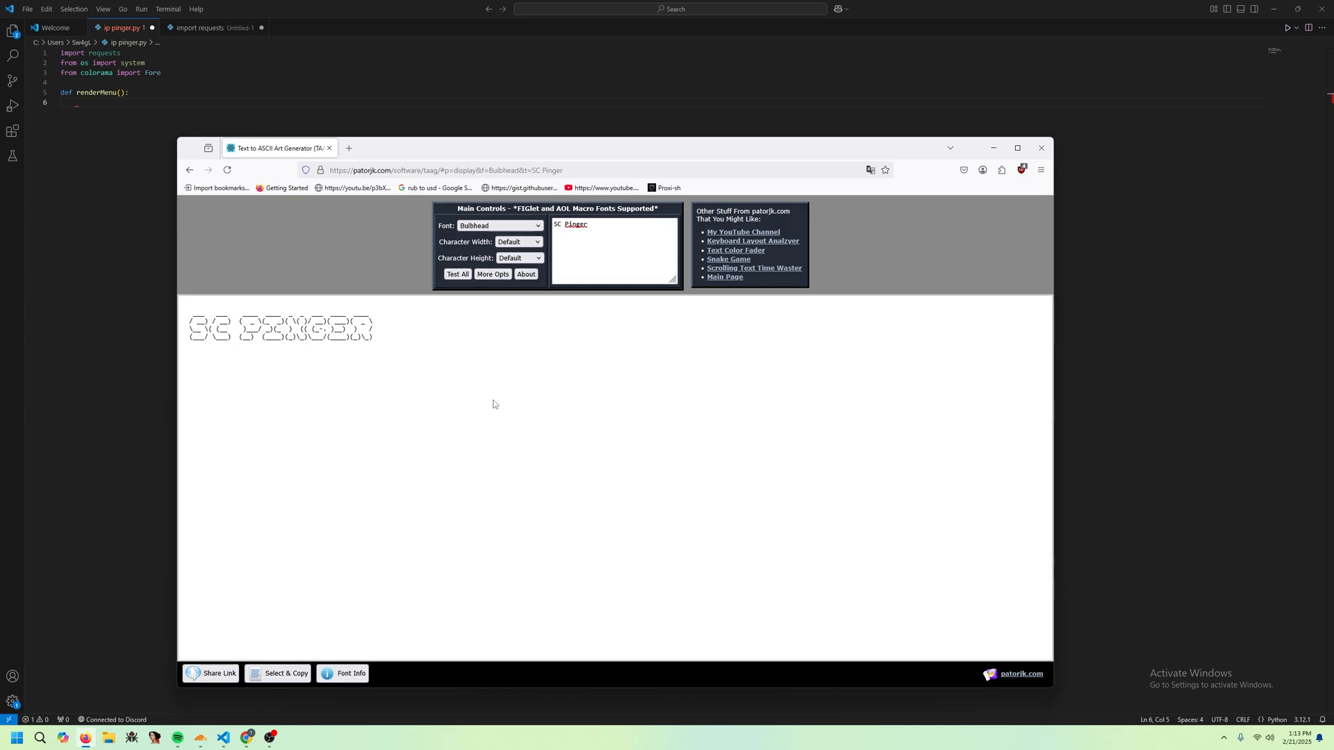
pyautogui.click(501, 225)
pyautogui.write('print(')
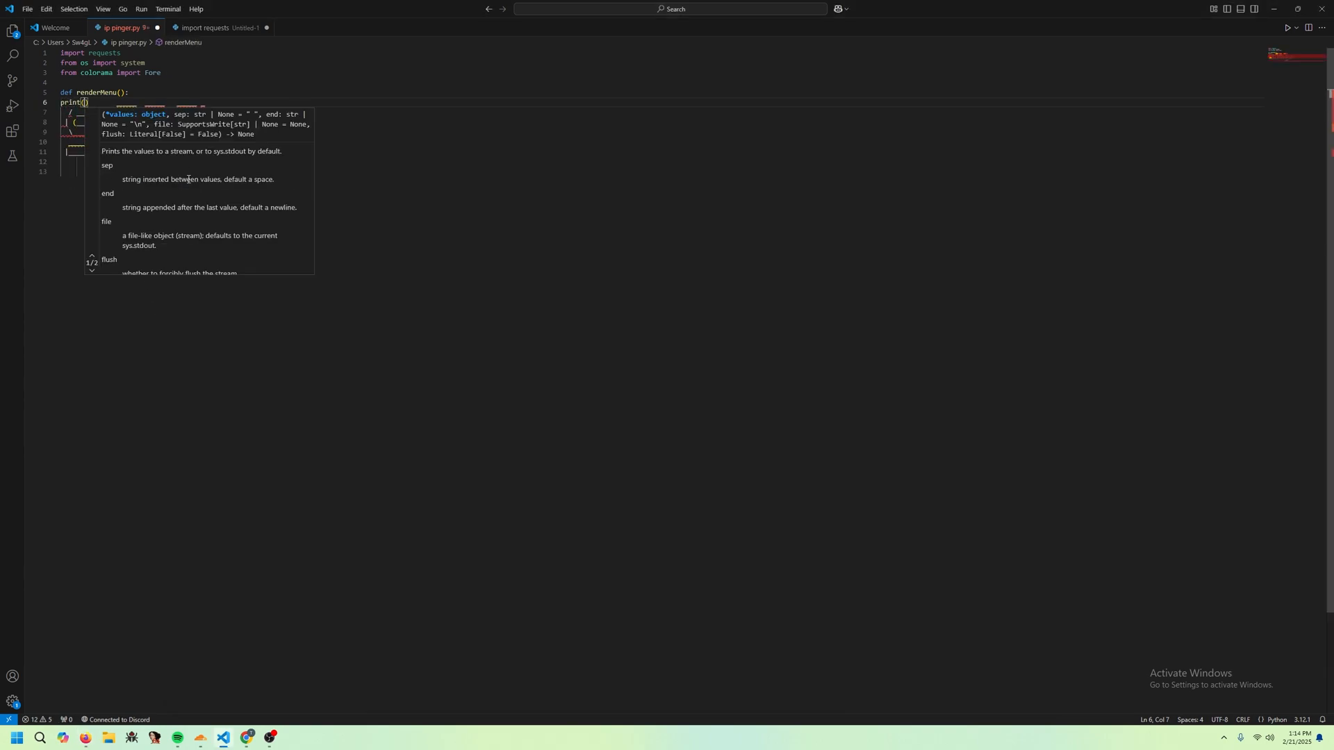
# - Wrap the pasted banner lines in print f-strings starting with {Fore.CYAN}
pyautogui.write('"')
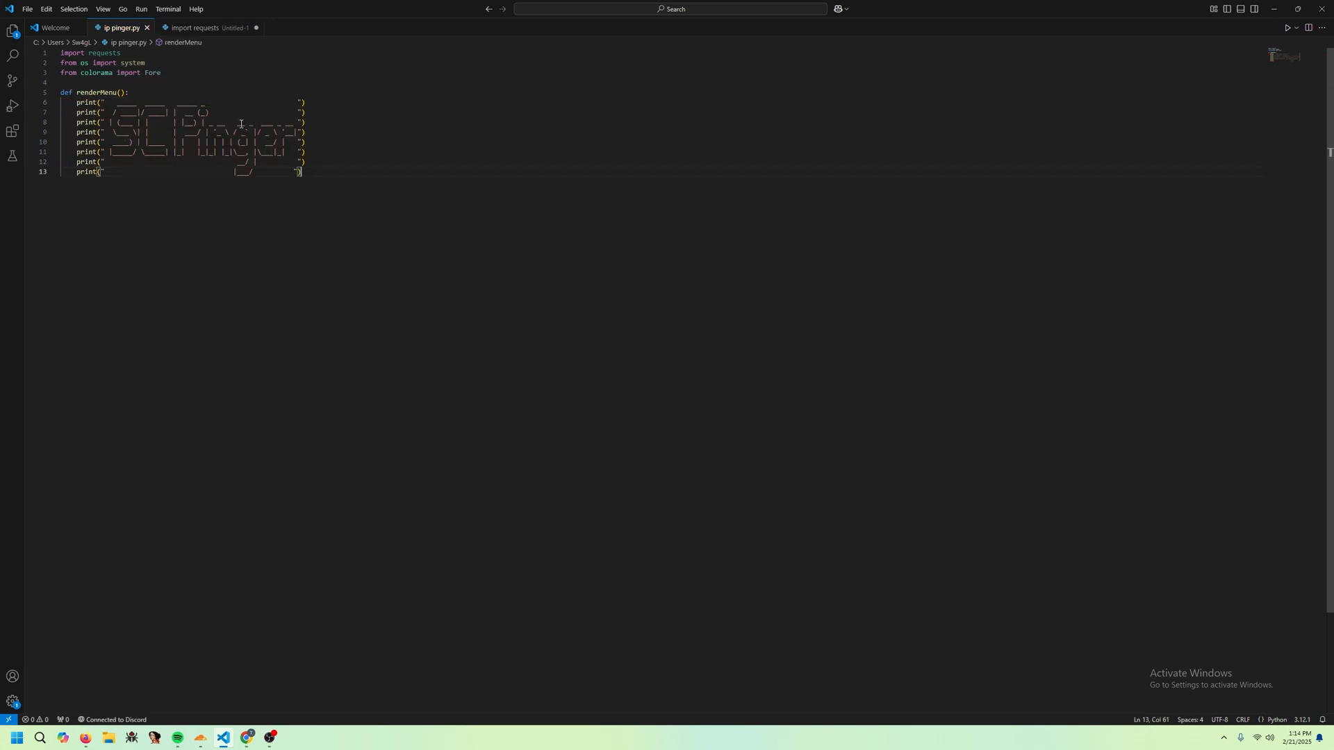
pyautogui.write('f"{Fore.CYAN}')
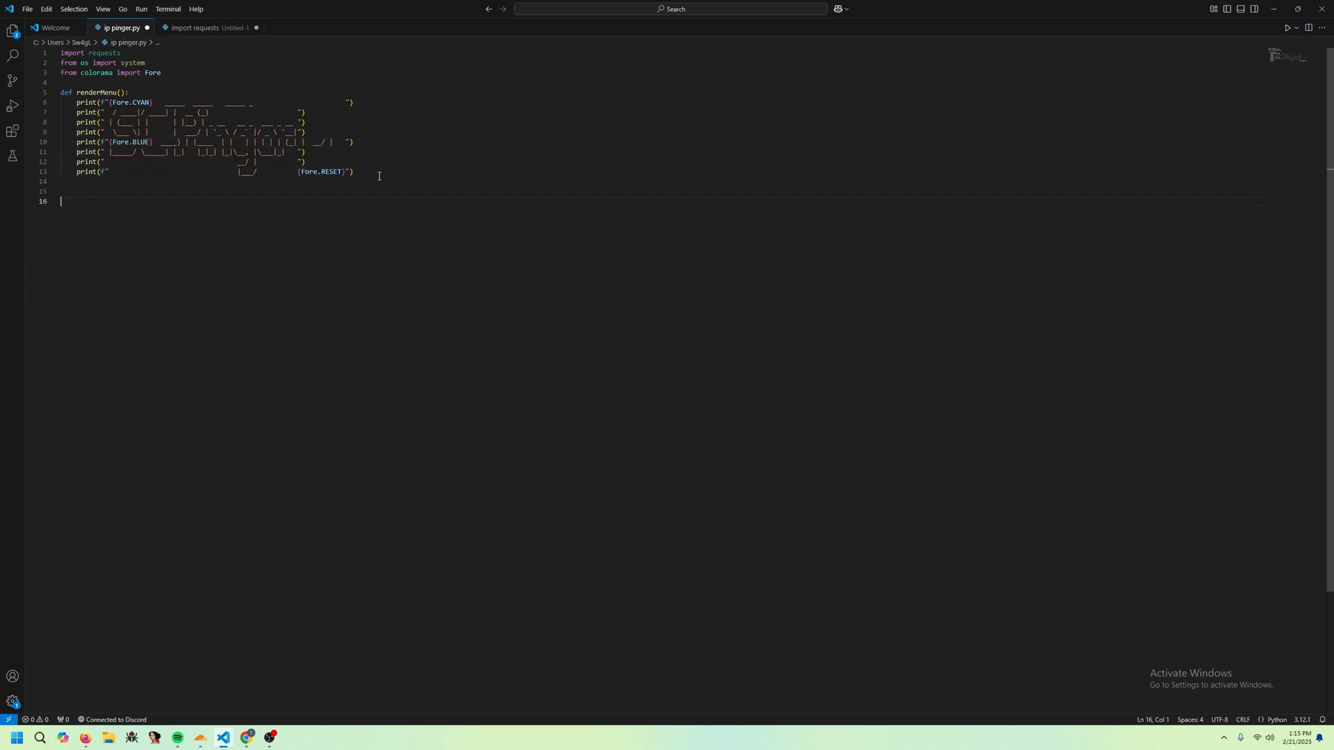
# - Define clear() calling system("cls") and call clear at the start of the main code
pyautogui.write('def')
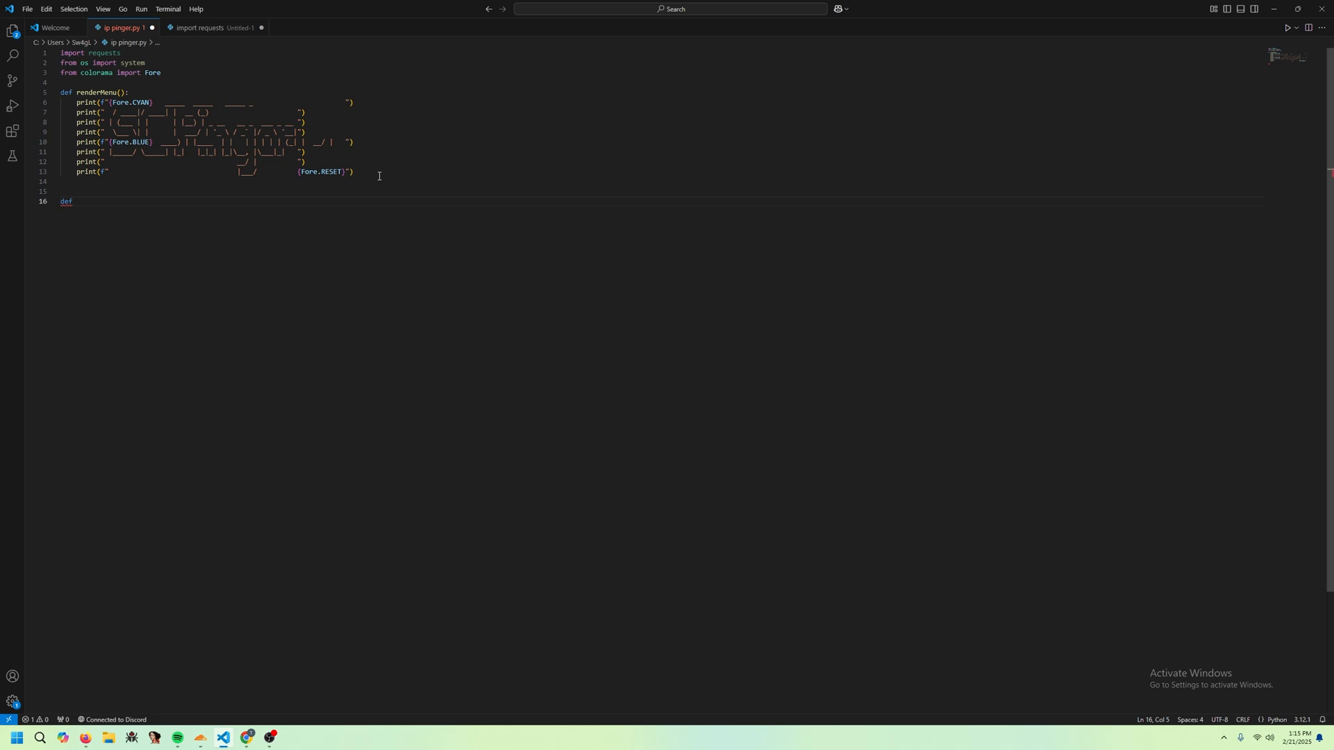
pyautogui.write('clear()')
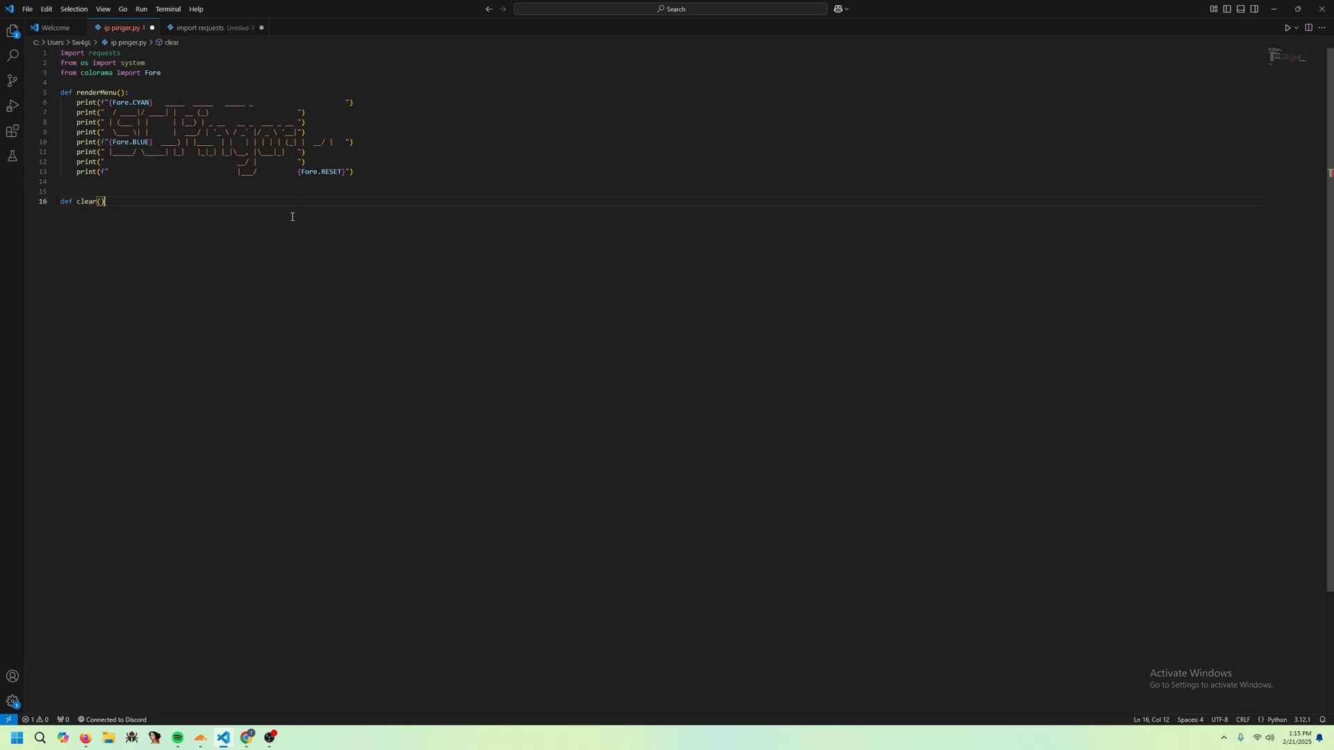
pyautogui.press('Enter')
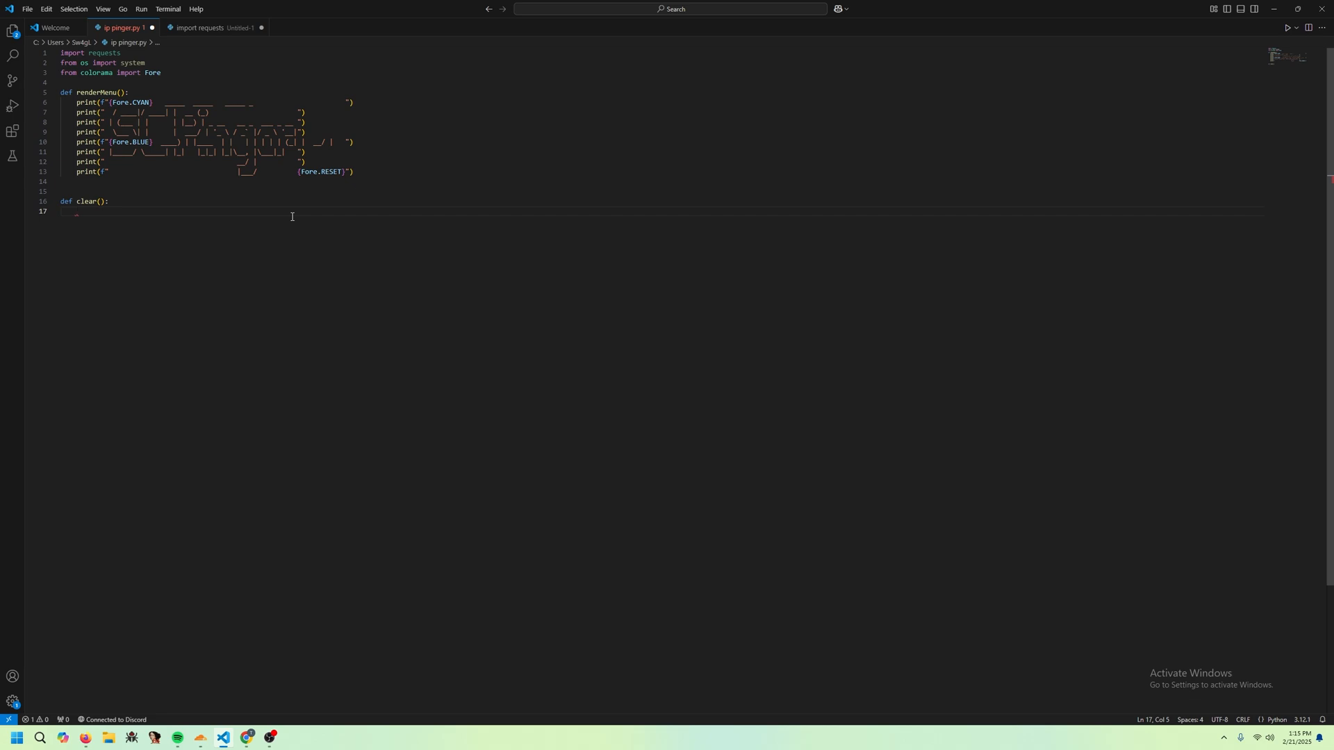
pyautogui.write('system')
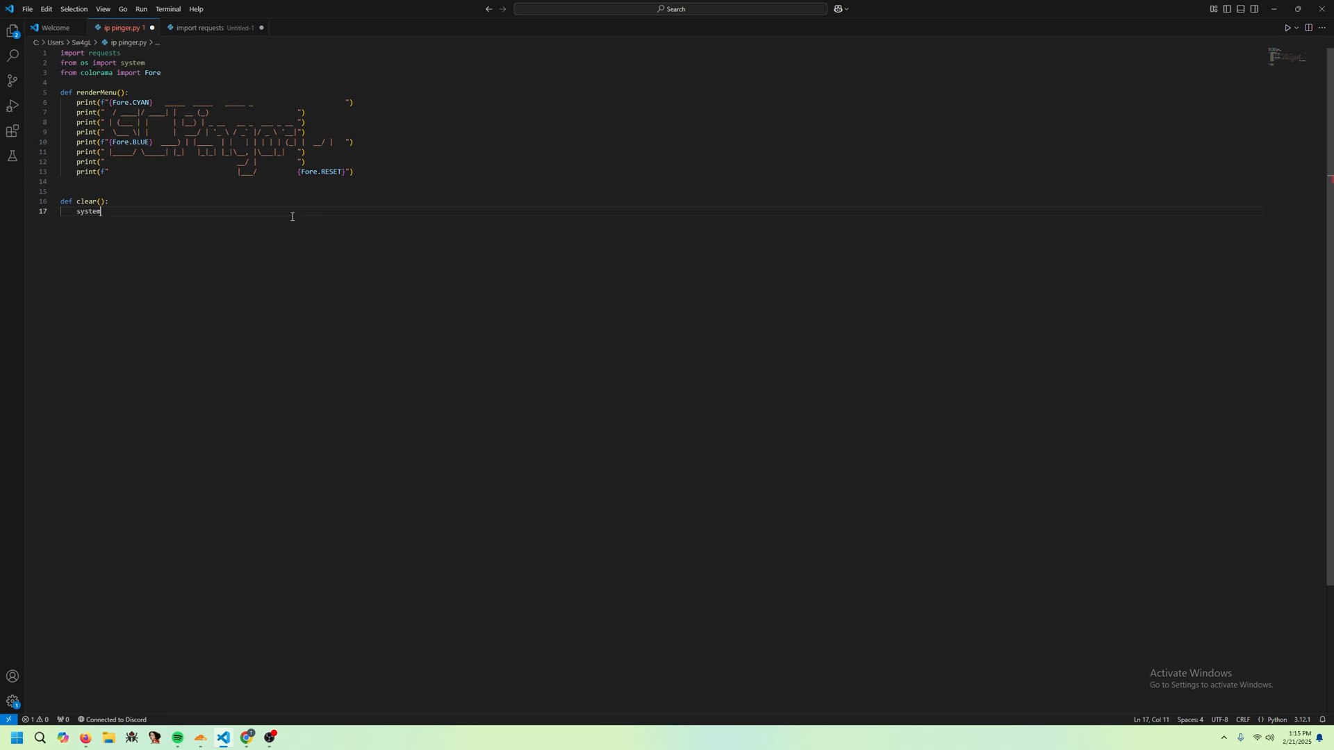
pyautogui.write('("cls")')
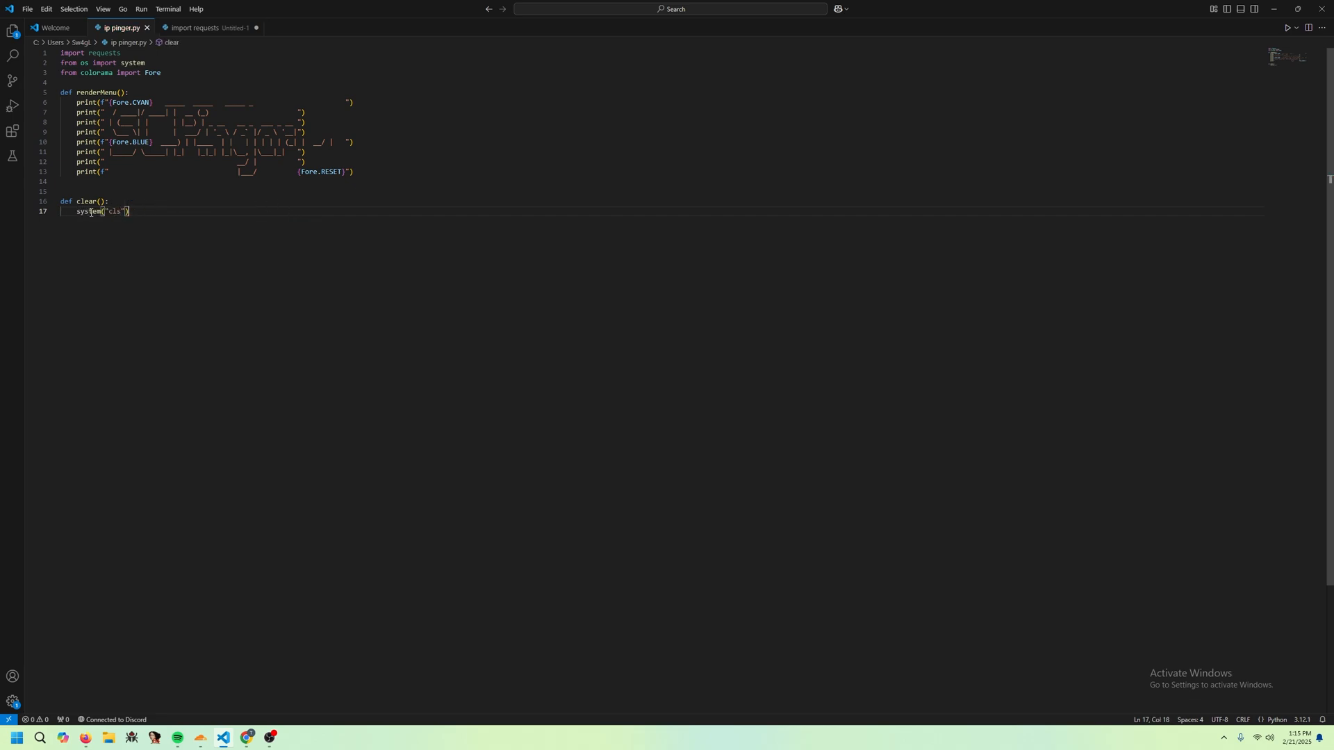
pyautogui.write('clear')
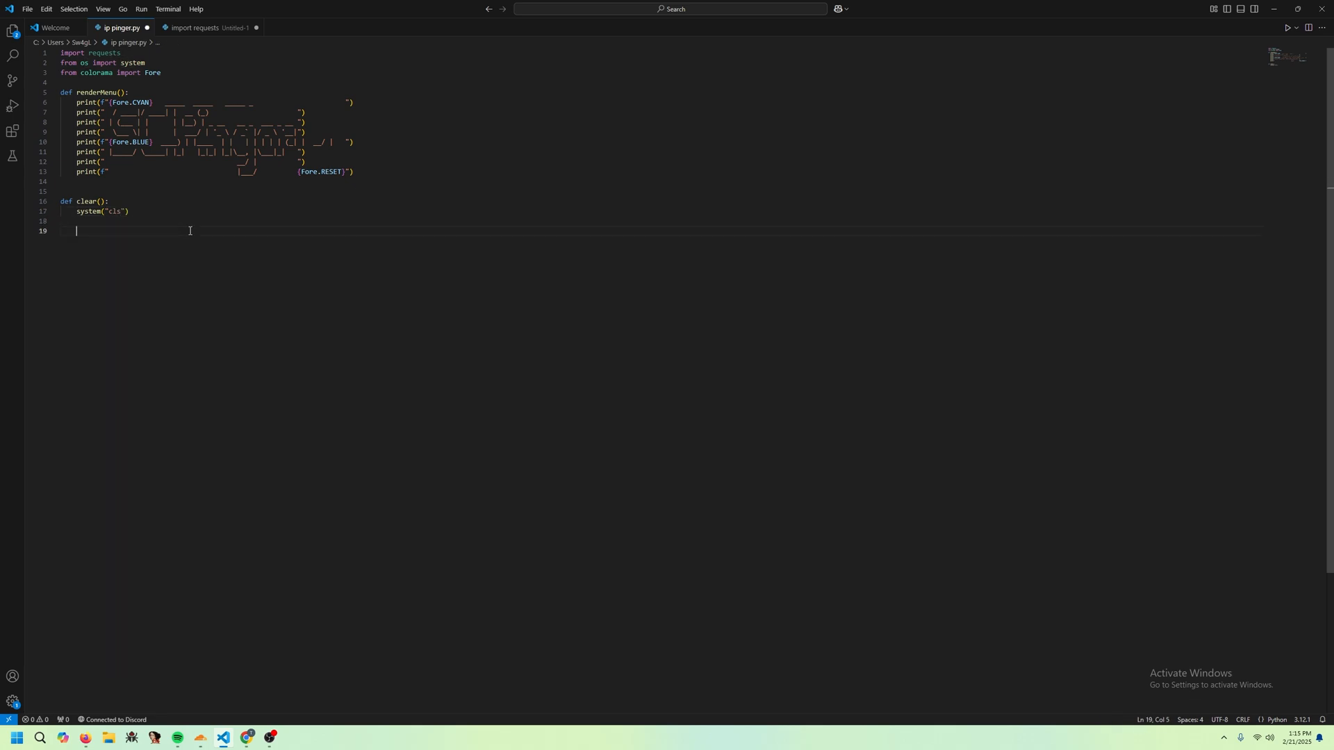
# - Start a while True loop that clears, calls renderMenu and prints [1] Start Pinger and [2] Exit
pyautogui.write('whi')
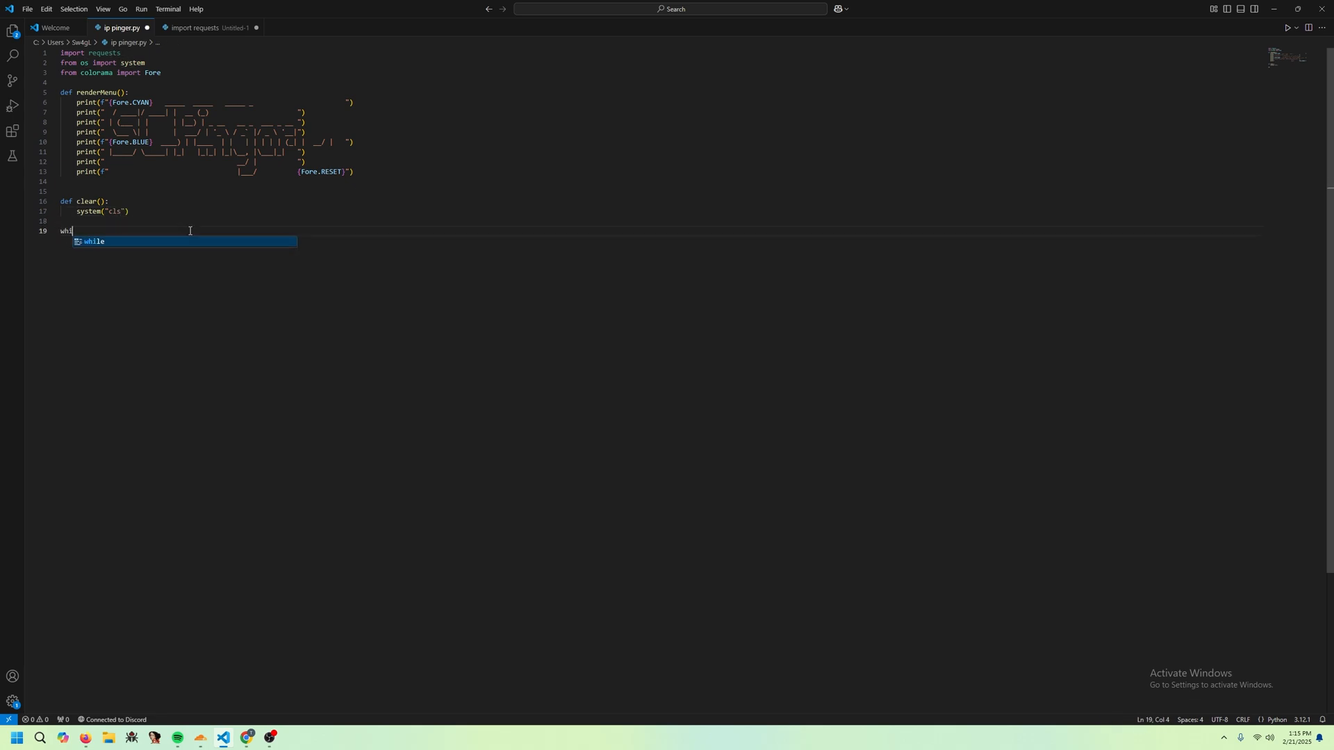
pyautogui.press('enter')
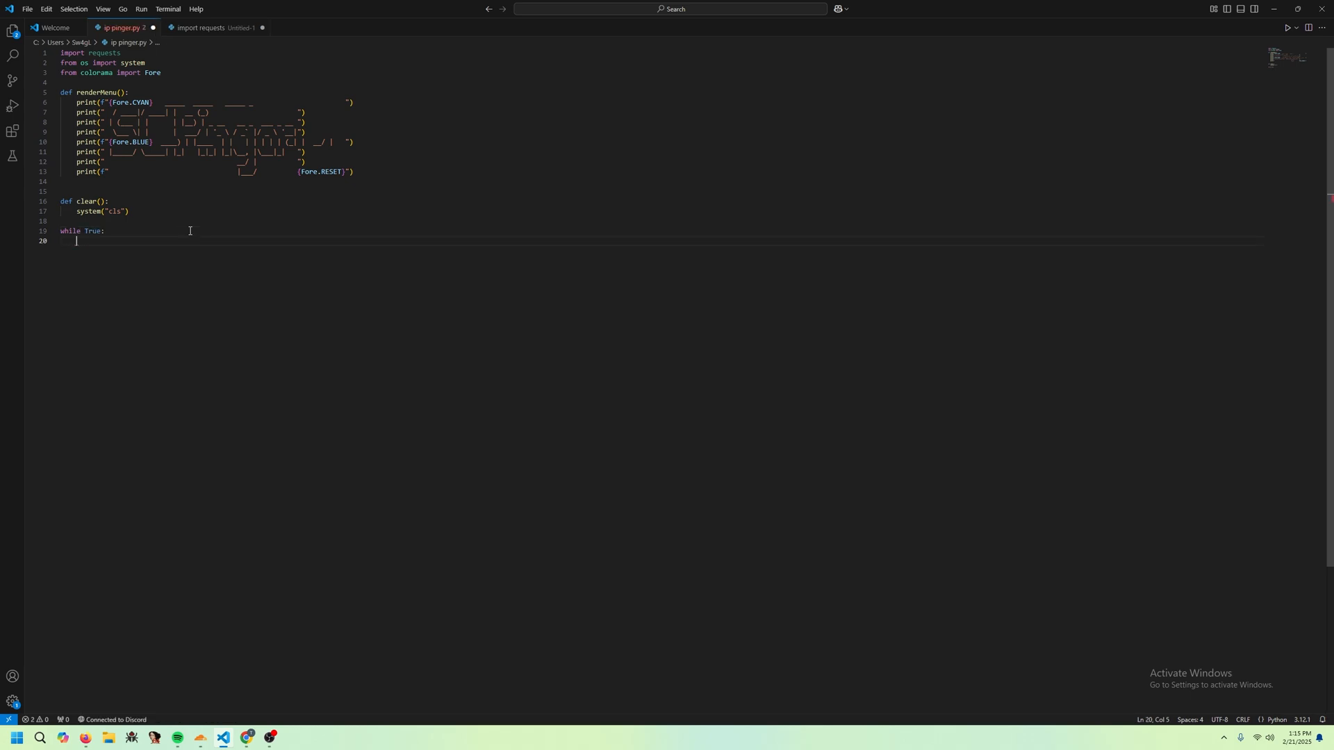
pyautogui.write('clear(')
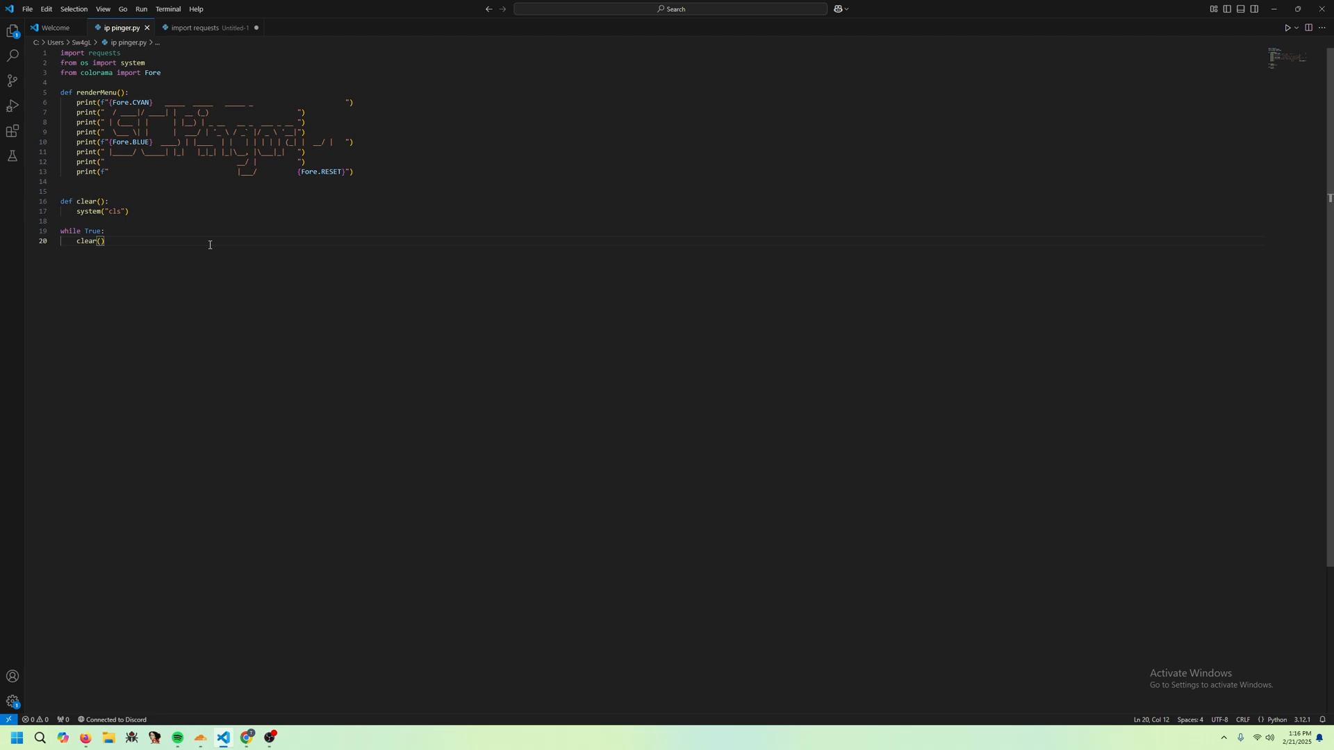
pyautogui.write('ren')
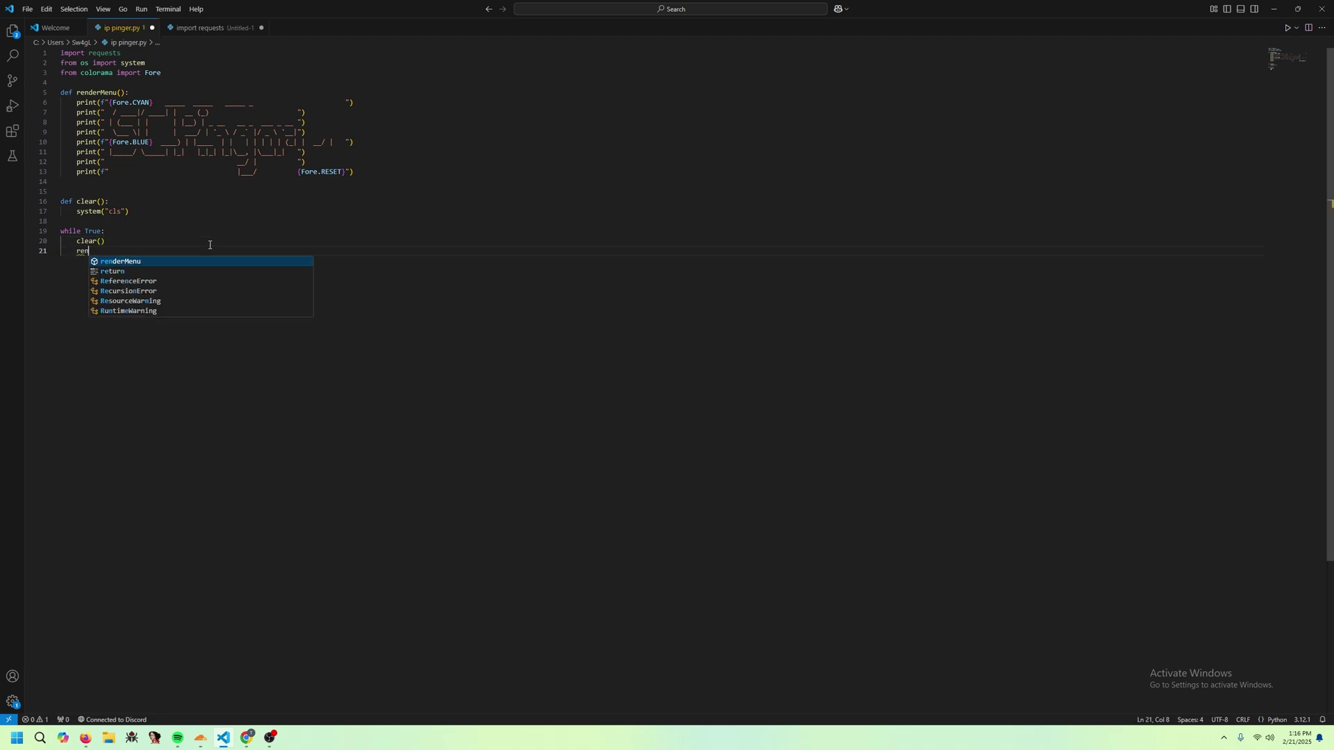
pyautogui.press('Enter')
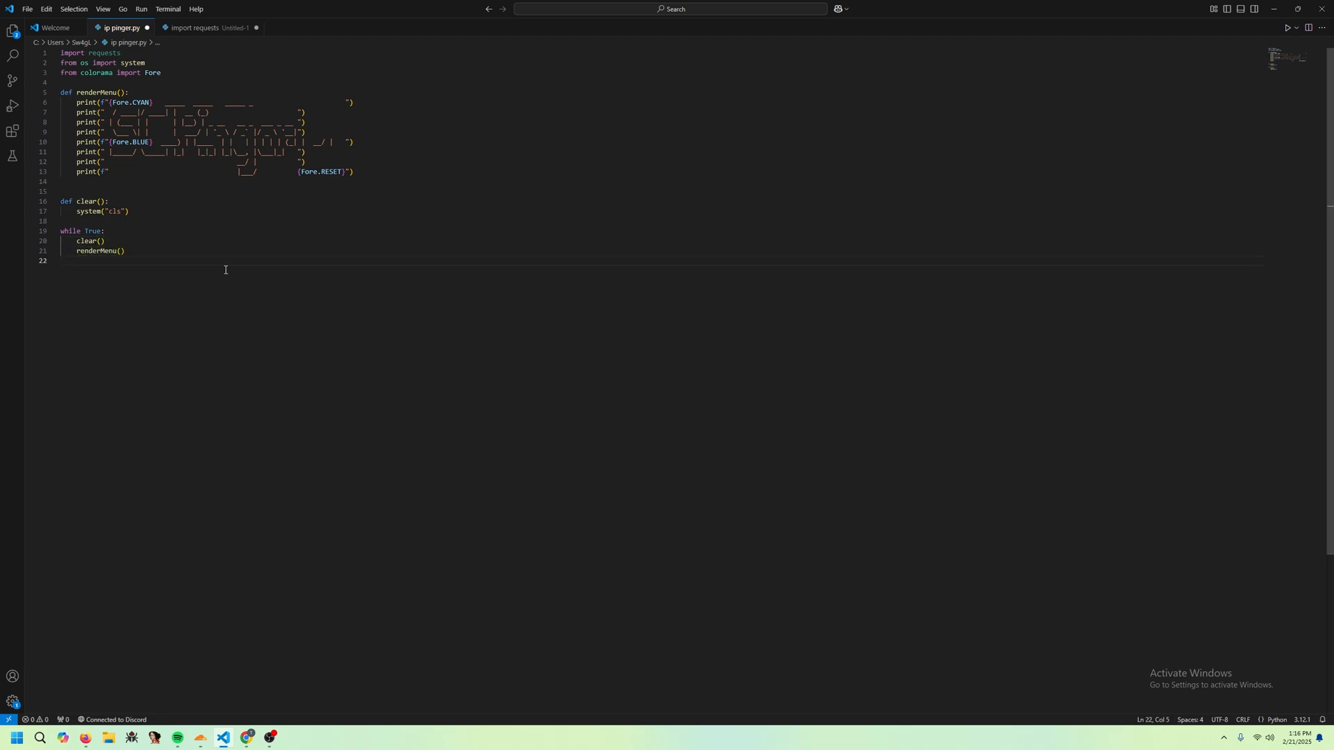
pyautogui.write('print("[1]')
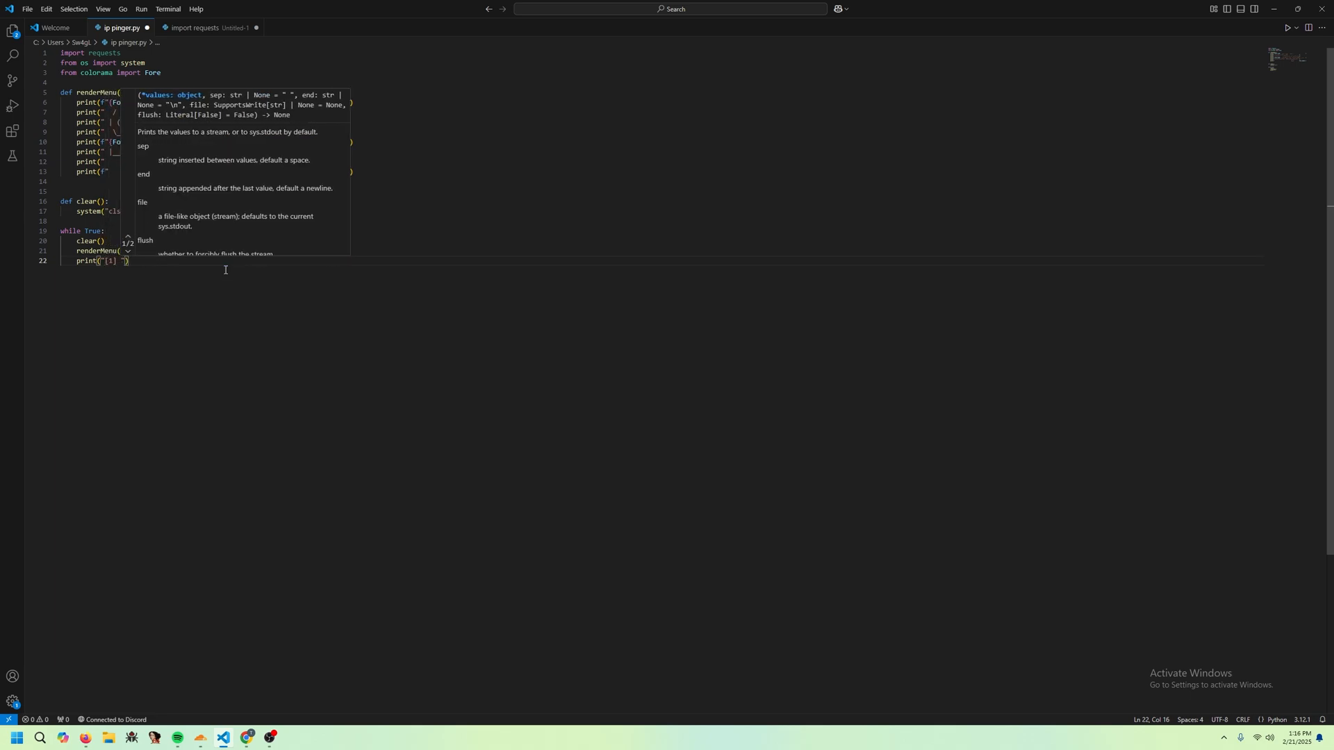
pyautogui.write('Start Pinger')
pyautogui.write('print("[')
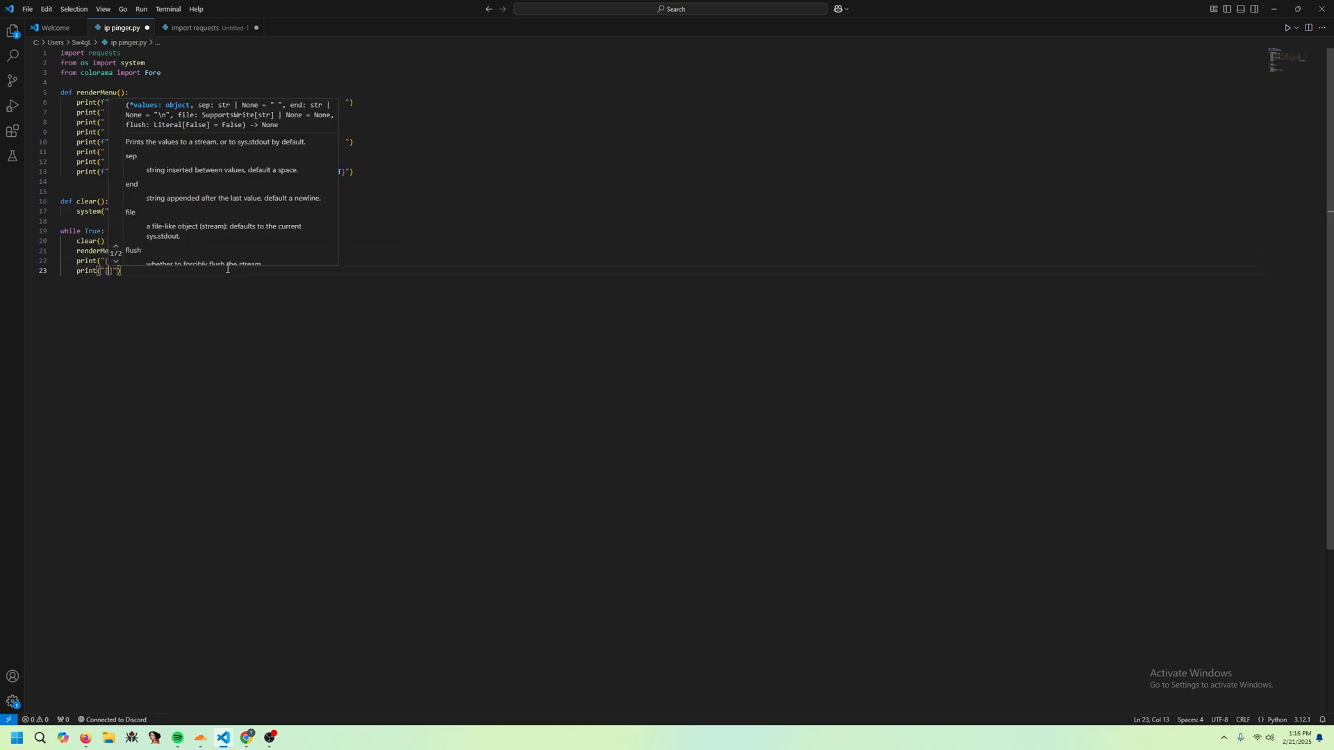
pyautogui.write('[2]')
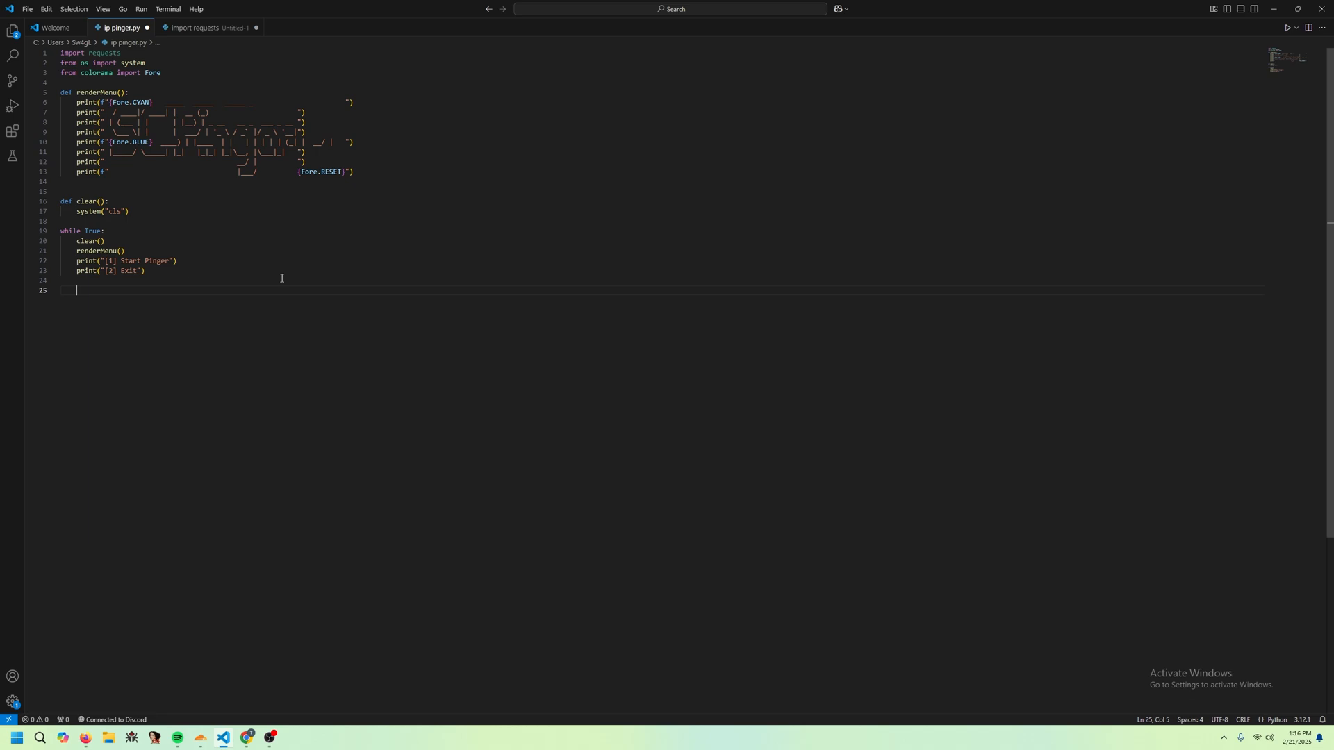
# - Read opt = input("Option: ") and test if opt == "1"
pyautogui.write('opt')
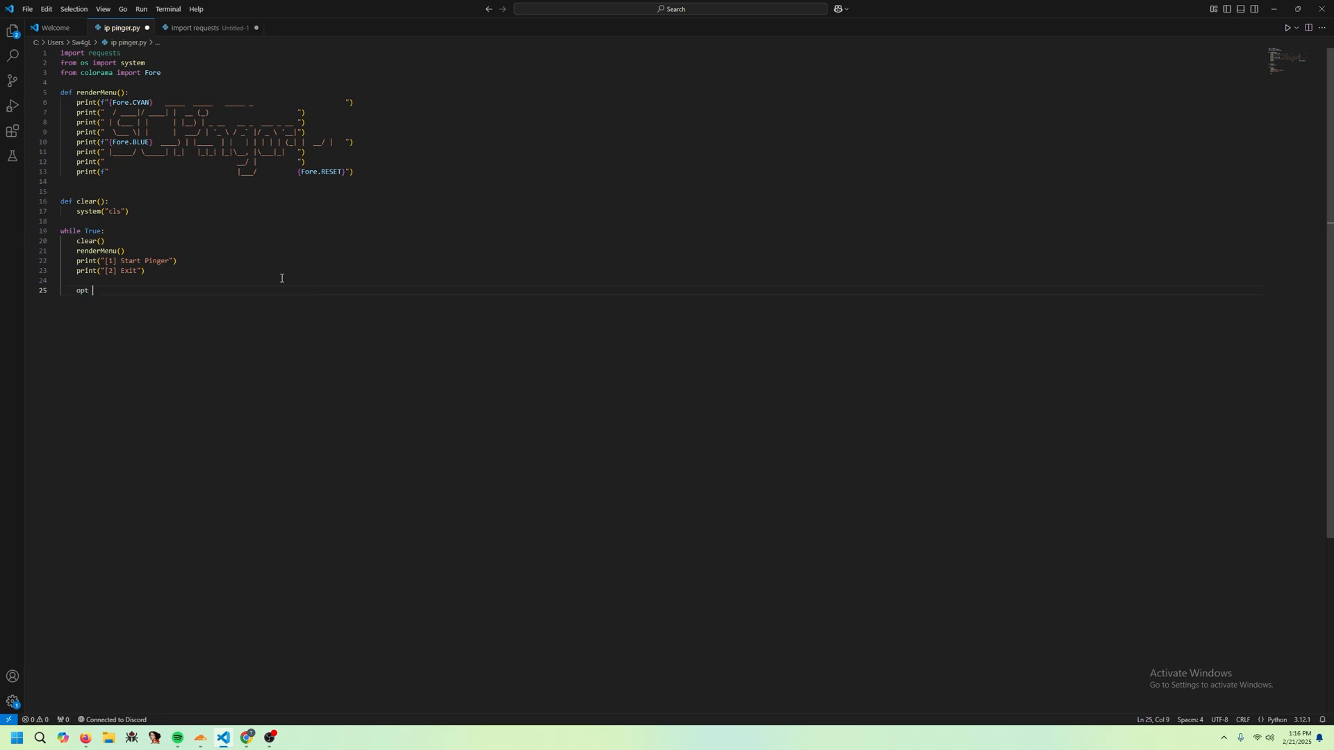
pyautogui.write('= input')
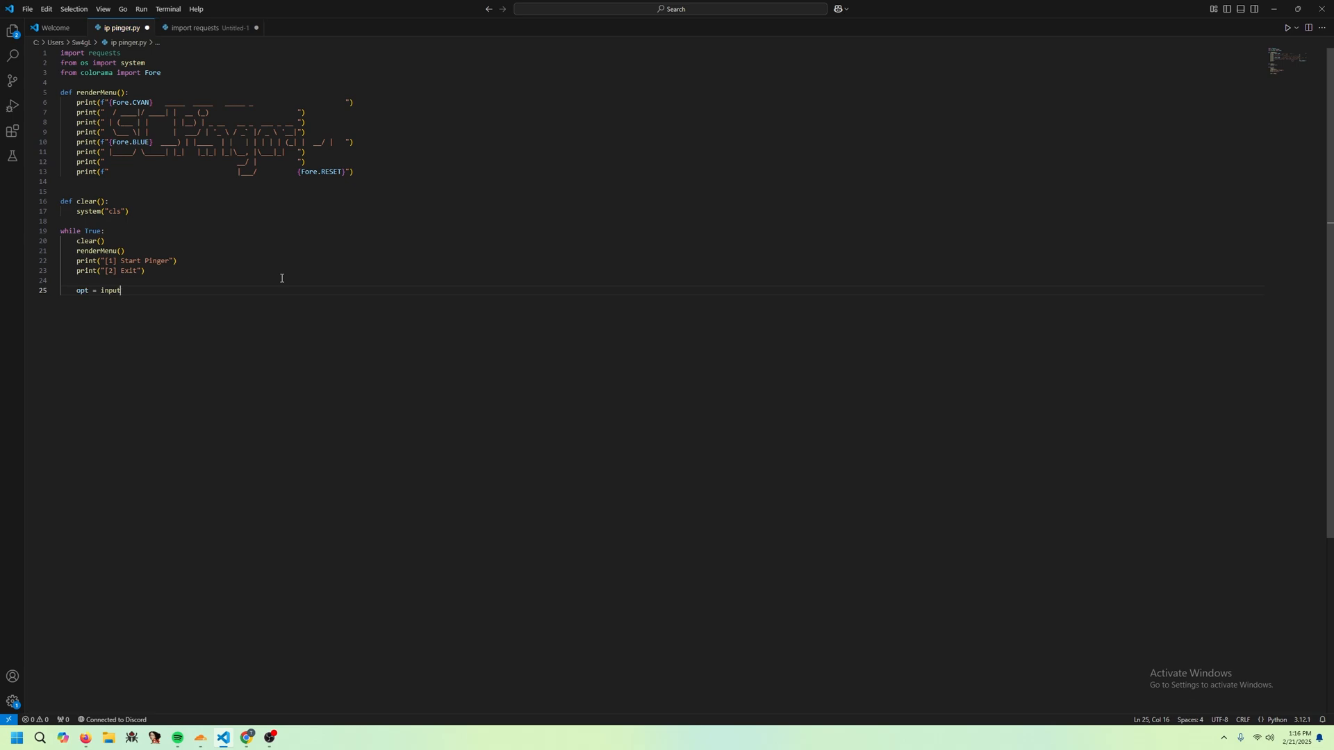
pyautogui.write('("Option")')
pyautogui.write('if opt == "')
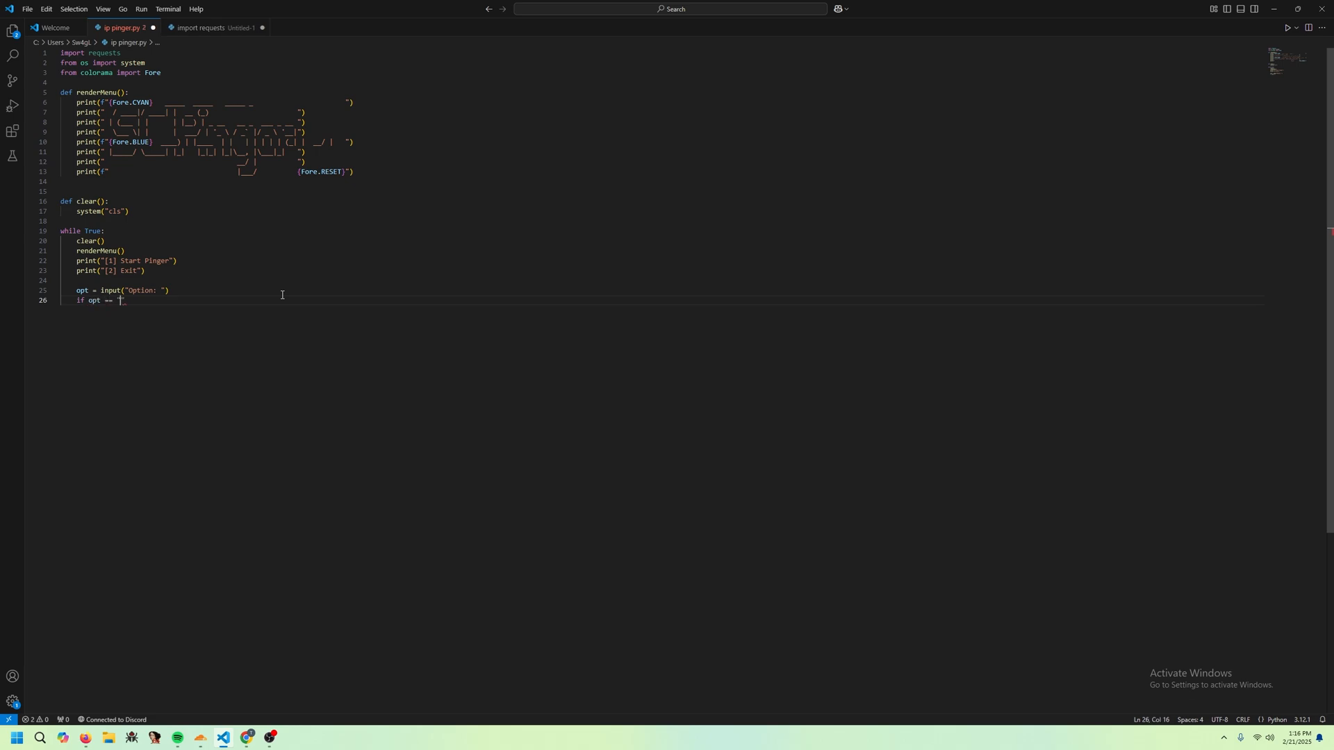
pyautogui.write('1"')
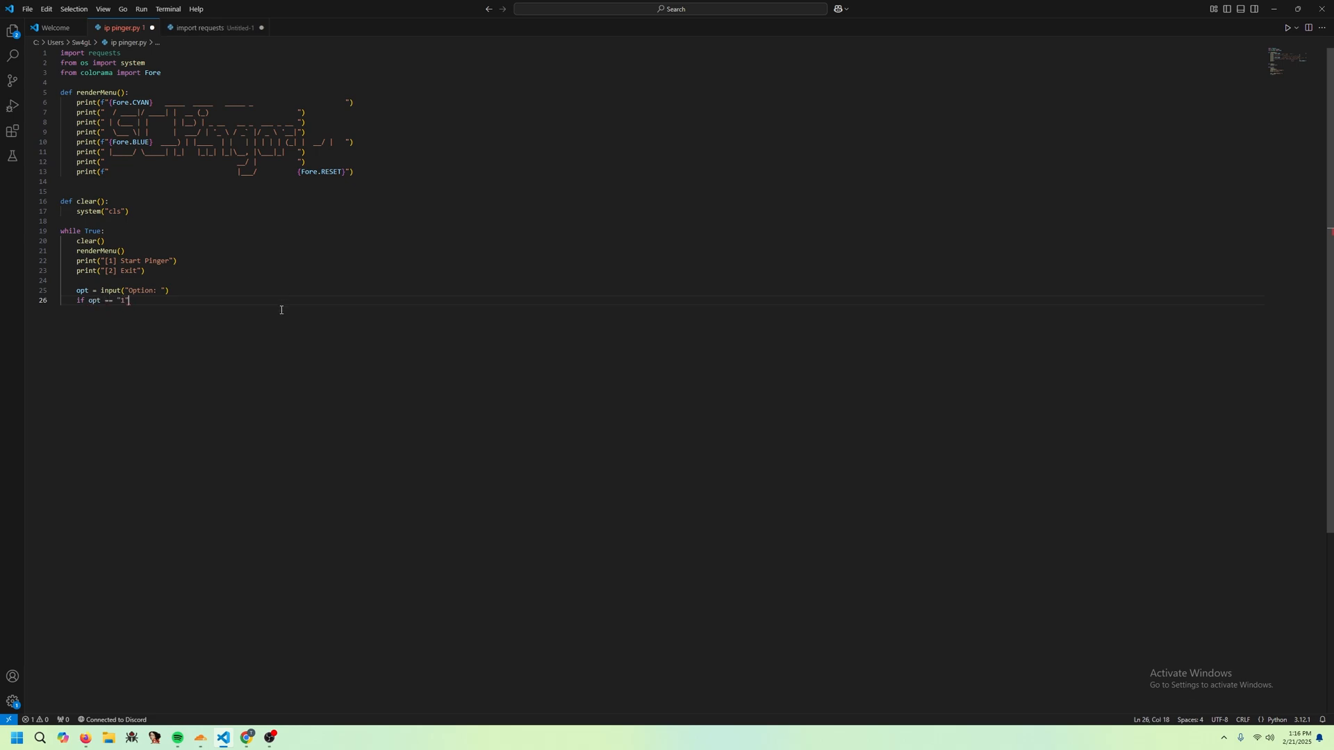
# - Under option 1, clear the screen and set the window title to "Pinger Started"
pyautogui.press('Enter')
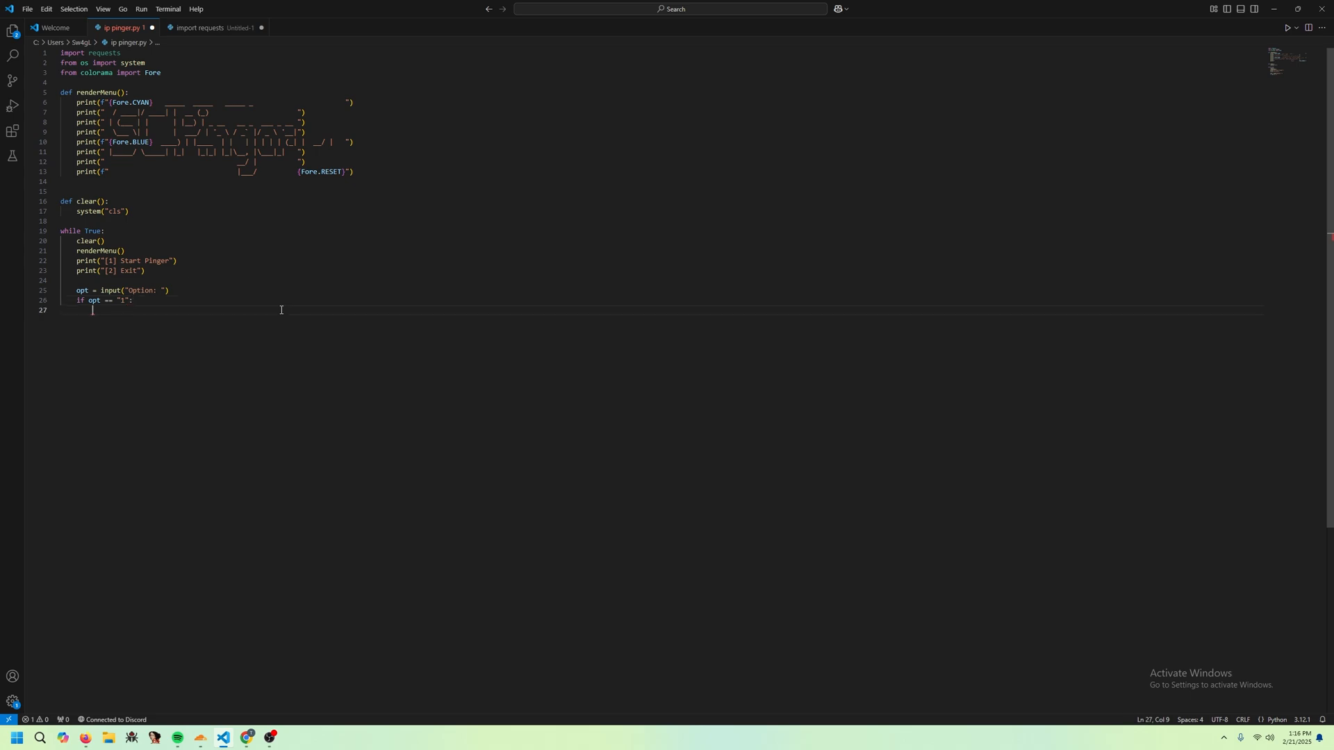
pyautogui.write('clear(')
pyautogui.write('s')
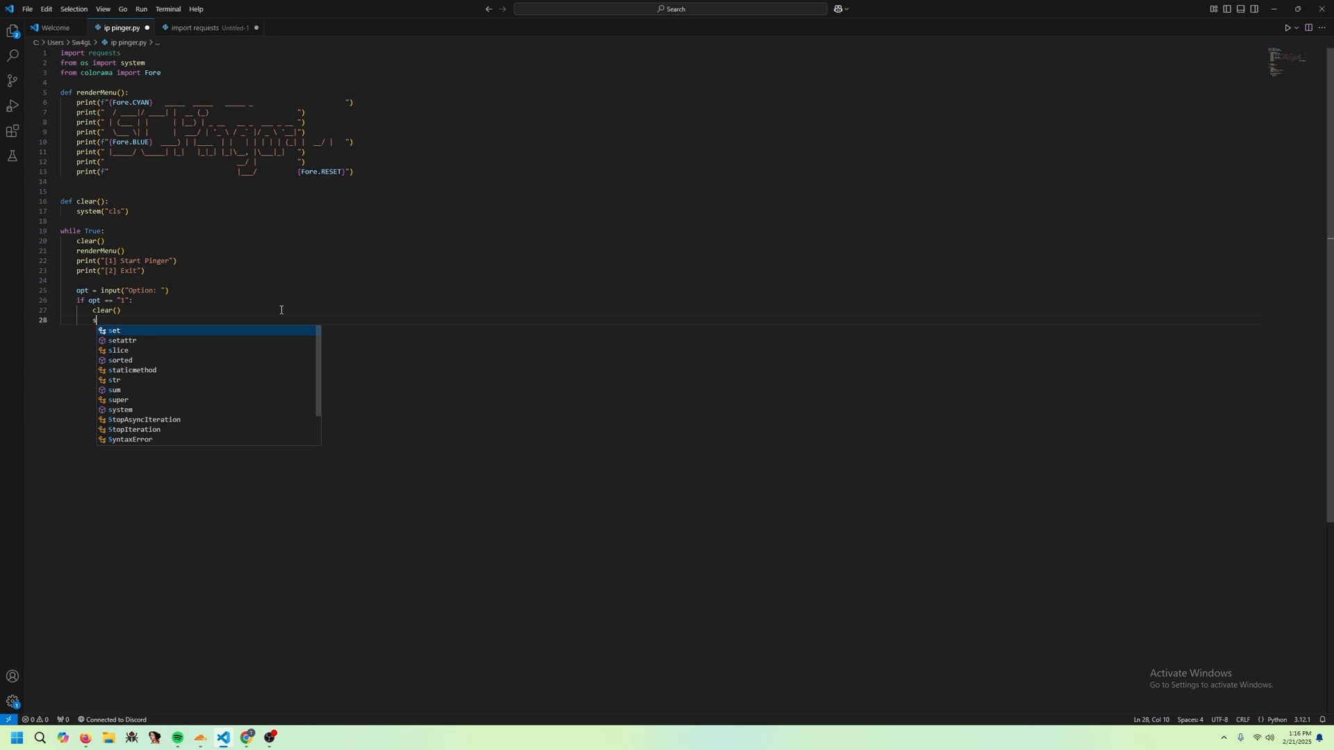
pyautogui.write('ystem("title')
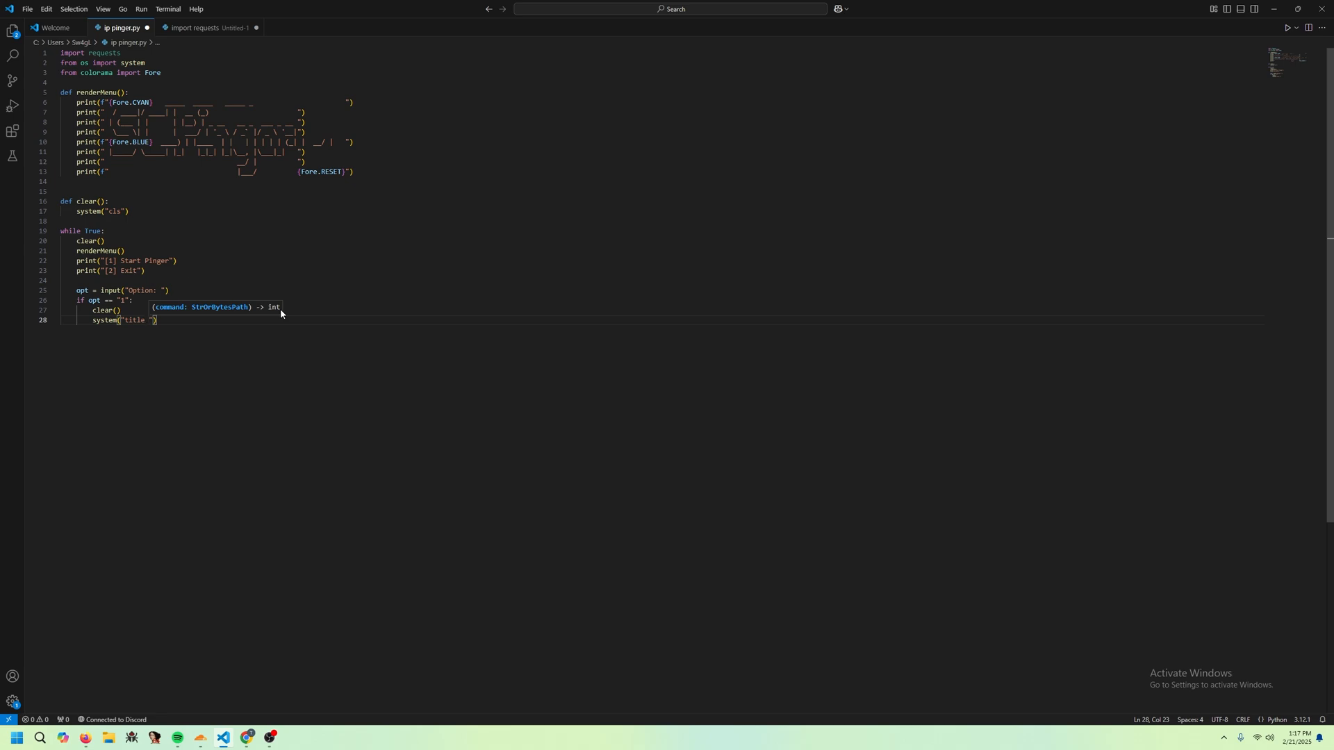
pyautogui.write('Pinger Started | Press CNTRL + C TO EXIT | BY ScProgram')
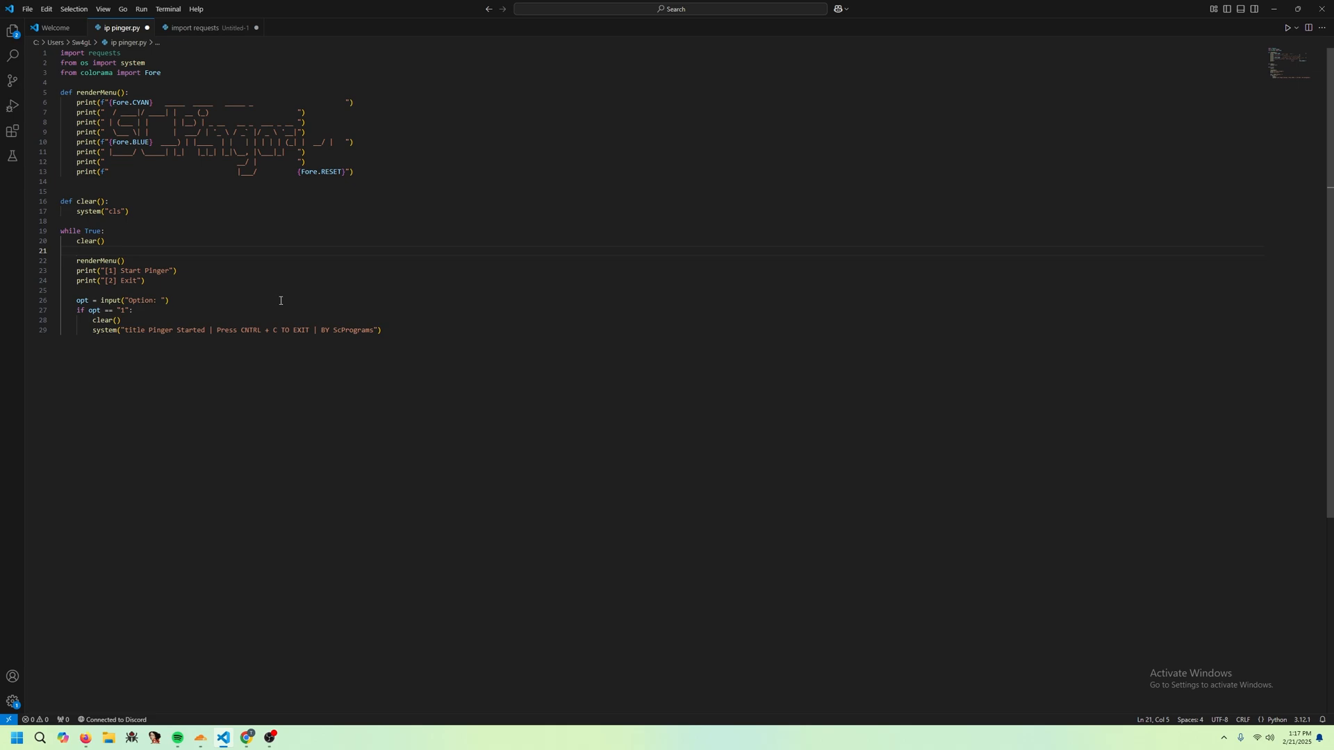
# - Set the main loop's window title to "SCPinger | Madew by SCPrograms"
pyautogui.write('system()')
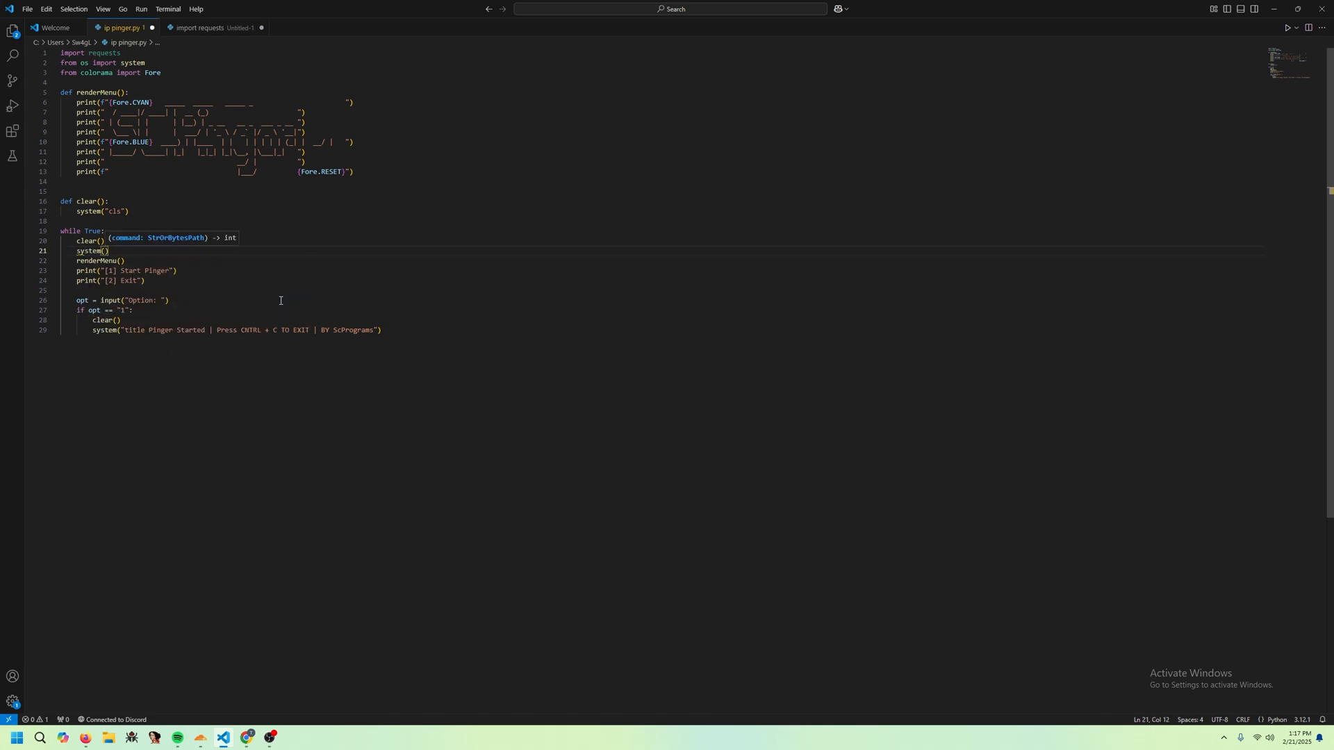
pyautogui.write('title Sc')
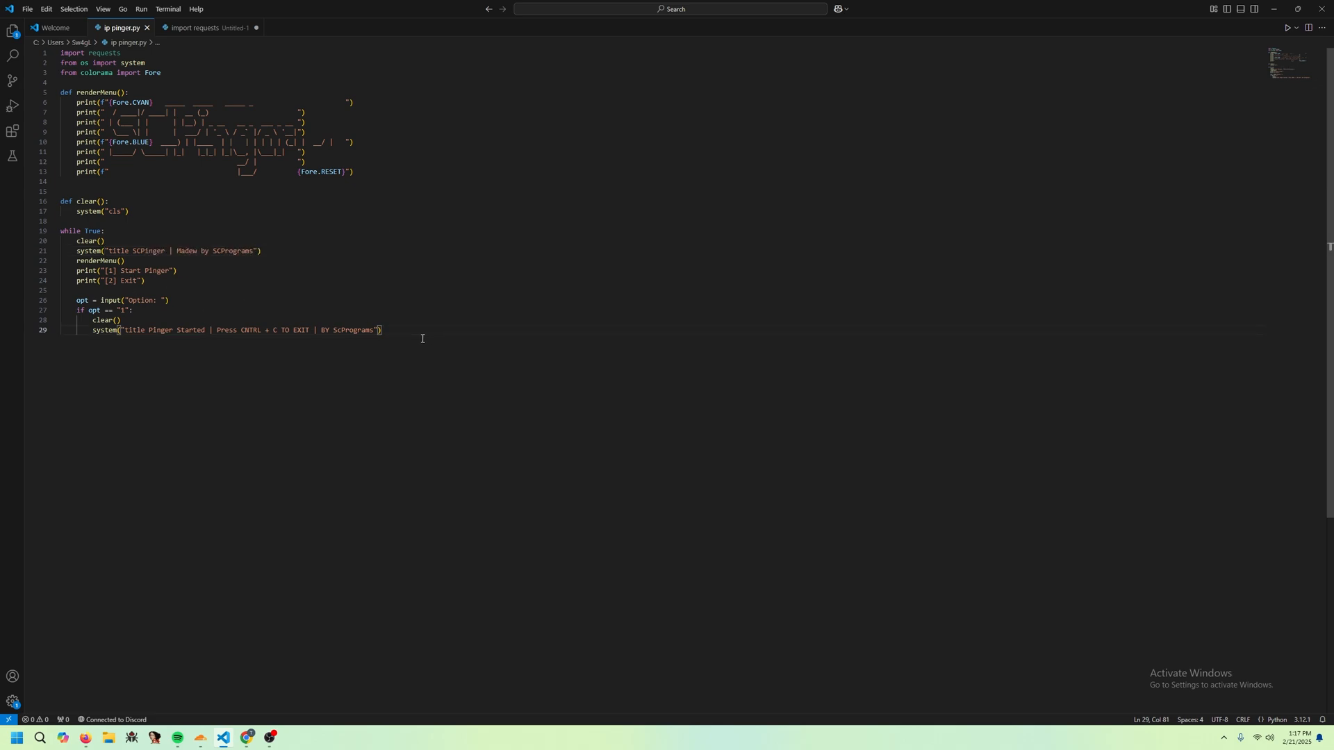
pyautogui.moveTo(615, 394)
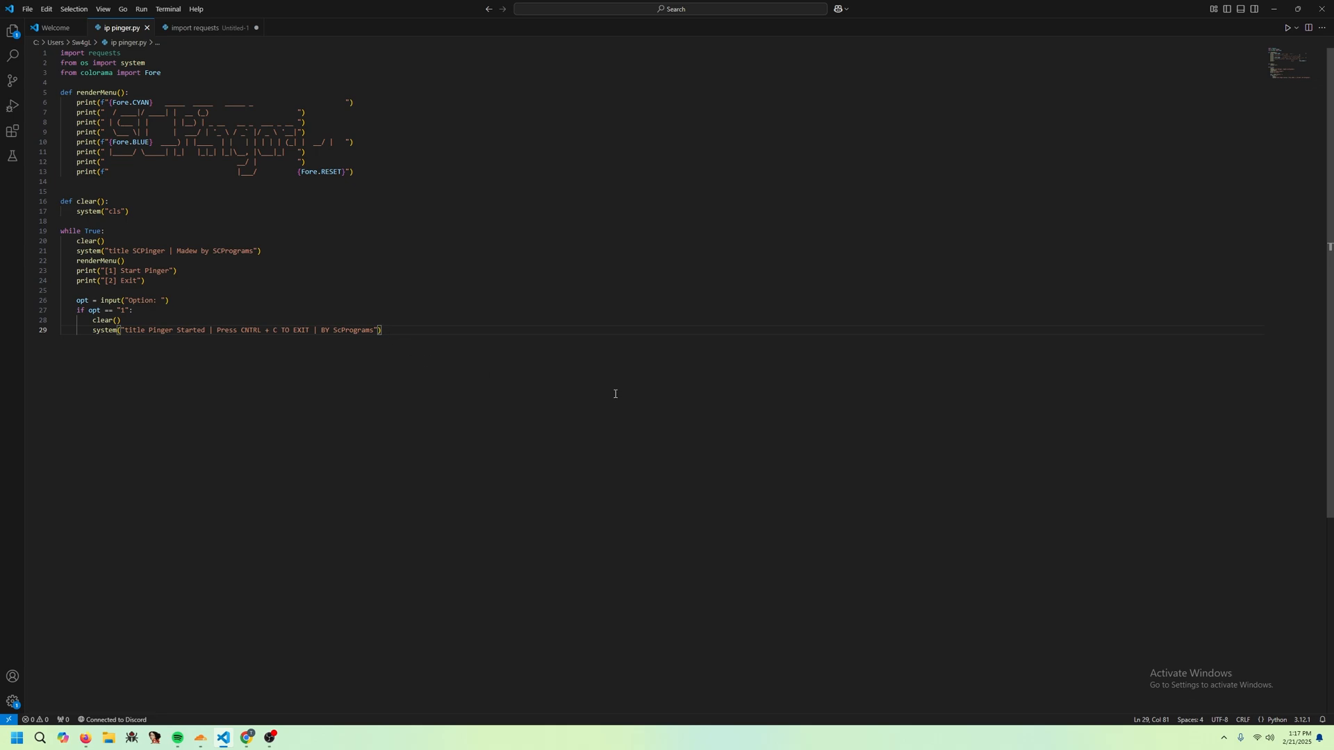
pyautogui.press('Enter')
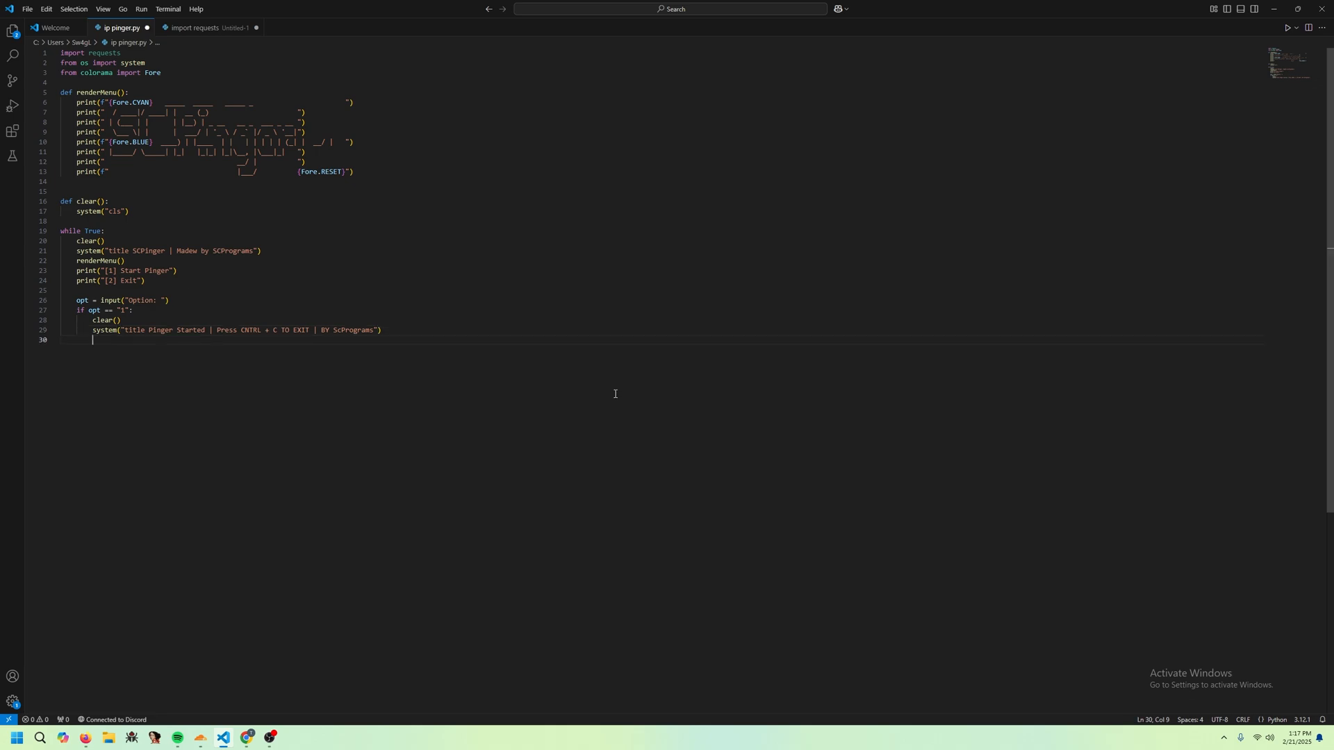
# - Add ip = input("IP: ") in option 1 and begin a nested while True loop
pyautogui.write('inp')
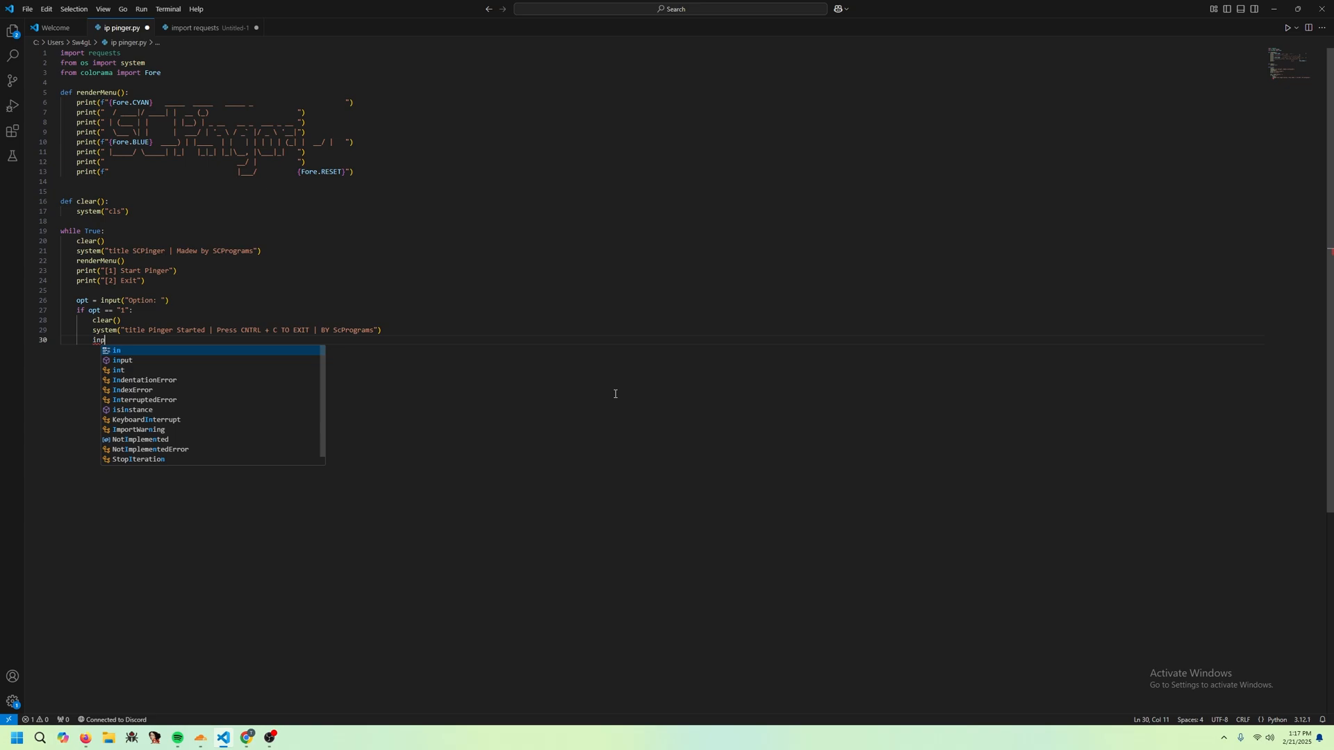
pyautogui.write('input')
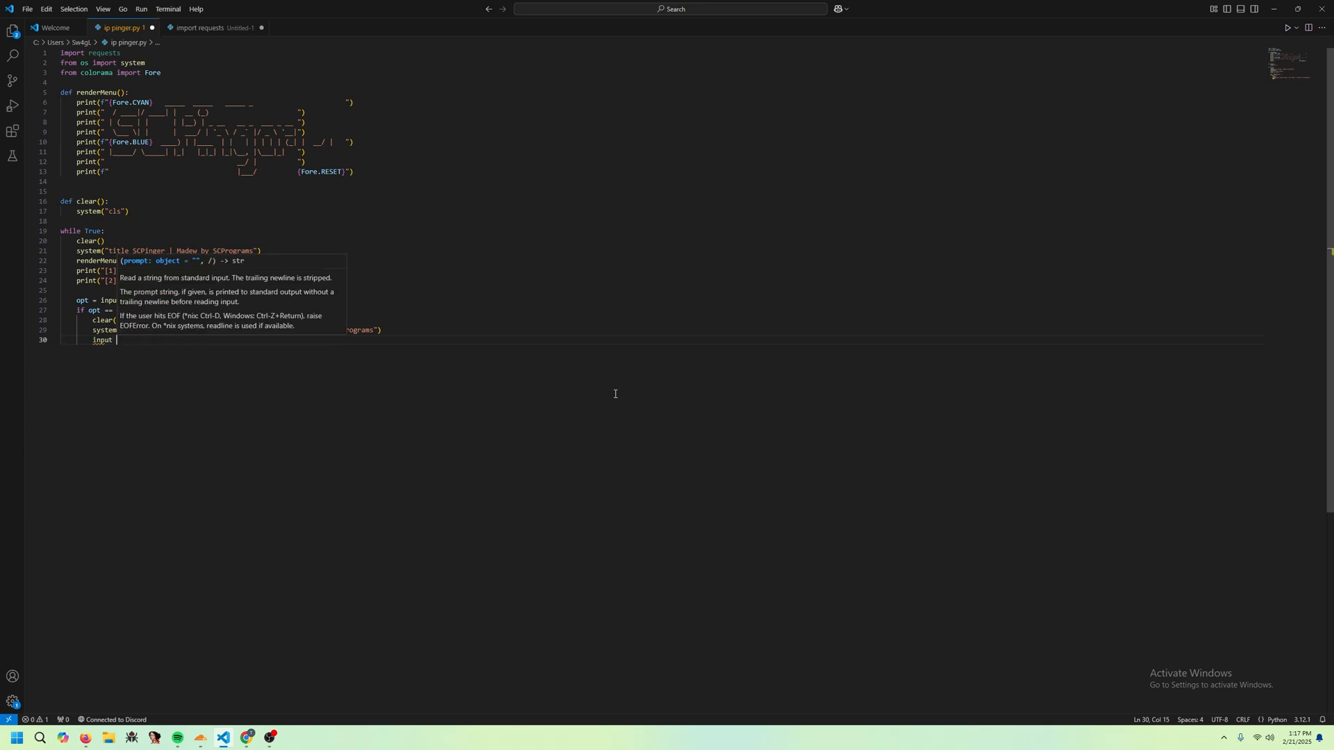
pyautogui.write('"IP"')
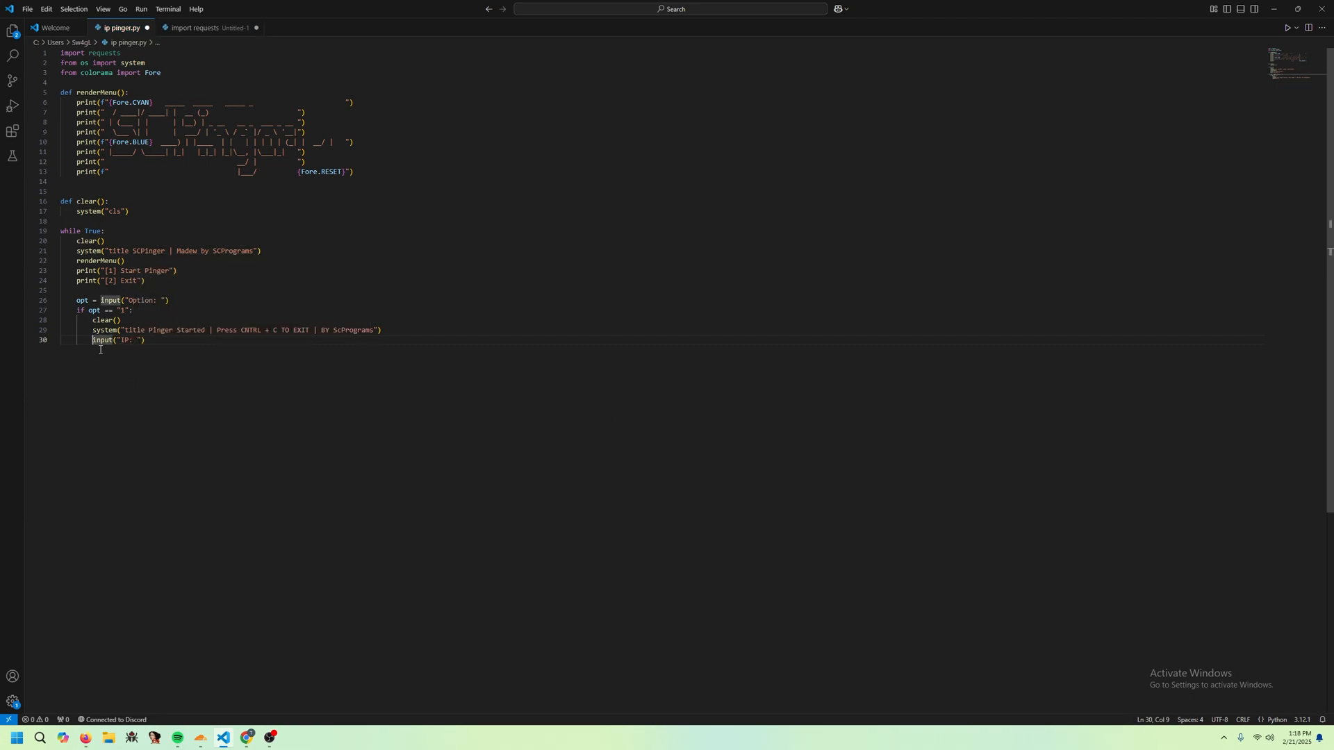
pyautogui.write('ip =')
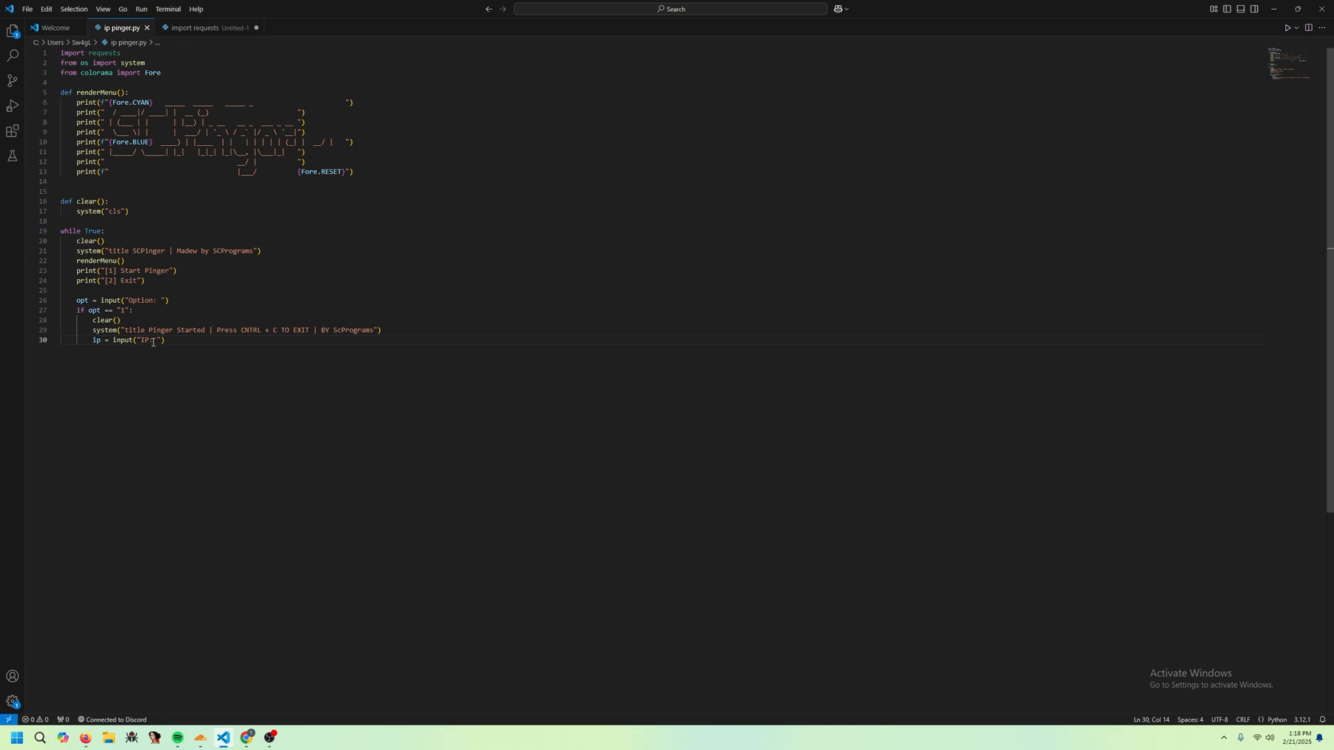
pyautogui.press('Enter')
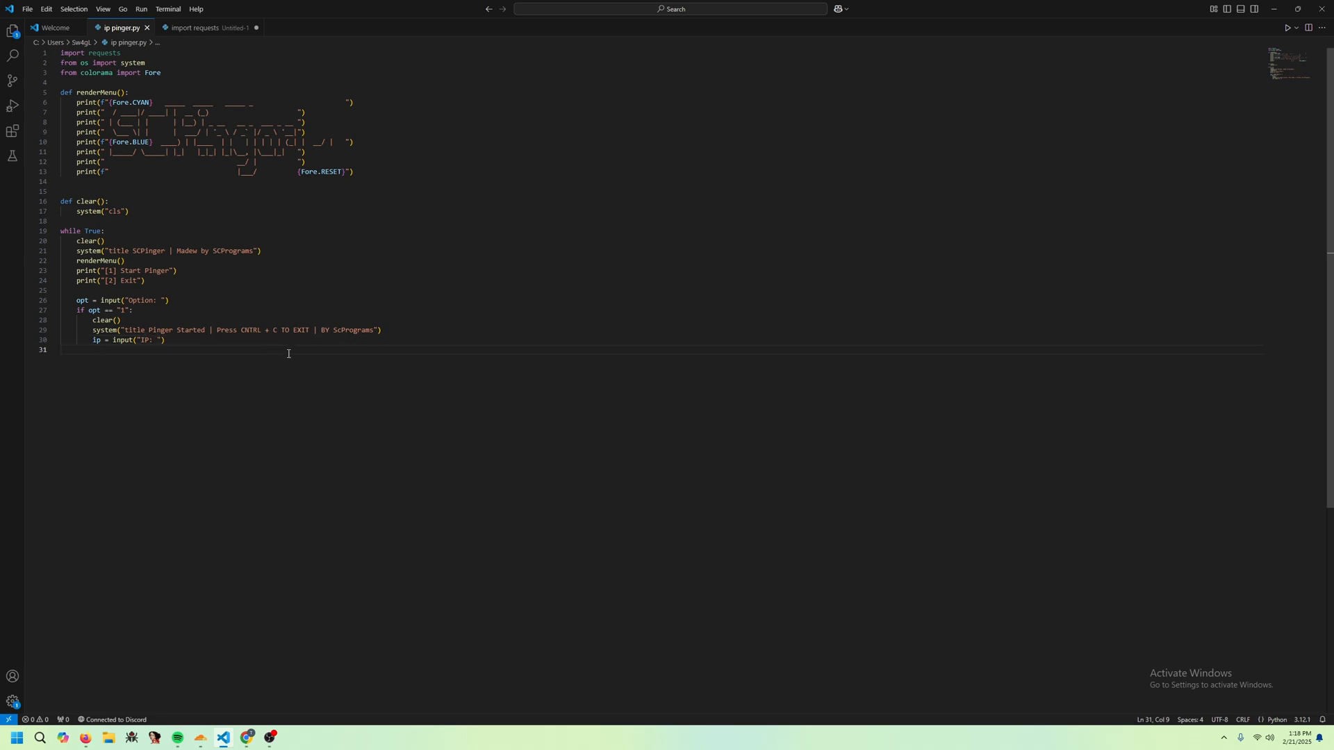
pyautogui.write('while T')
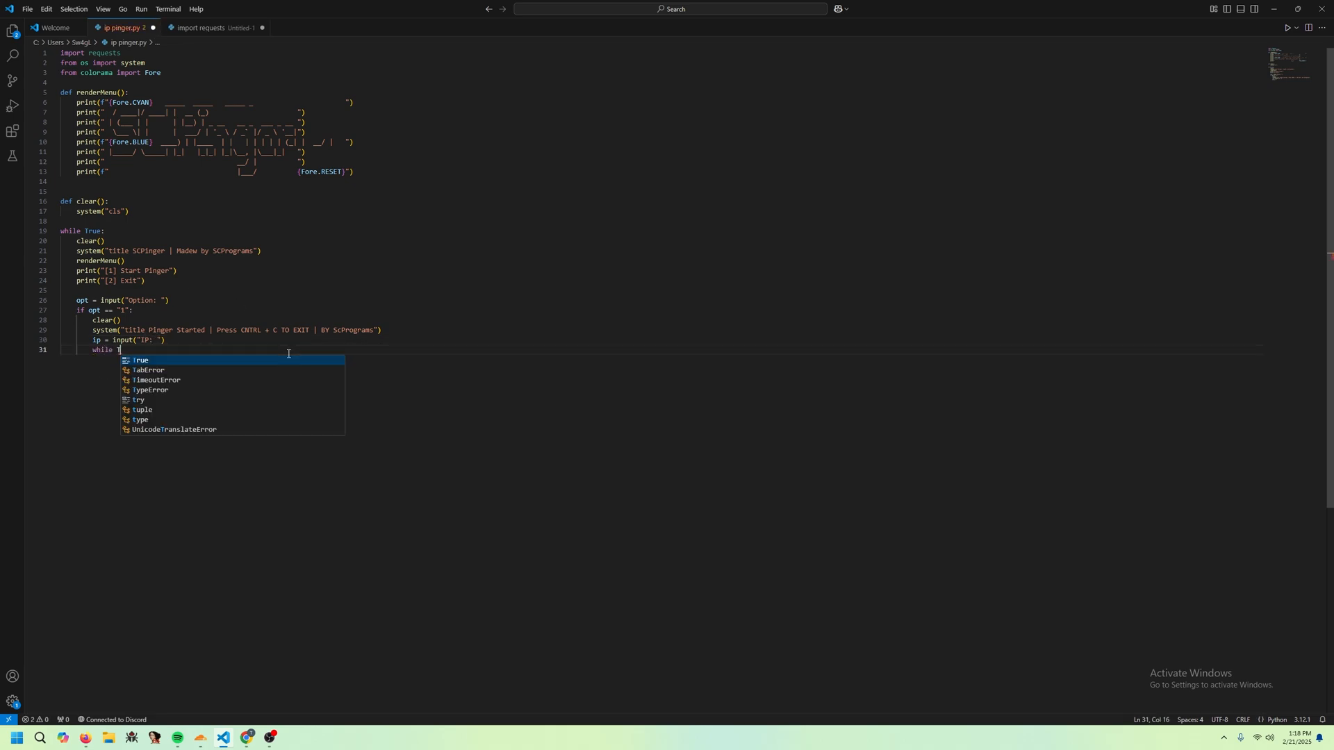
pyautogui.press('Enter')
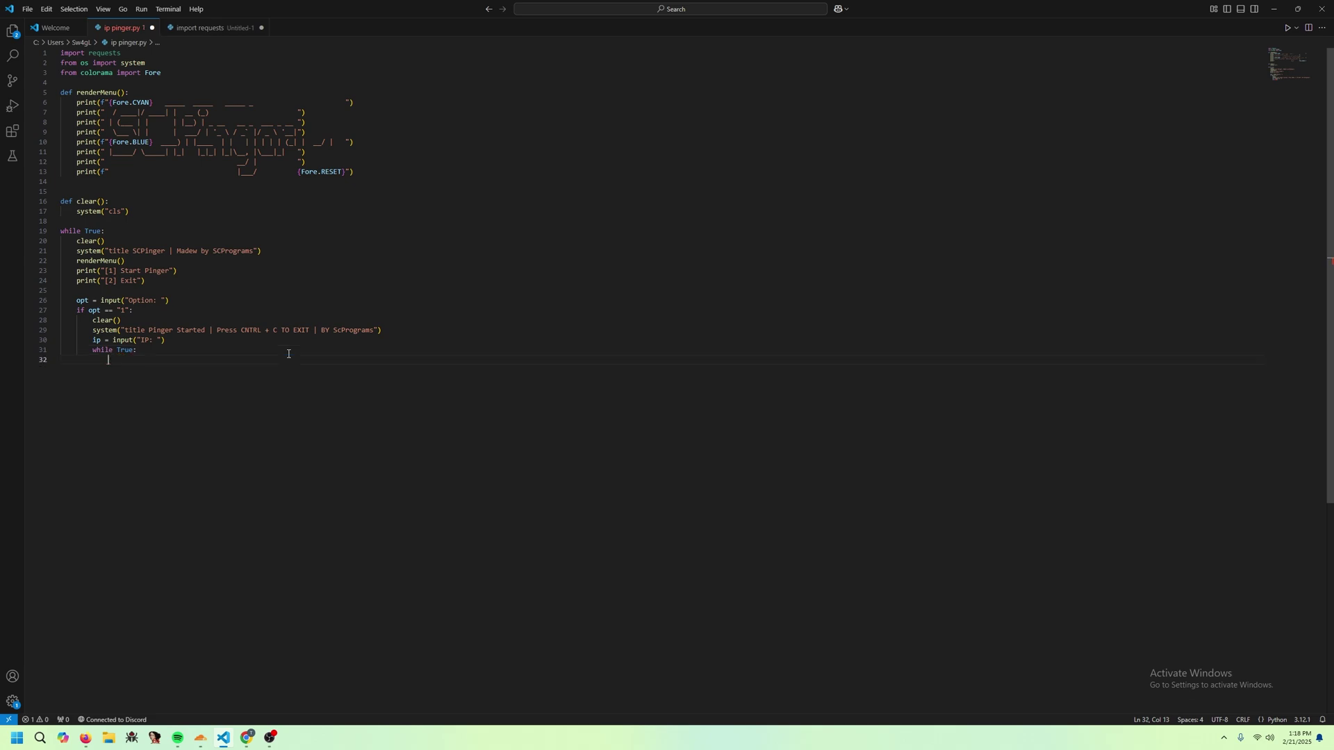
pyautogui.press('Ctrl+S')
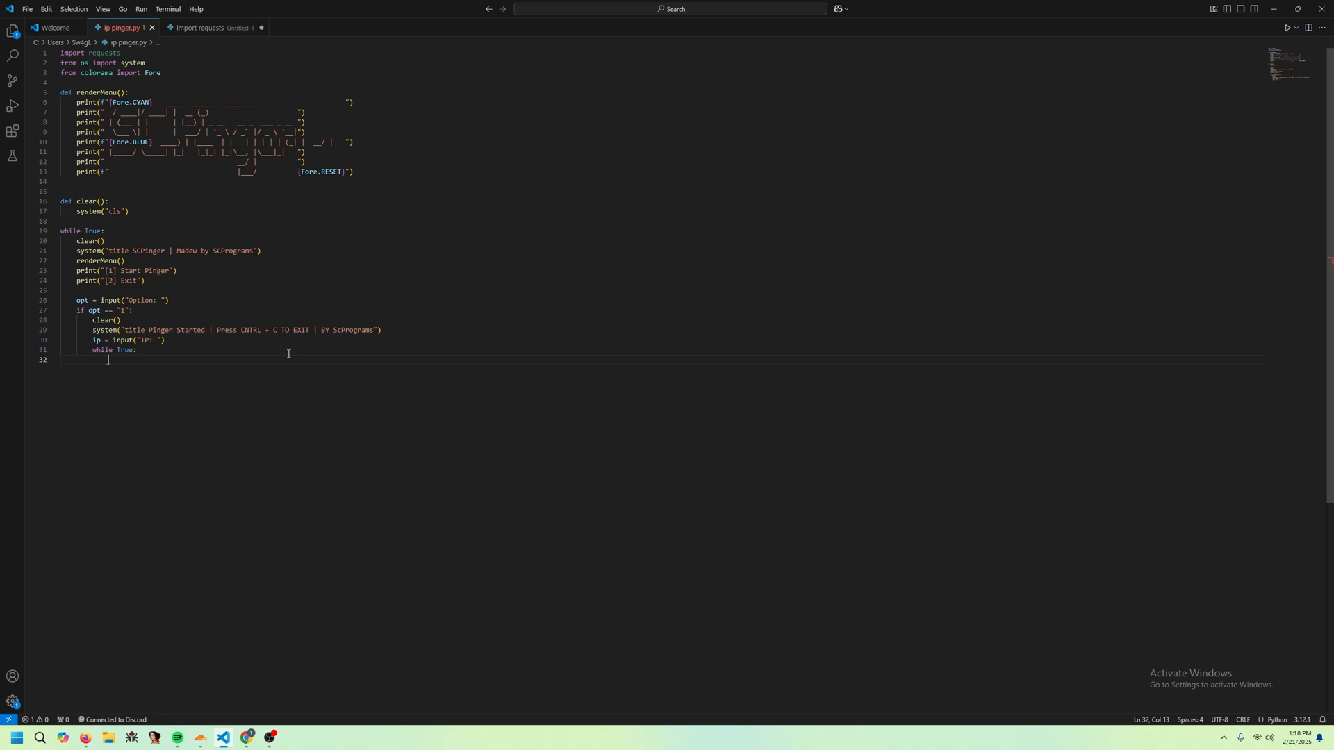
pyautogui.write('try:')
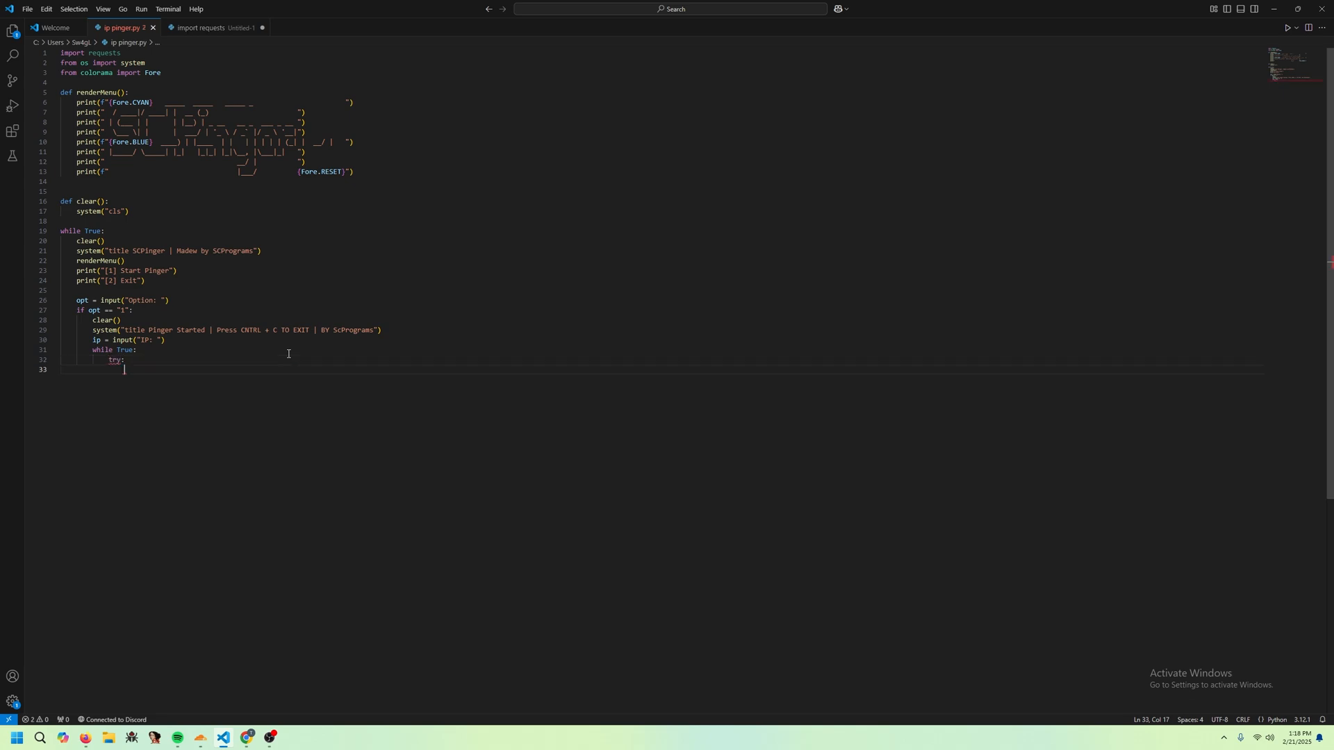
pyautogui.write('r =')
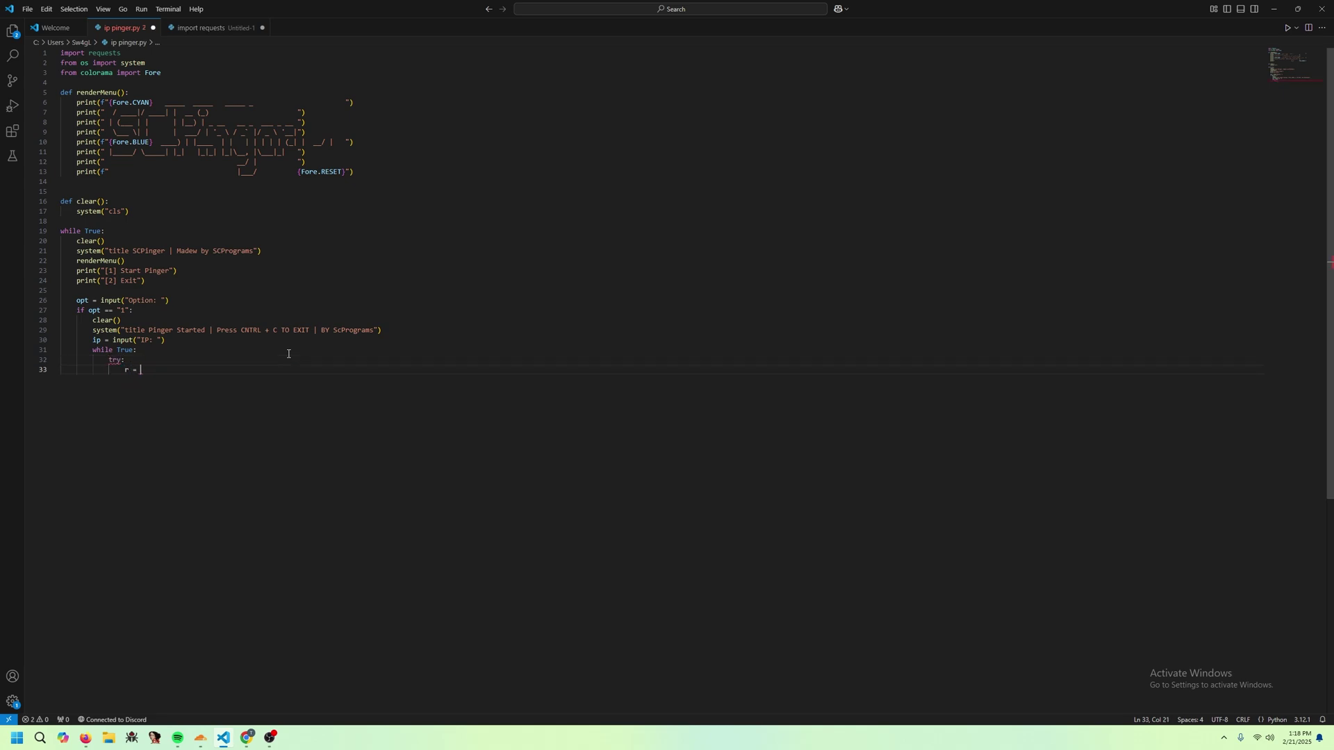
pyautogui.write('requests.get')
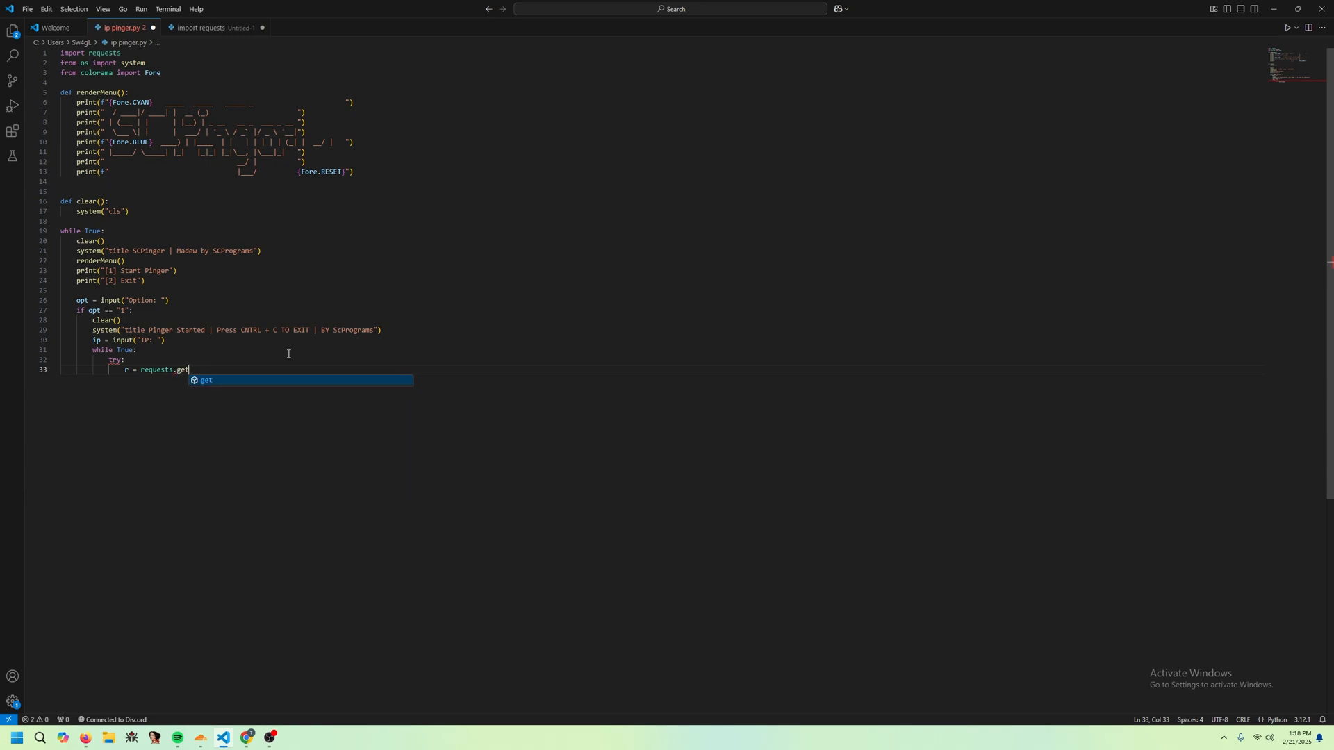
pyautogui.write('(f"')
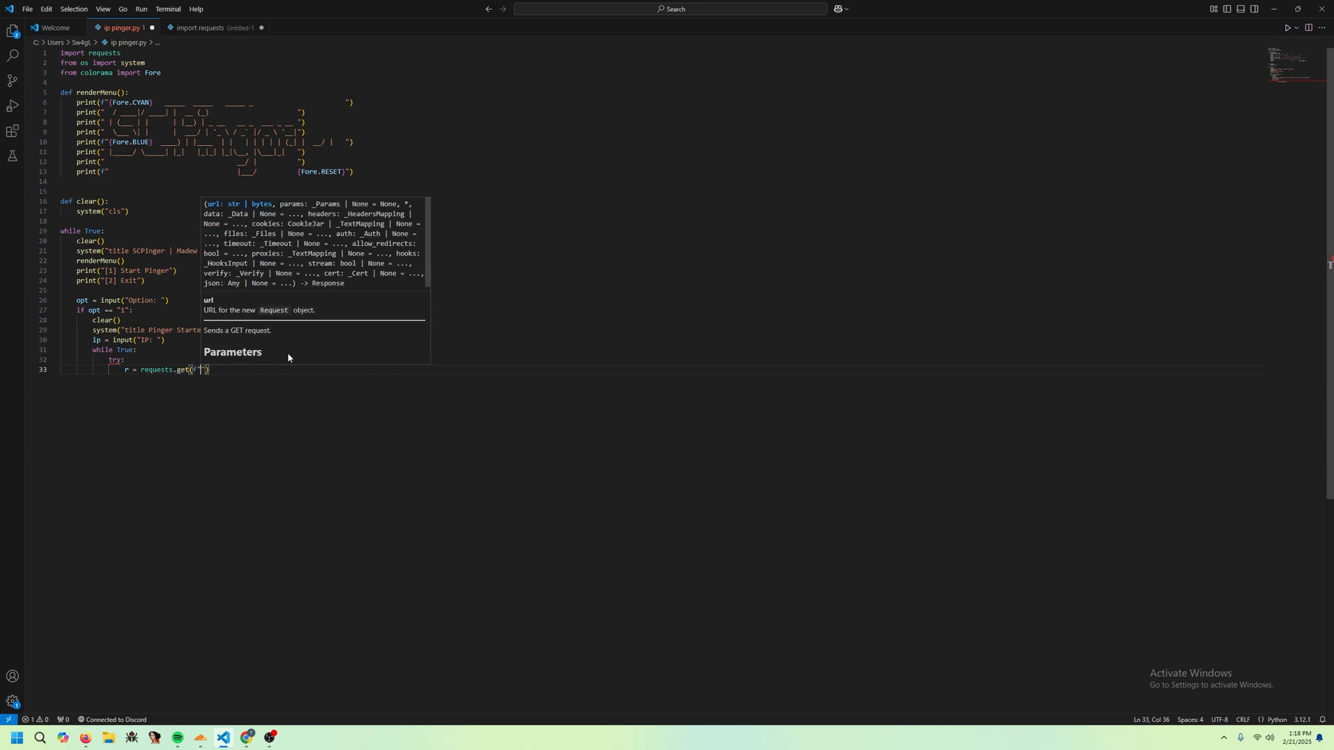
pyautogui.write('http://{')
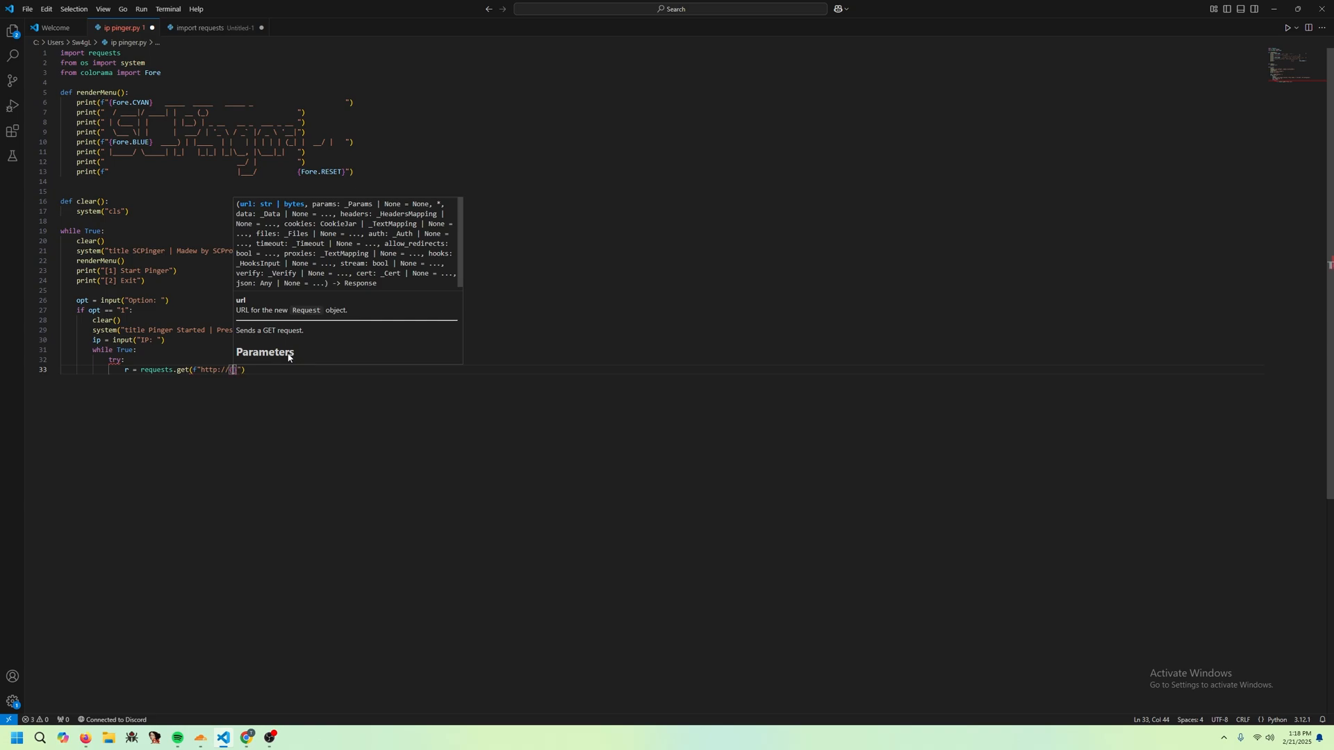
pyautogui.write('ip')
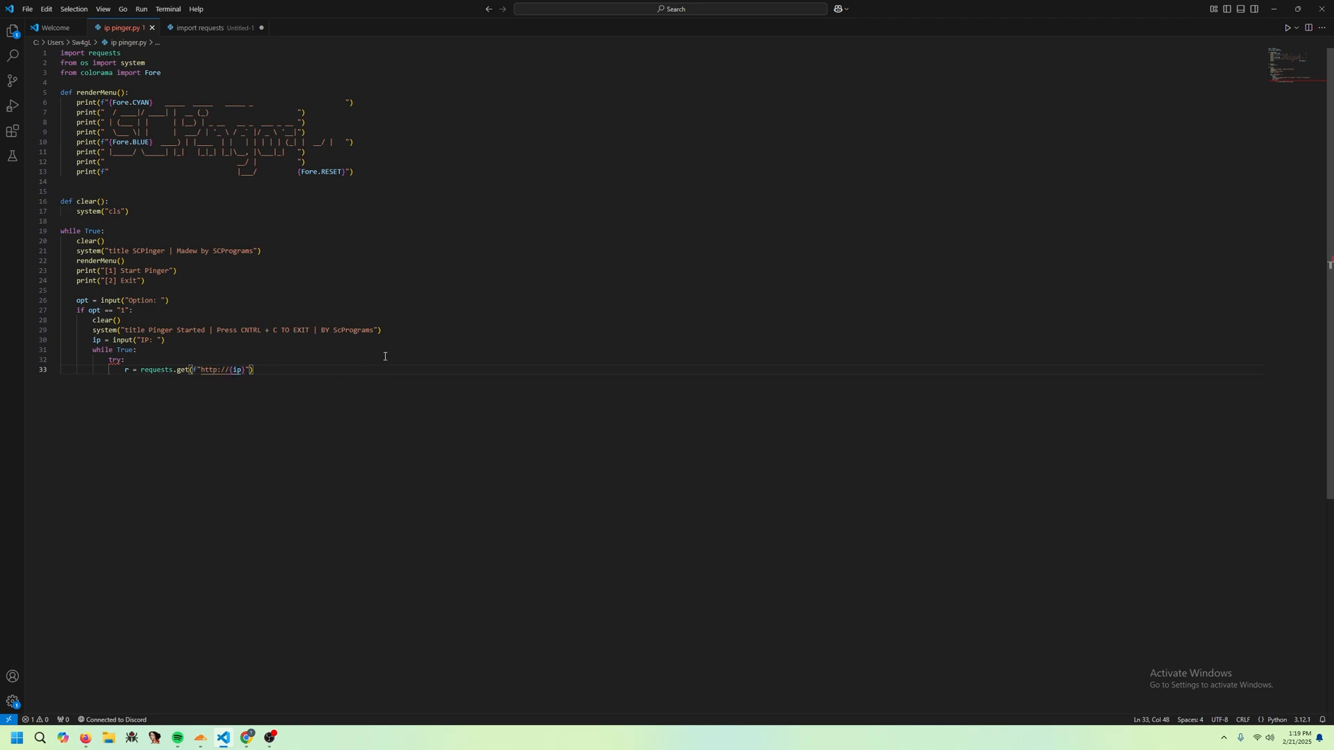
pyautogui.write(', timeout=')
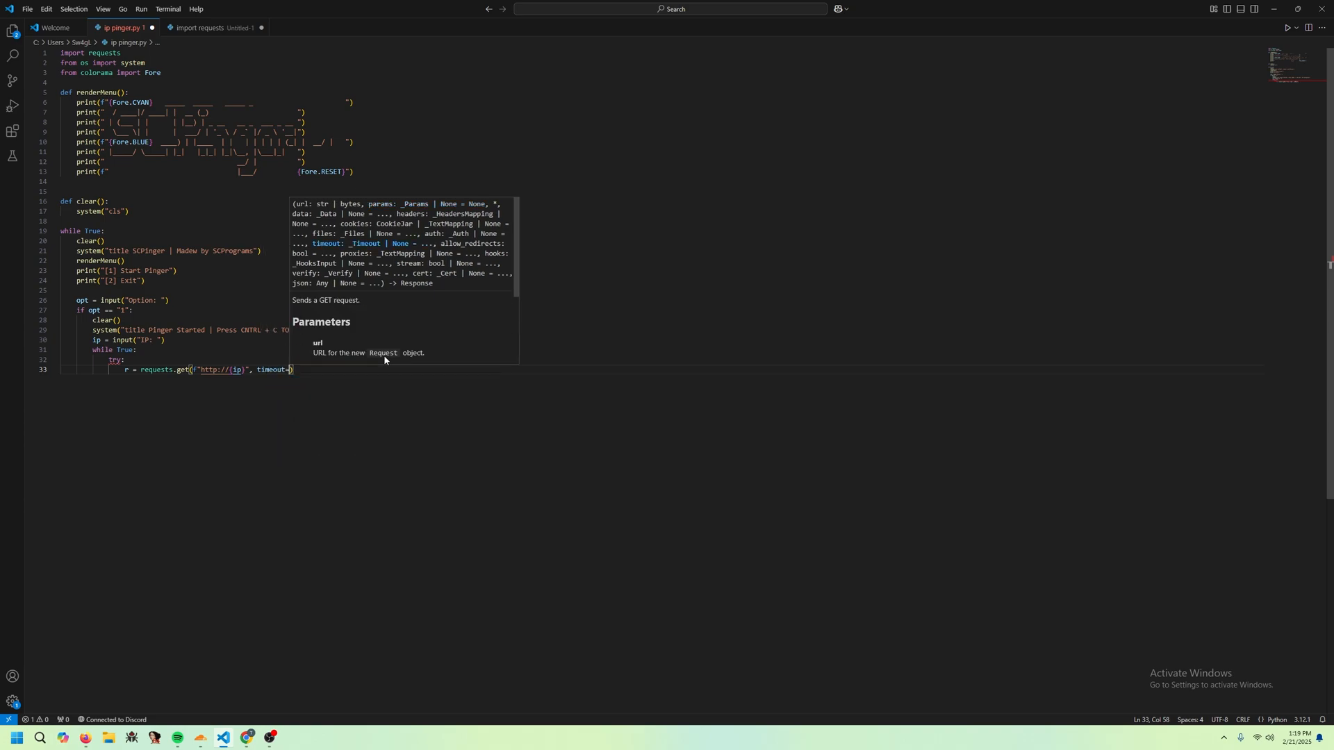
pyautogui.write('5')
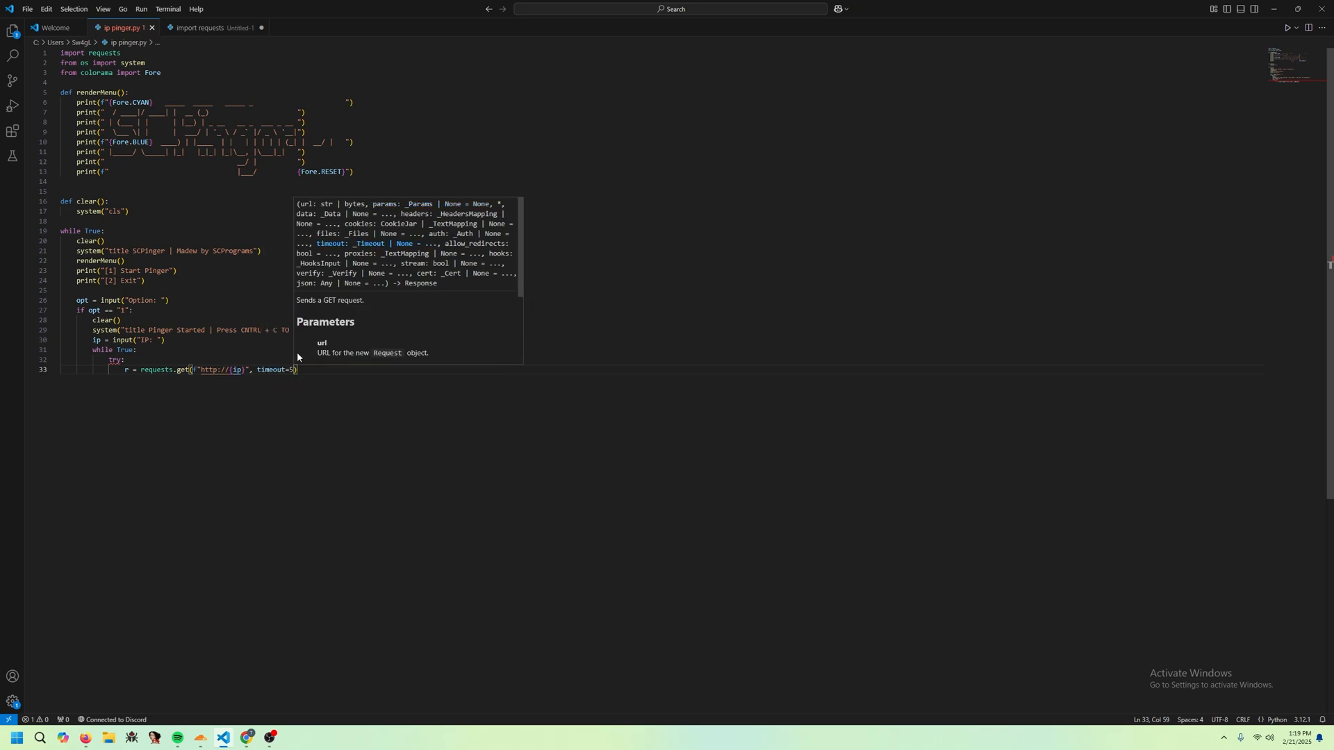
pyautogui.moveTo(328, 393)
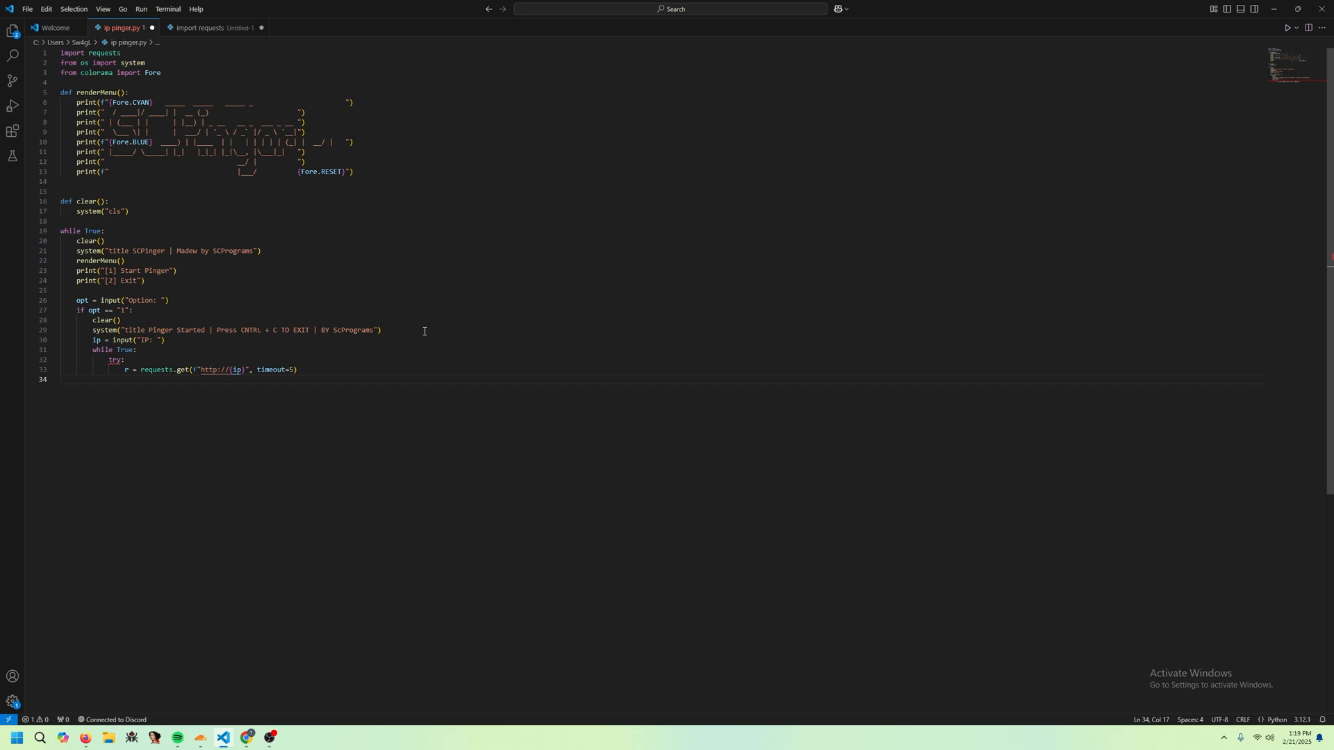
# - Add the condition if r.status_code == 200:
pyautogui.write('if')
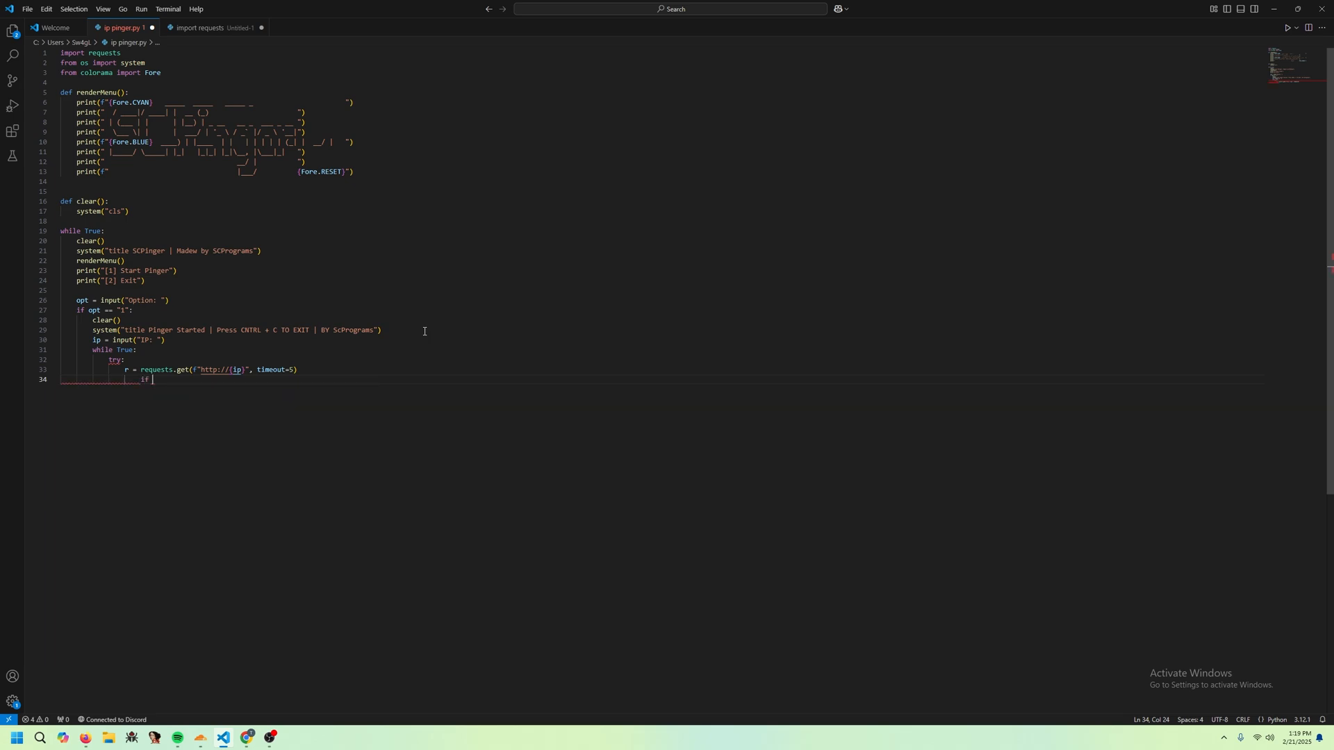
pyautogui.write('requests')
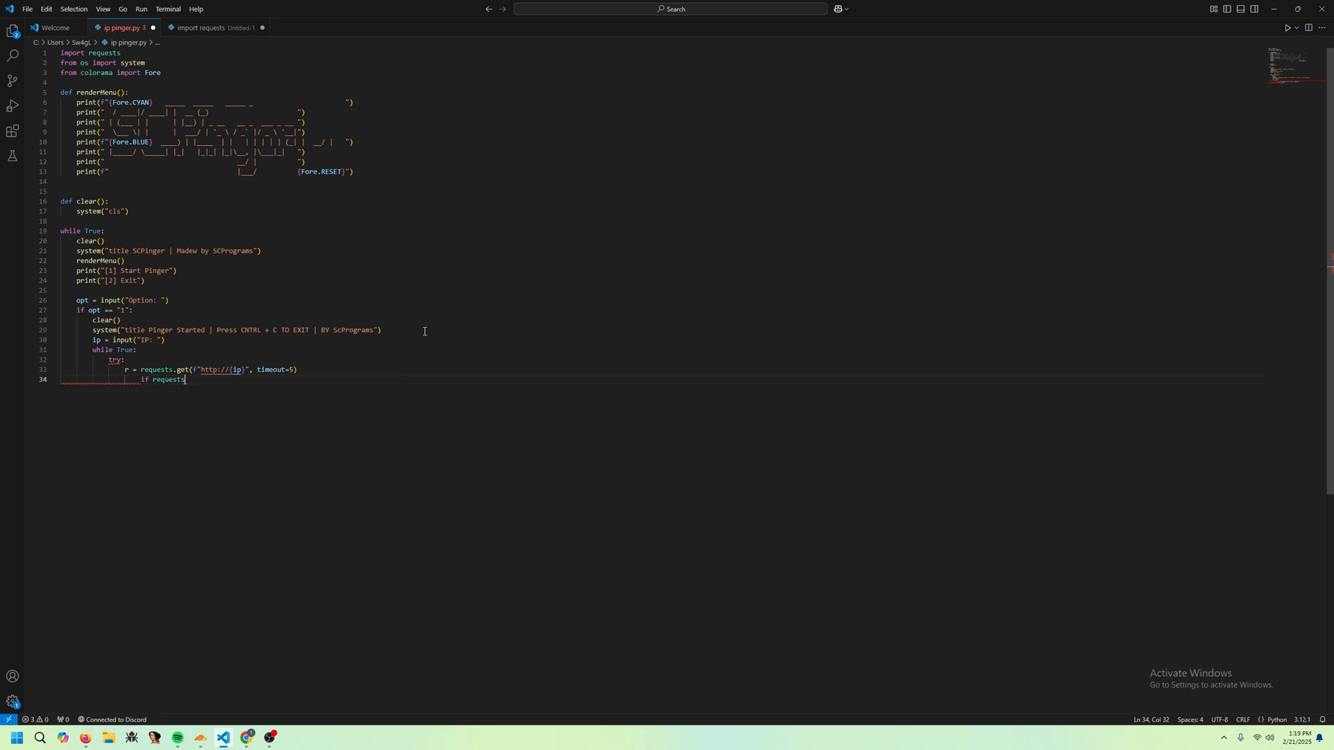
pyautogui.write('r.a')
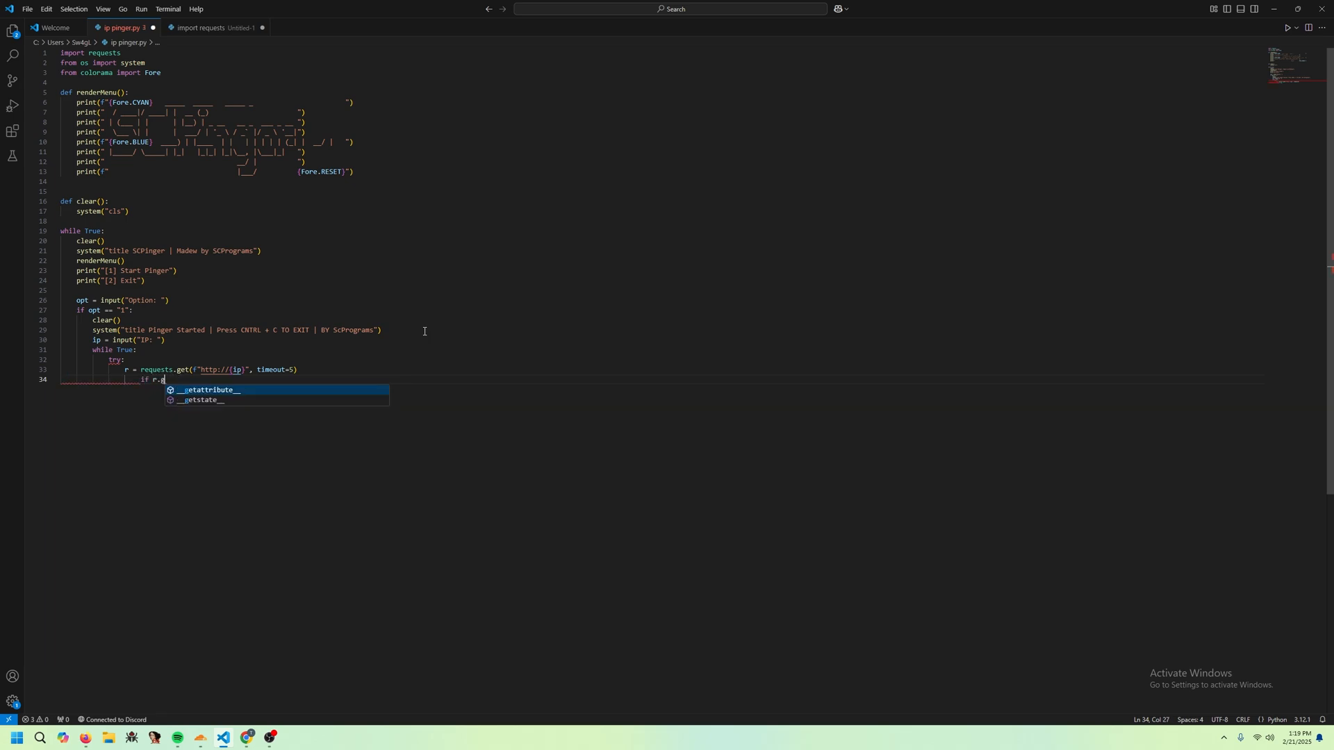
pyautogui.write('status_code == 200:')
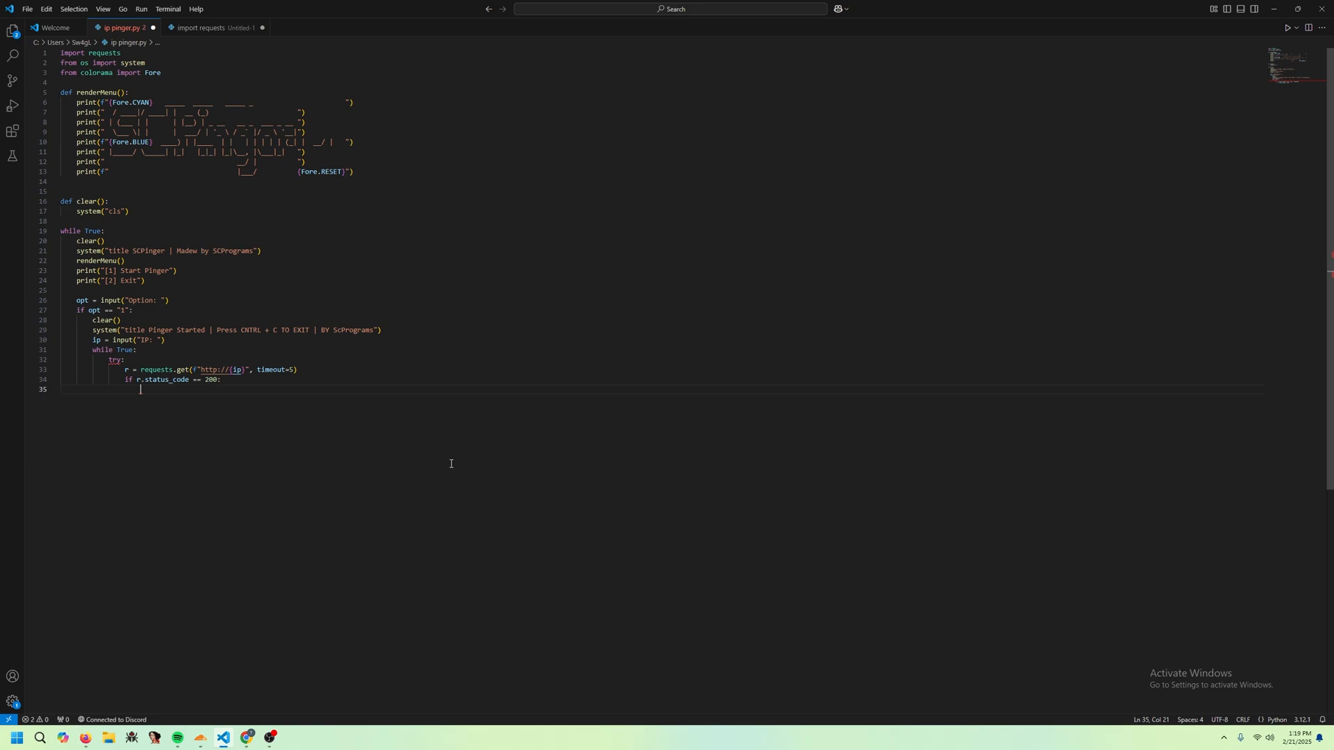
# - Print a green "IP Online" f-string and add the except requests.exceptions.RequestException line
pyautogui.write('pr')
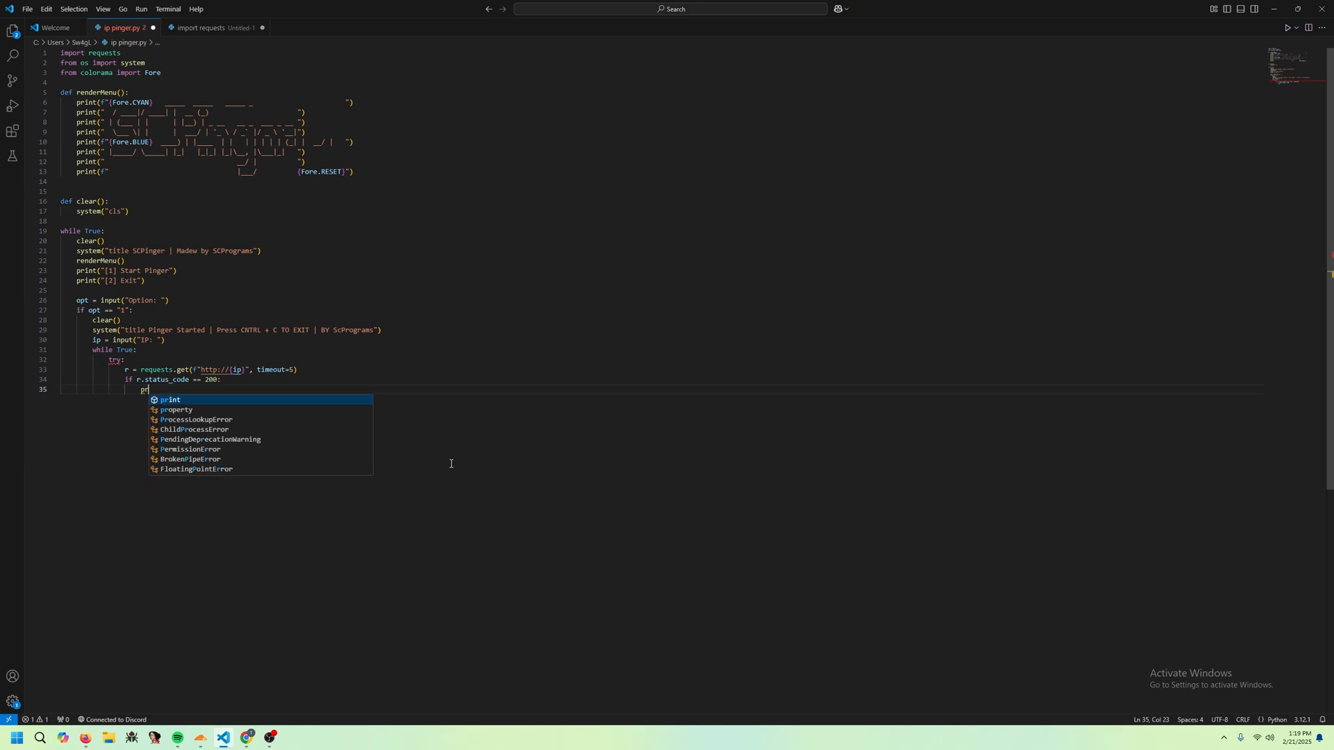
pyautogui.write('print(f"')
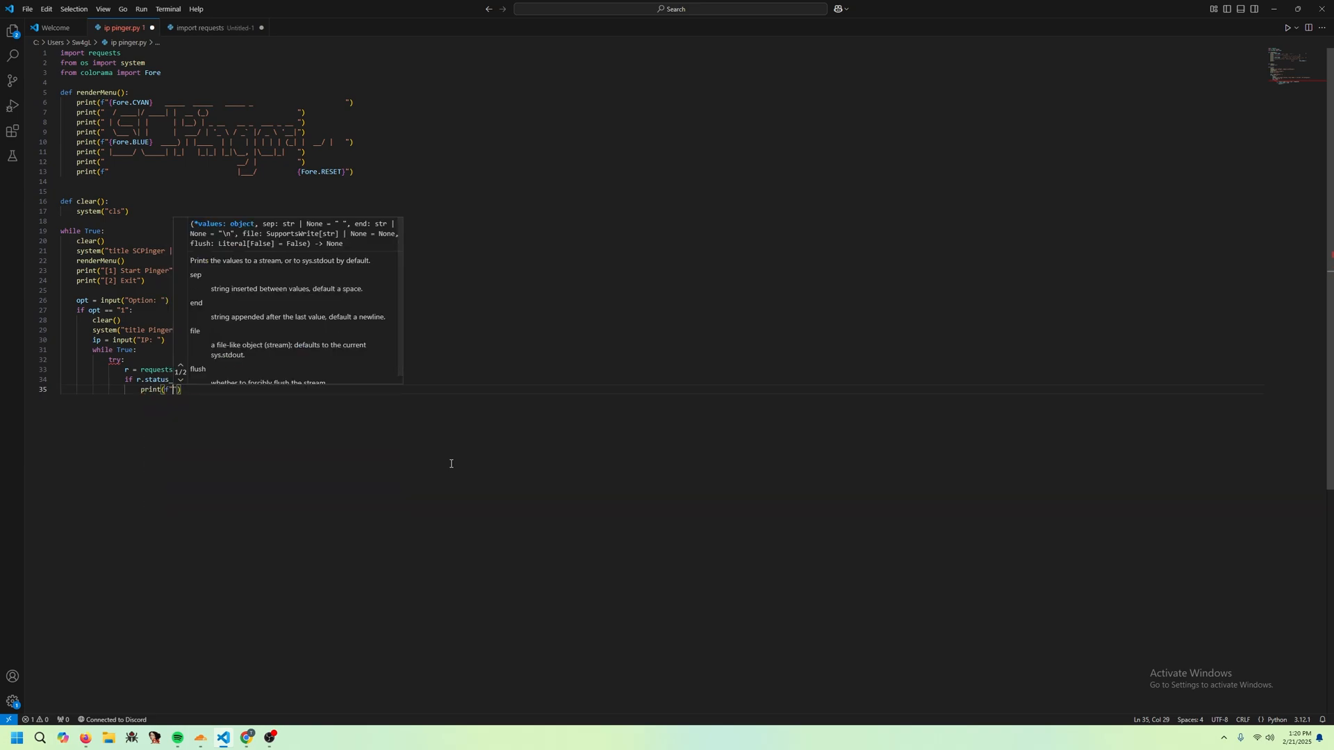
pyautogui.write('Fore.G}')
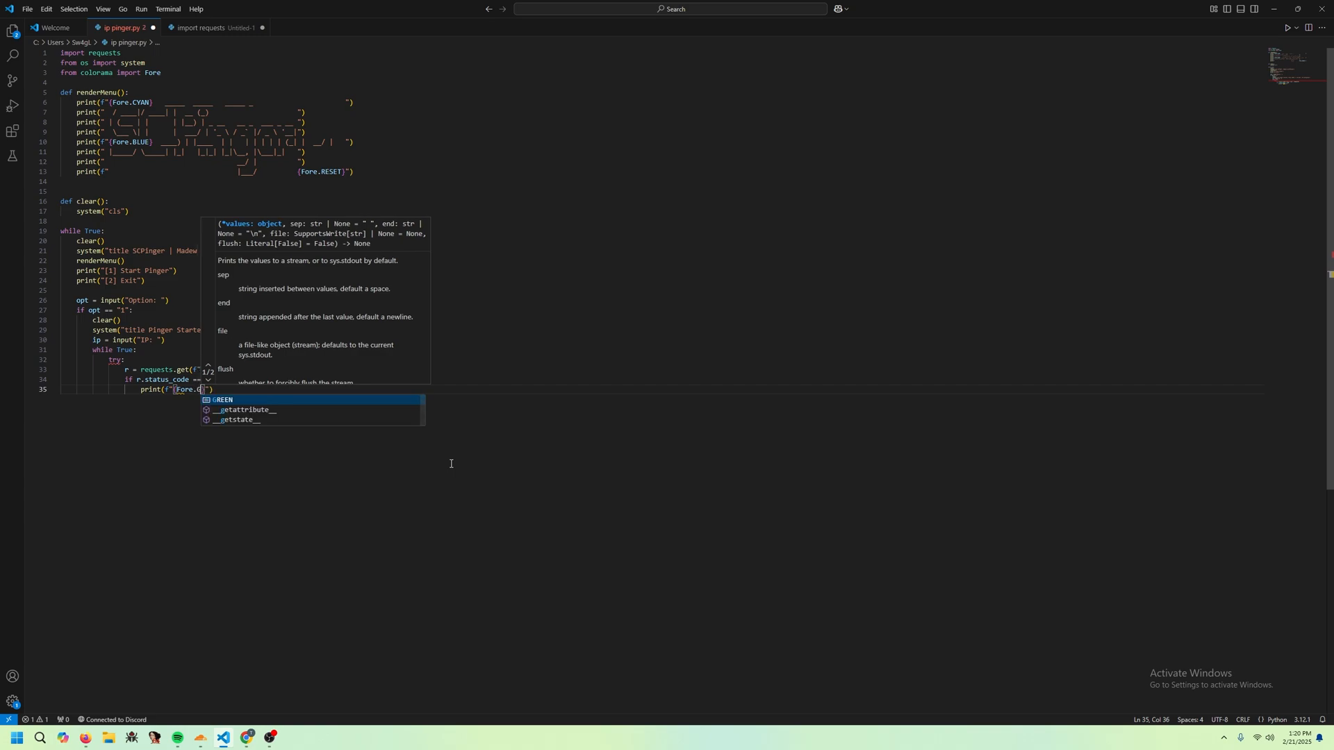
pyautogui.write('Li')
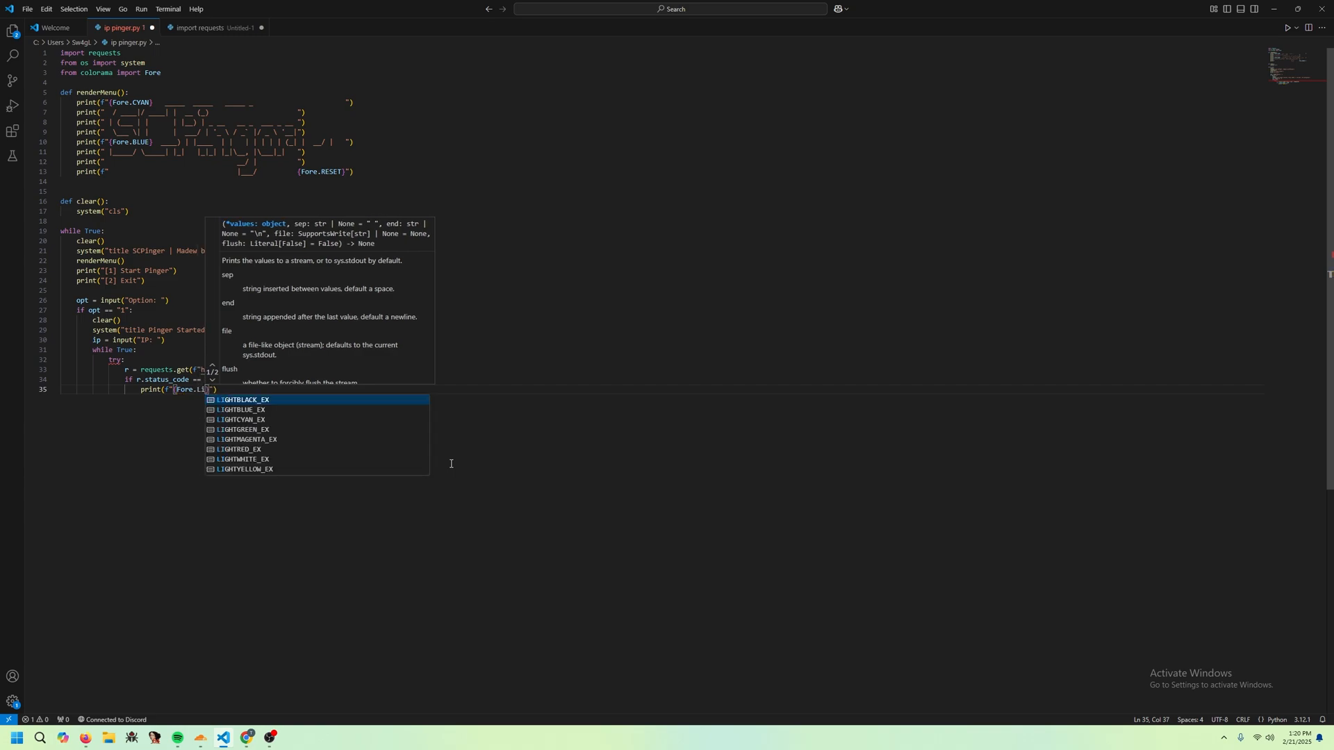
pyautogui.write('g')
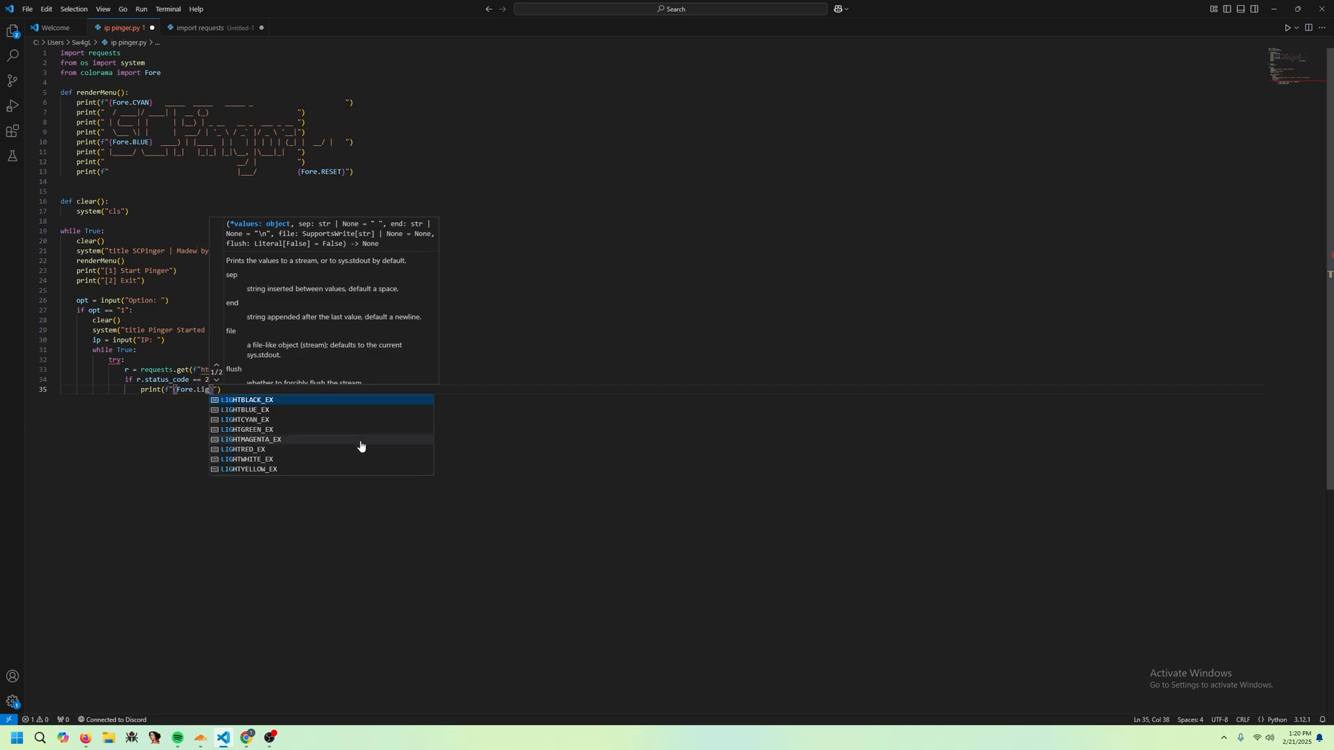
pyautogui.write('GREEN')
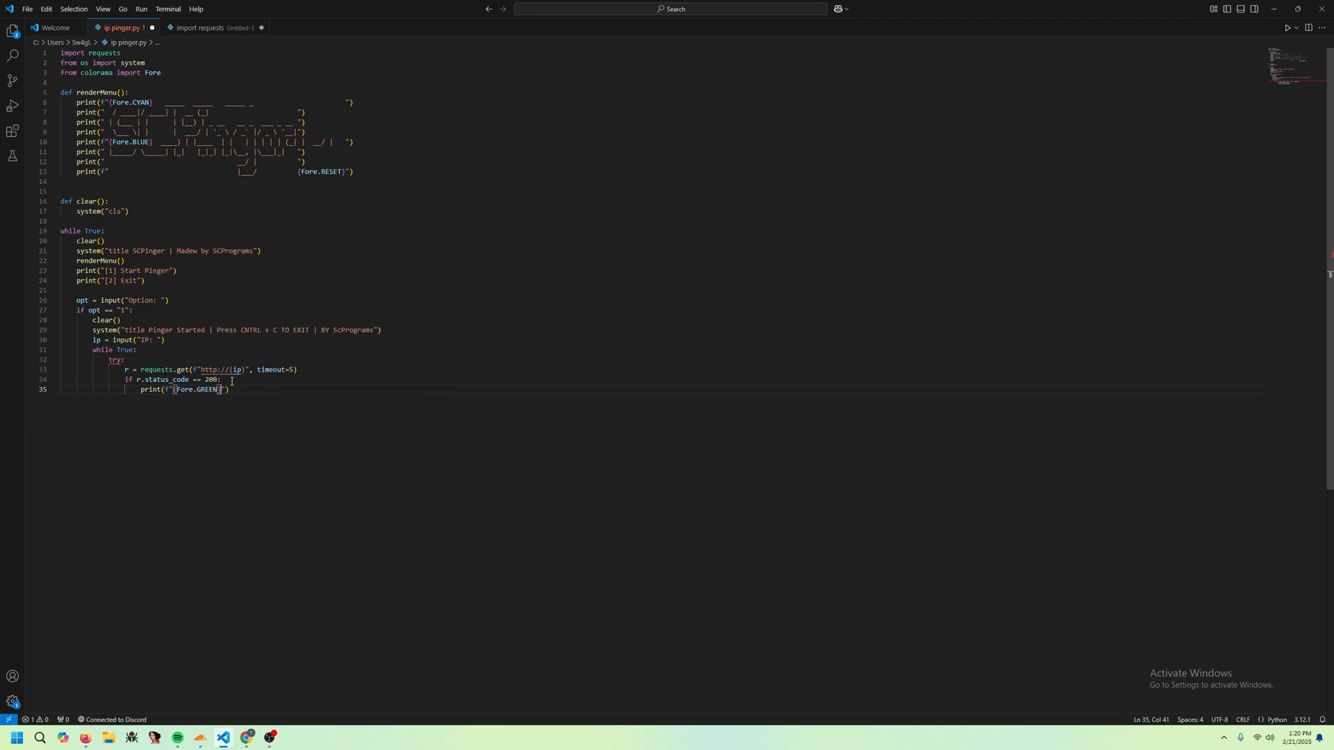
pyautogui.write('}IP Online{Fore.RESET}')
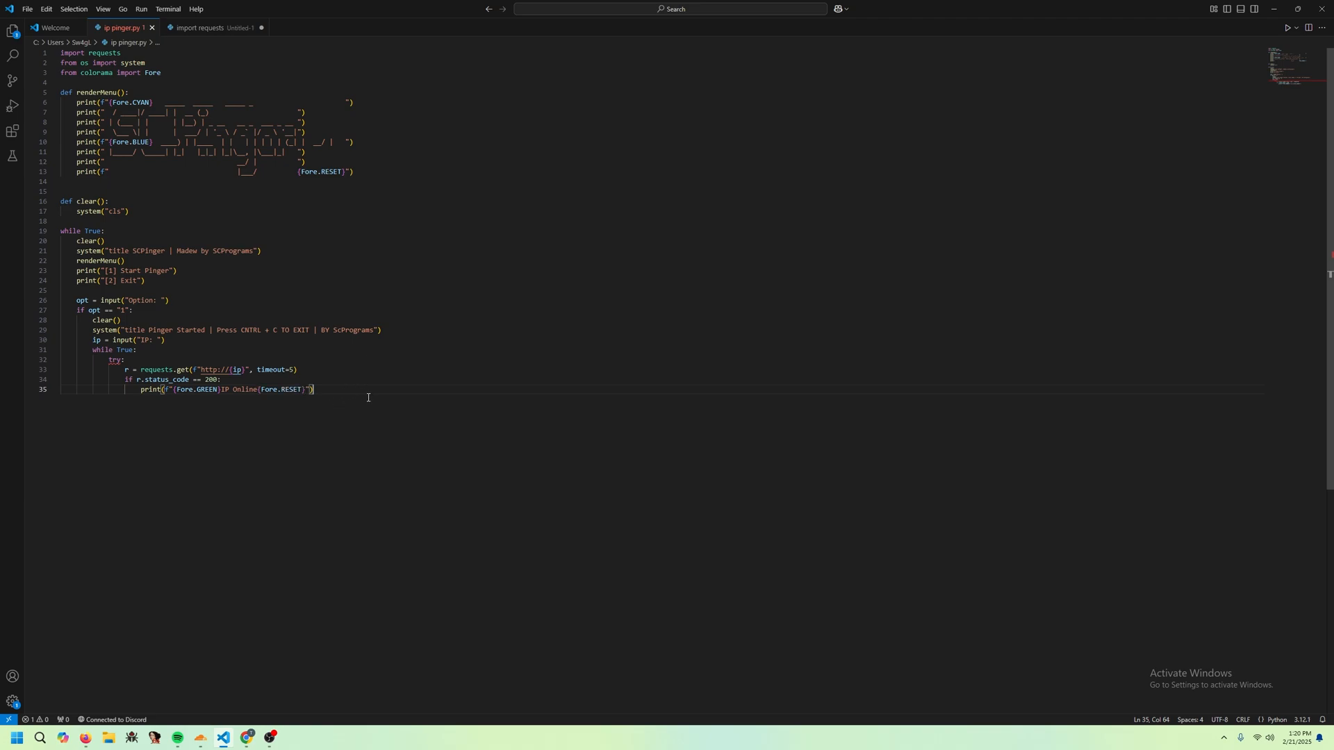
pyautogui.write('except requests.exceptions.RequestException:')
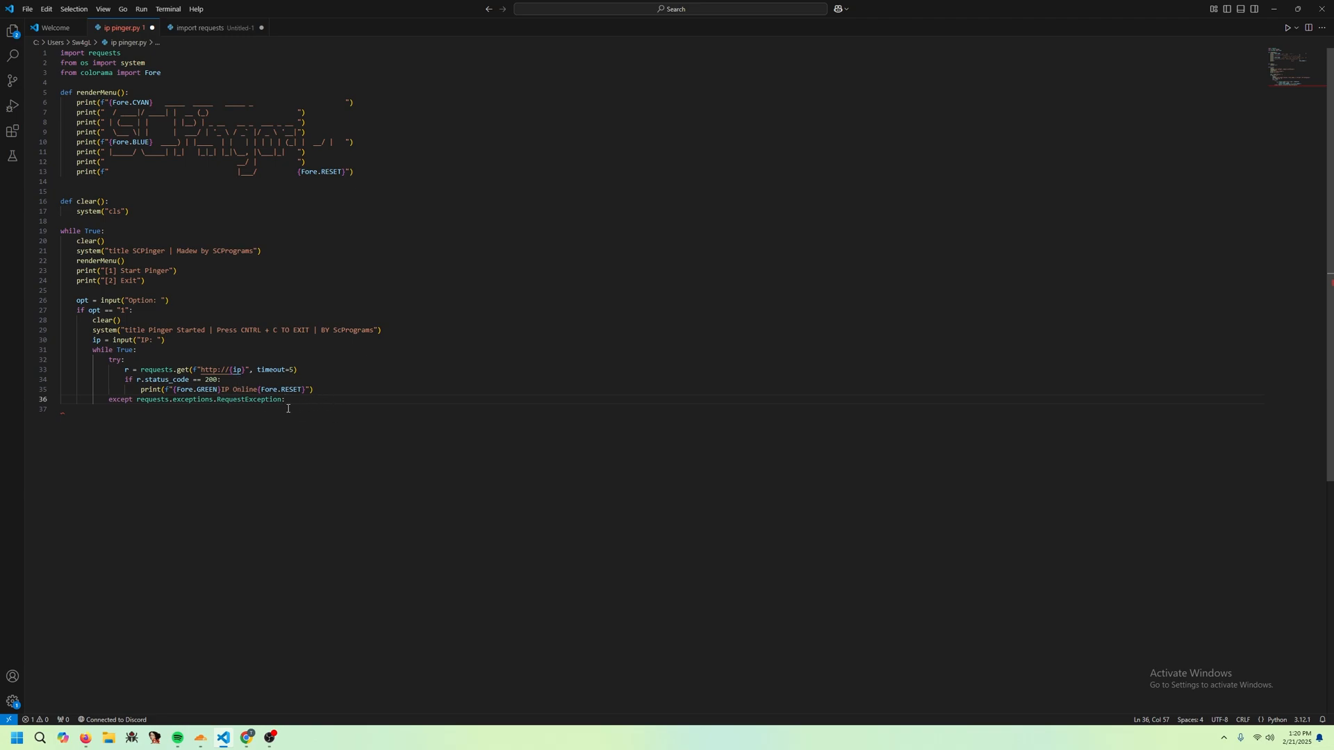
pyautogui.moveTo(253, 420)
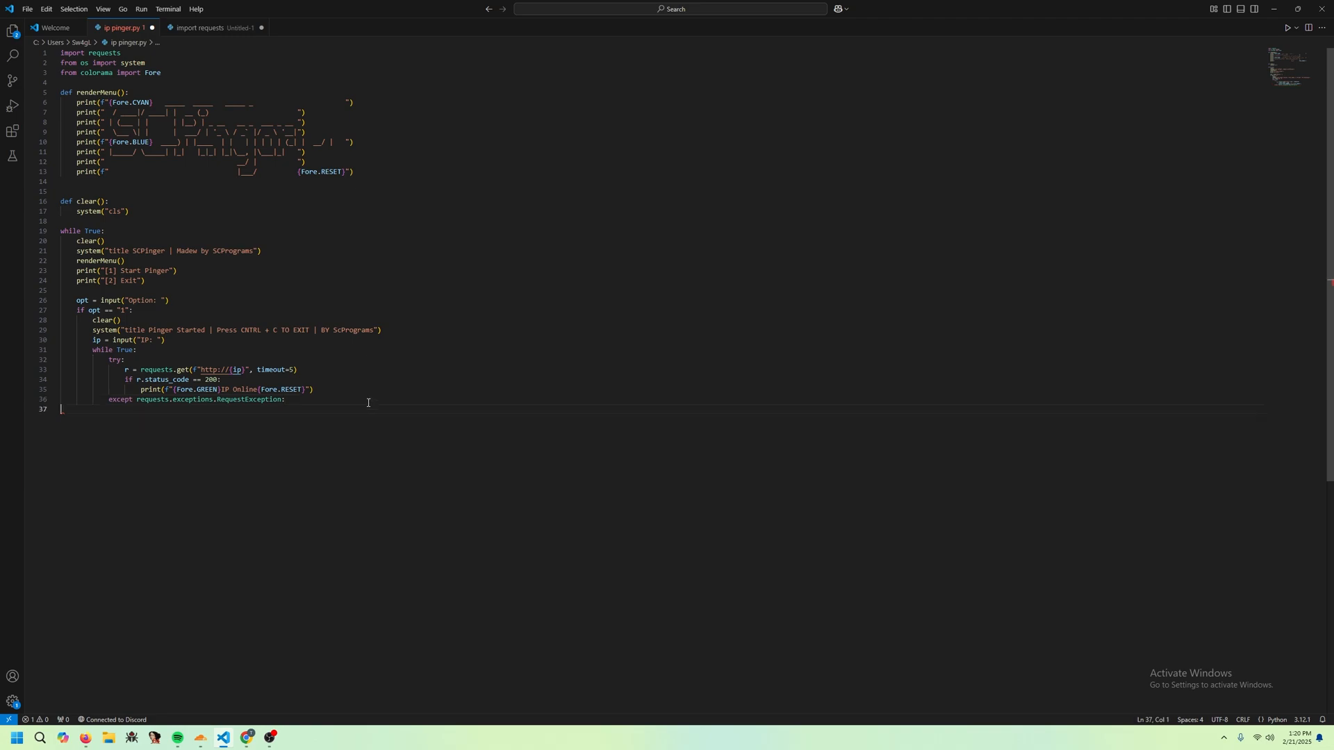
# - In the except block print a red "IP IS OFFLINE" message reset with Fore.RESET
pyautogui.write('print(f"')
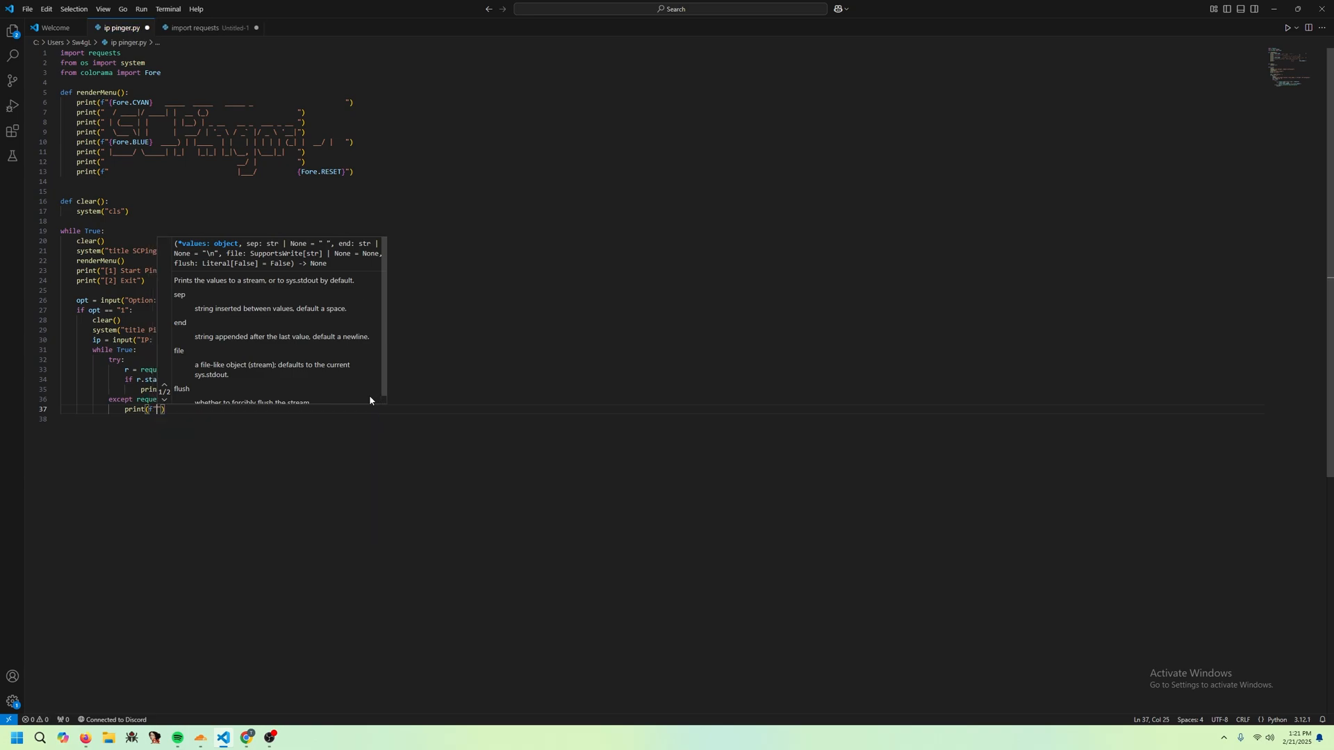
pyautogui.write('Fore.Re')
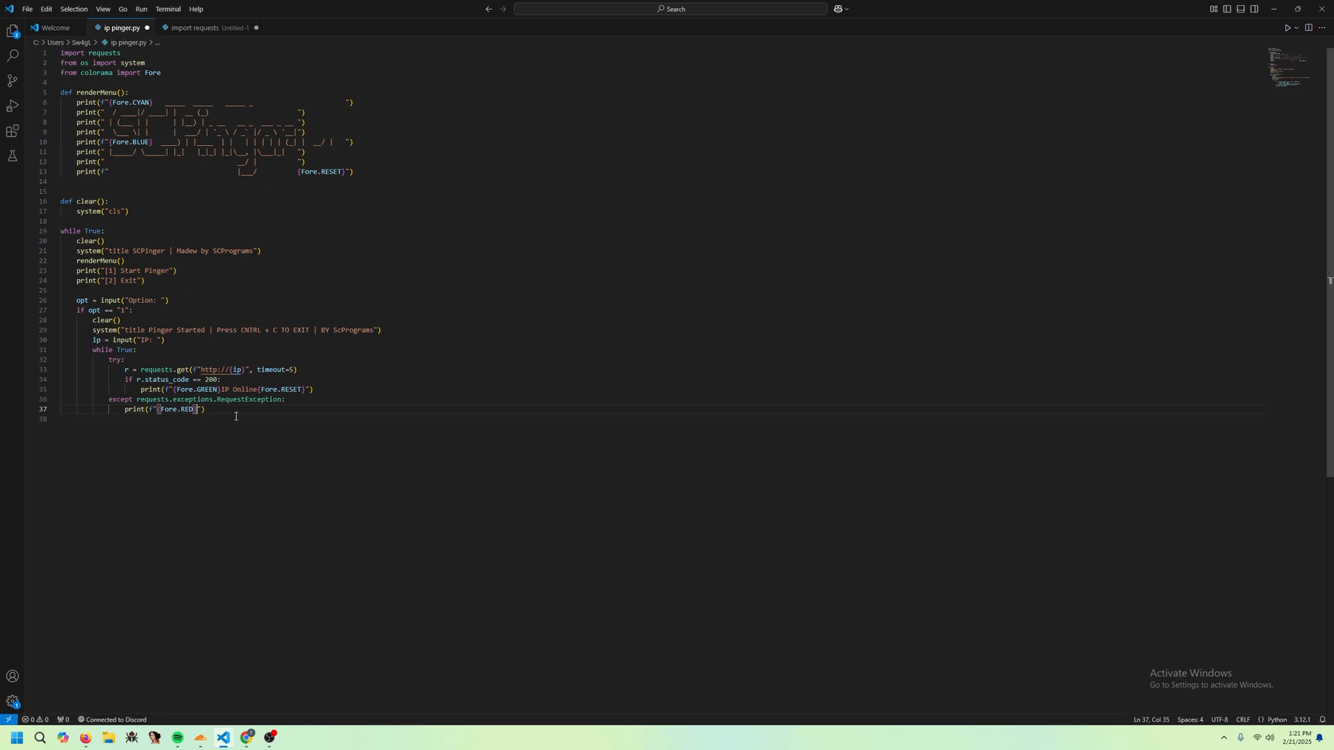
pyautogui.write('IP IS OFFLINE {F')
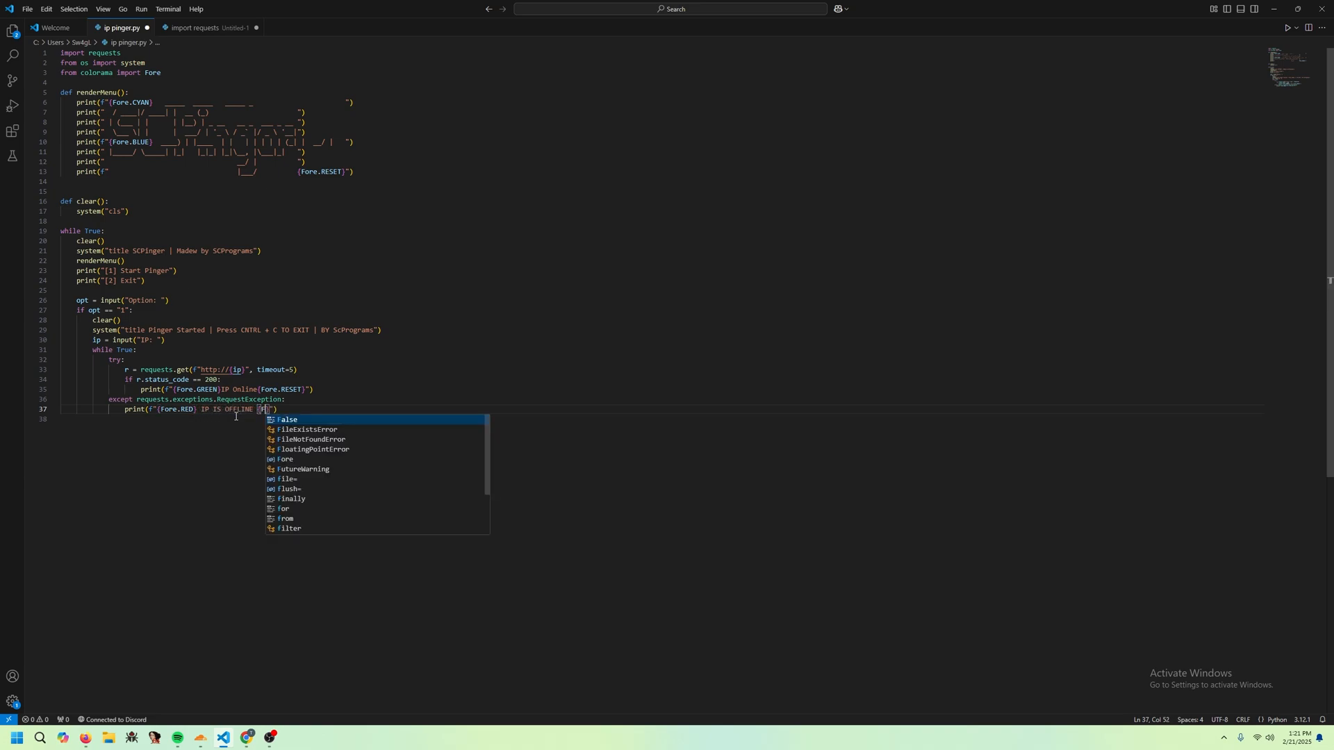
pyautogui.write('Fore.RESET')
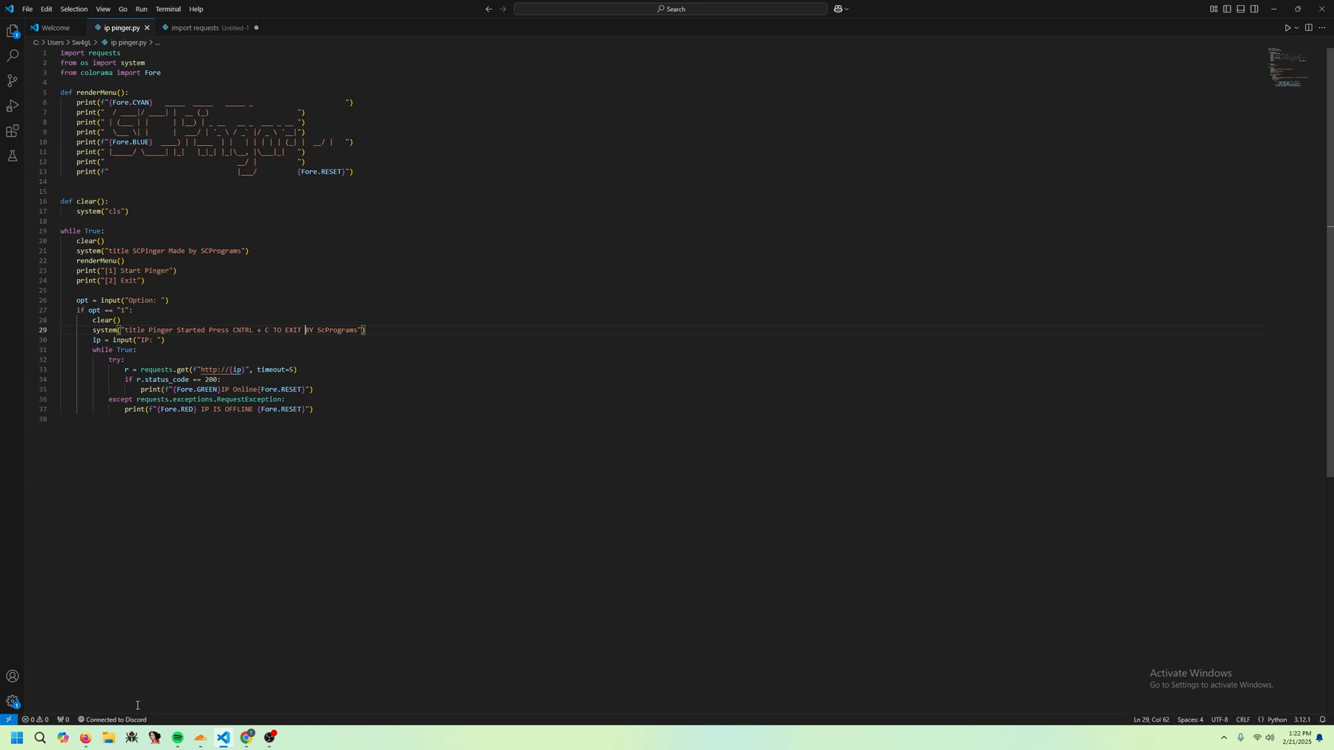
pyautogui.moveTo(107, 739)
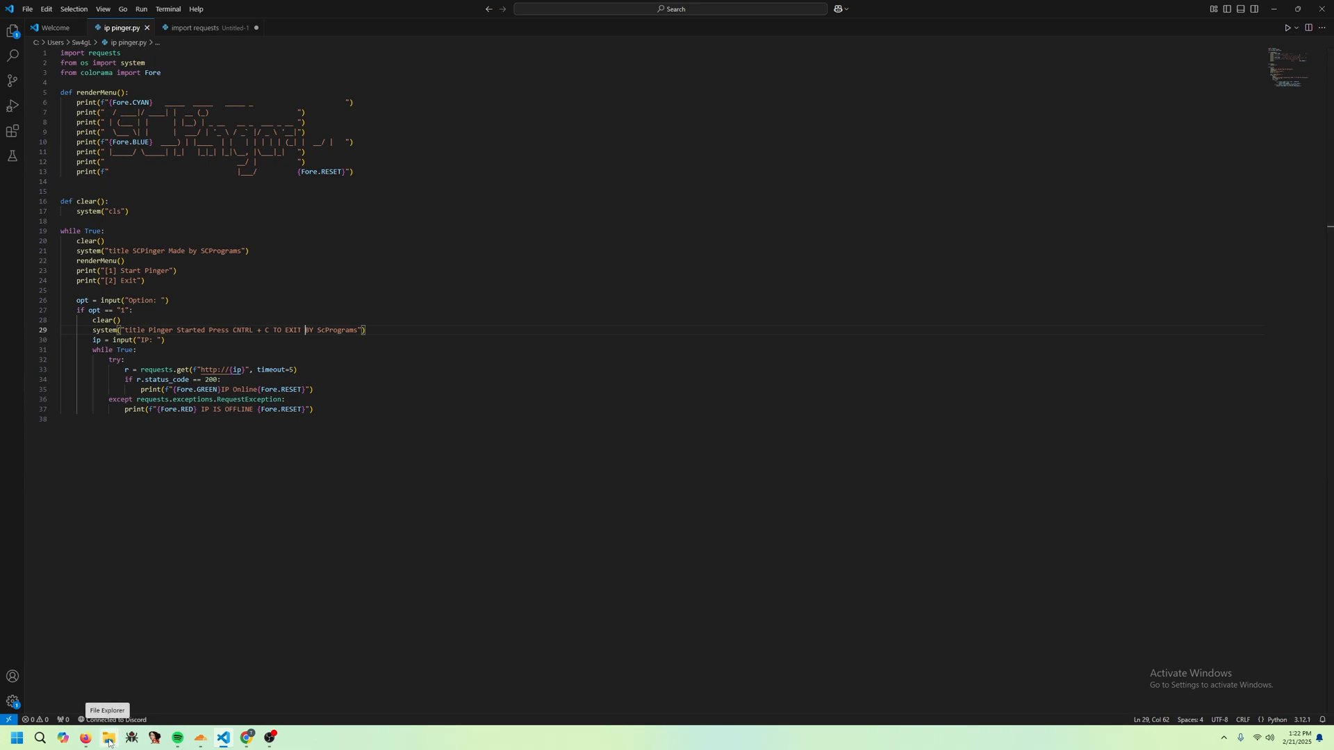
# - Choose option 1, enter an IP such as 192.0.0.1, see red IP IS OFFLINE, then close the console
pyautogui.click(1286, 26)
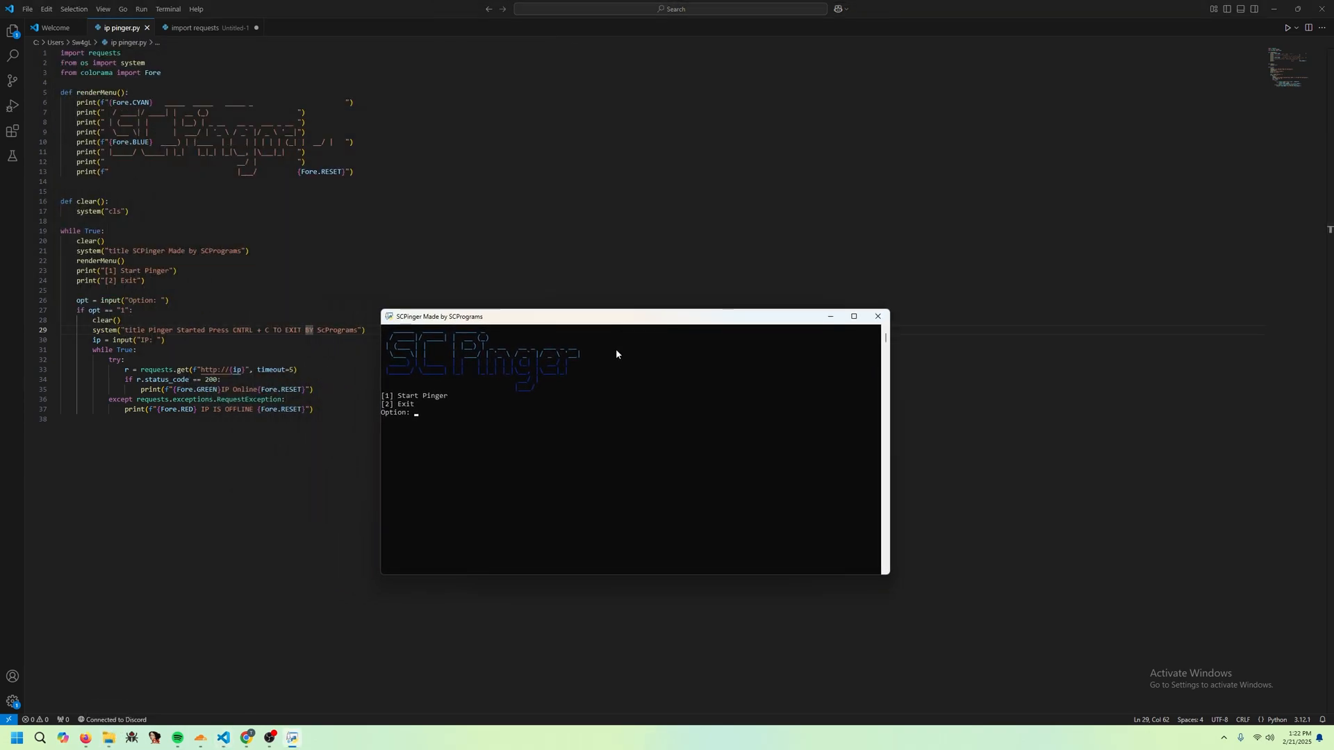
pyautogui.moveTo(762, 435)
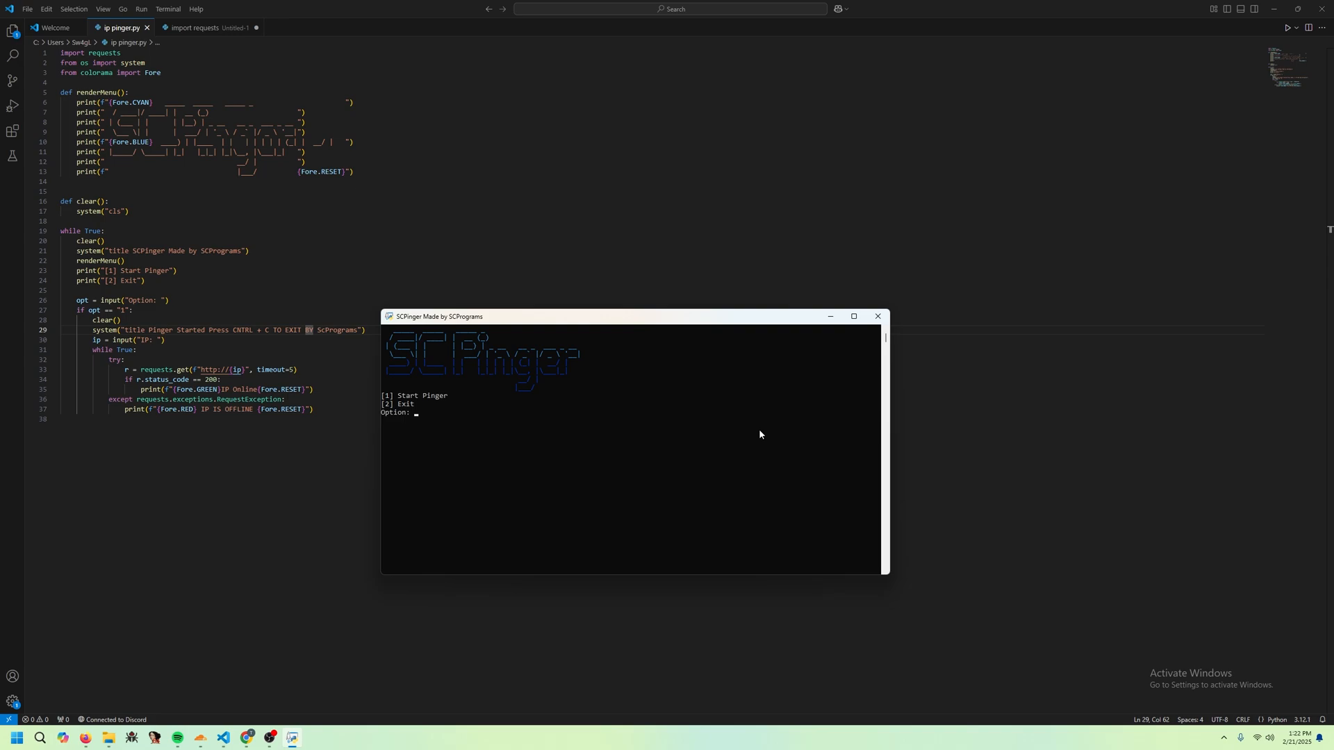
pyautogui.write('1')
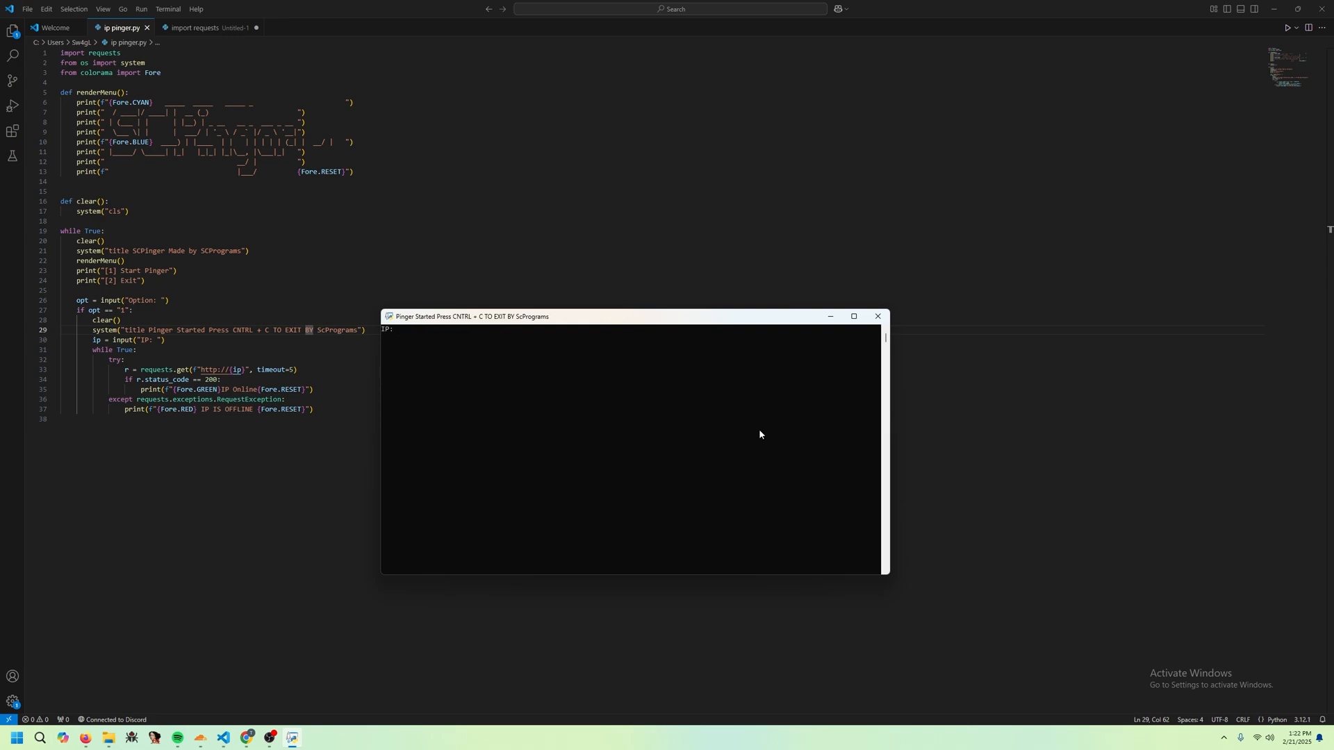
pyautogui.write('1.1.1.1')
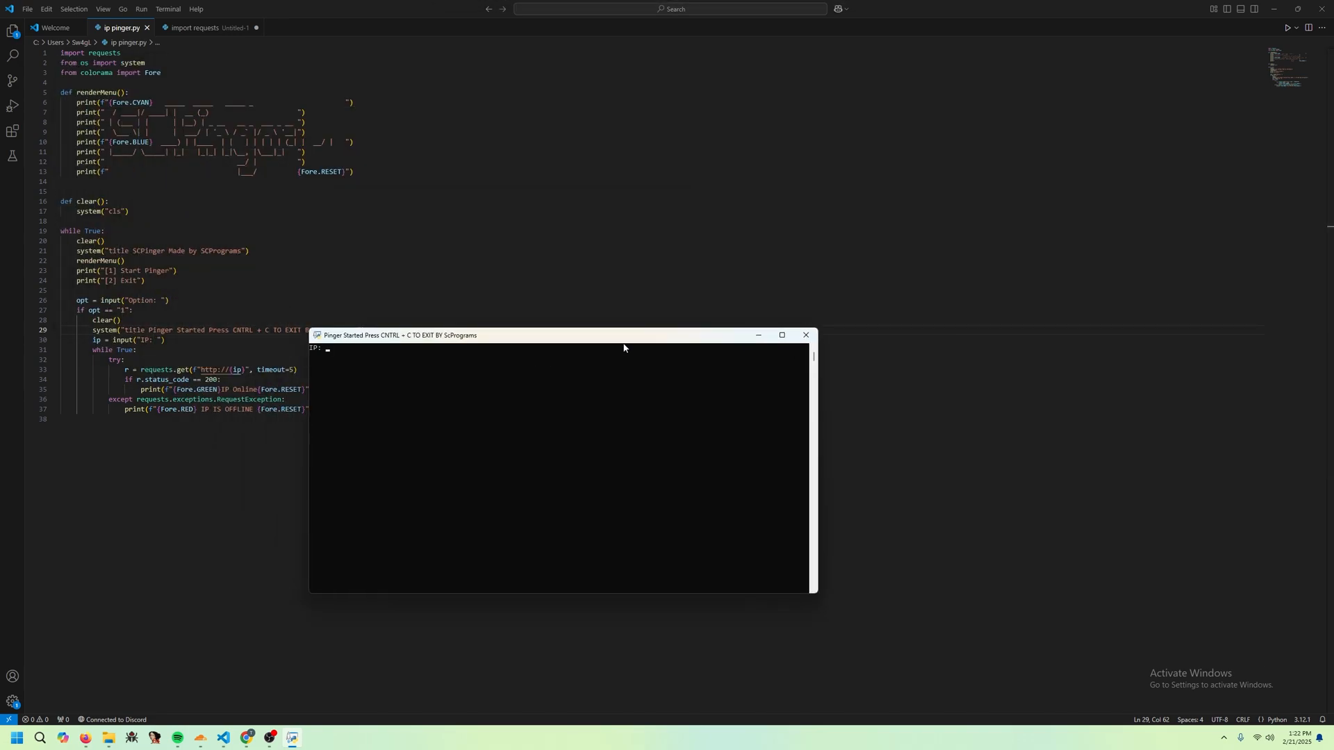
pyautogui.write('192.')
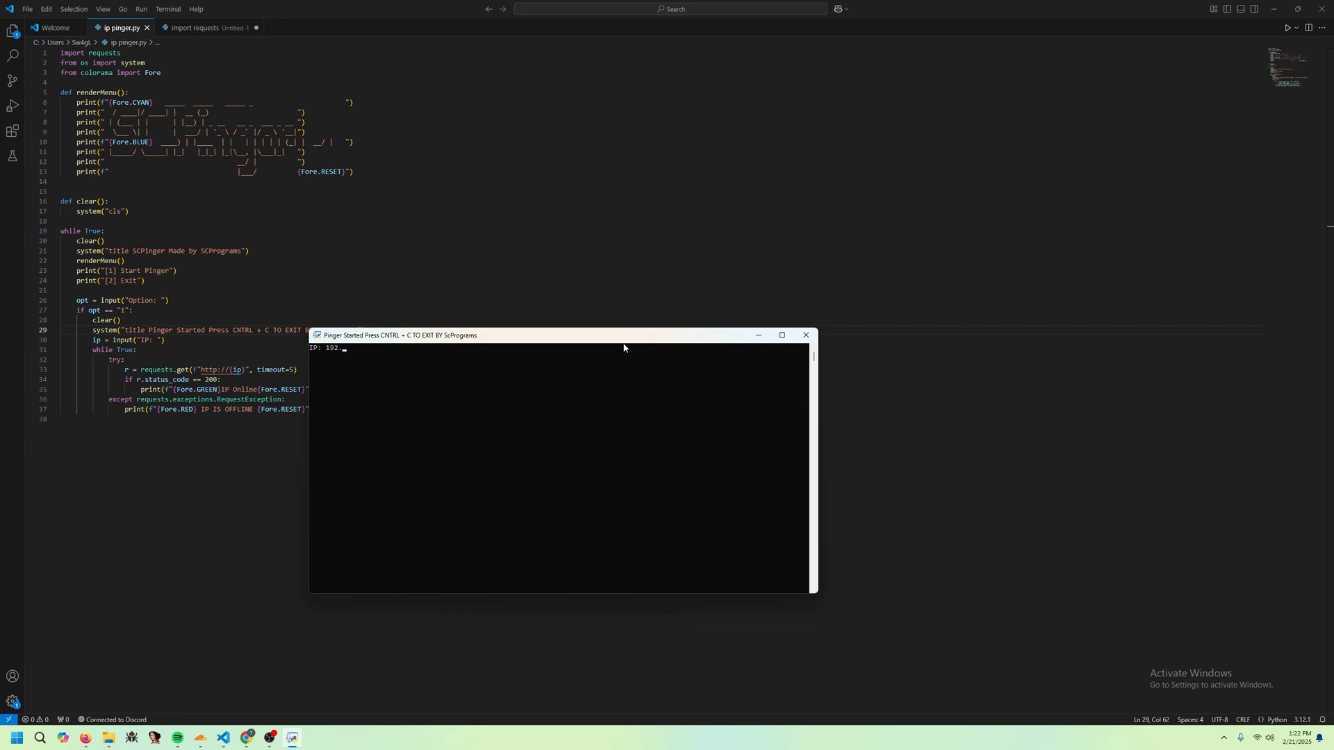
pyautogui.write('6.0.1')
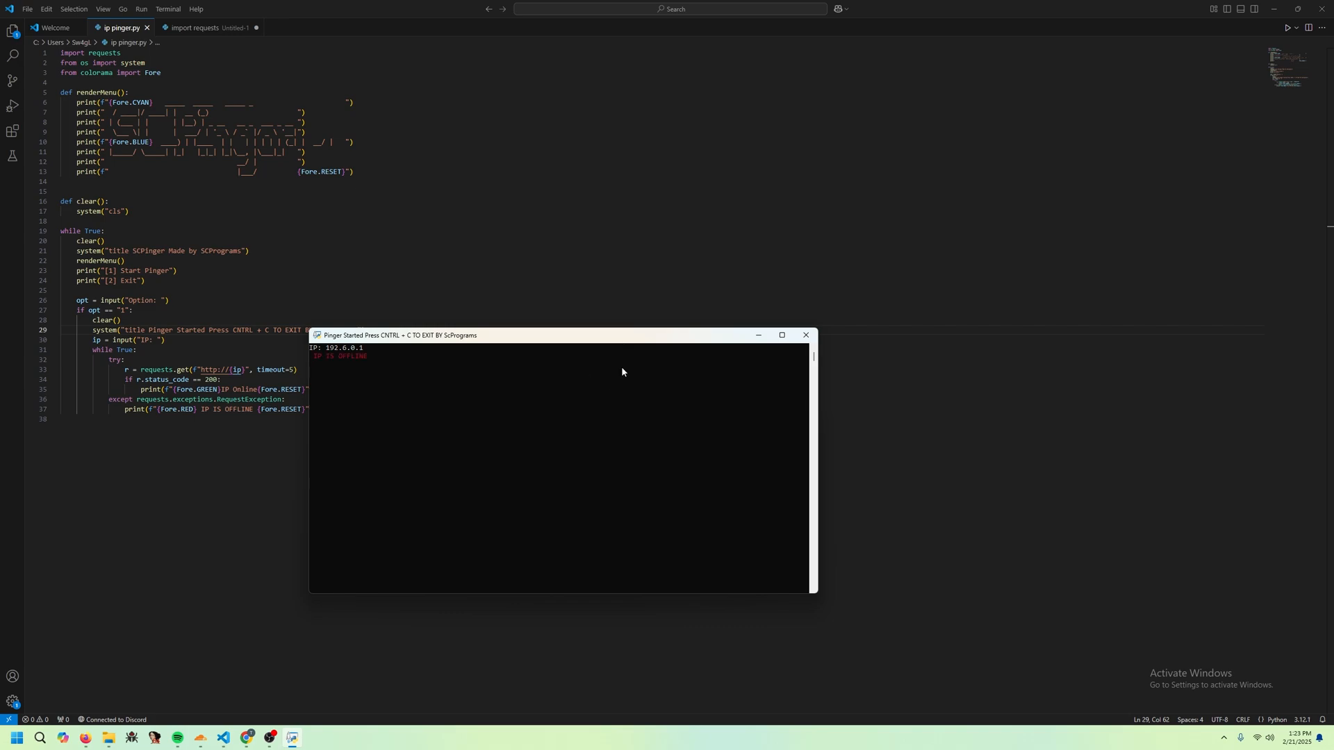
pyautogui.click(805, 335)
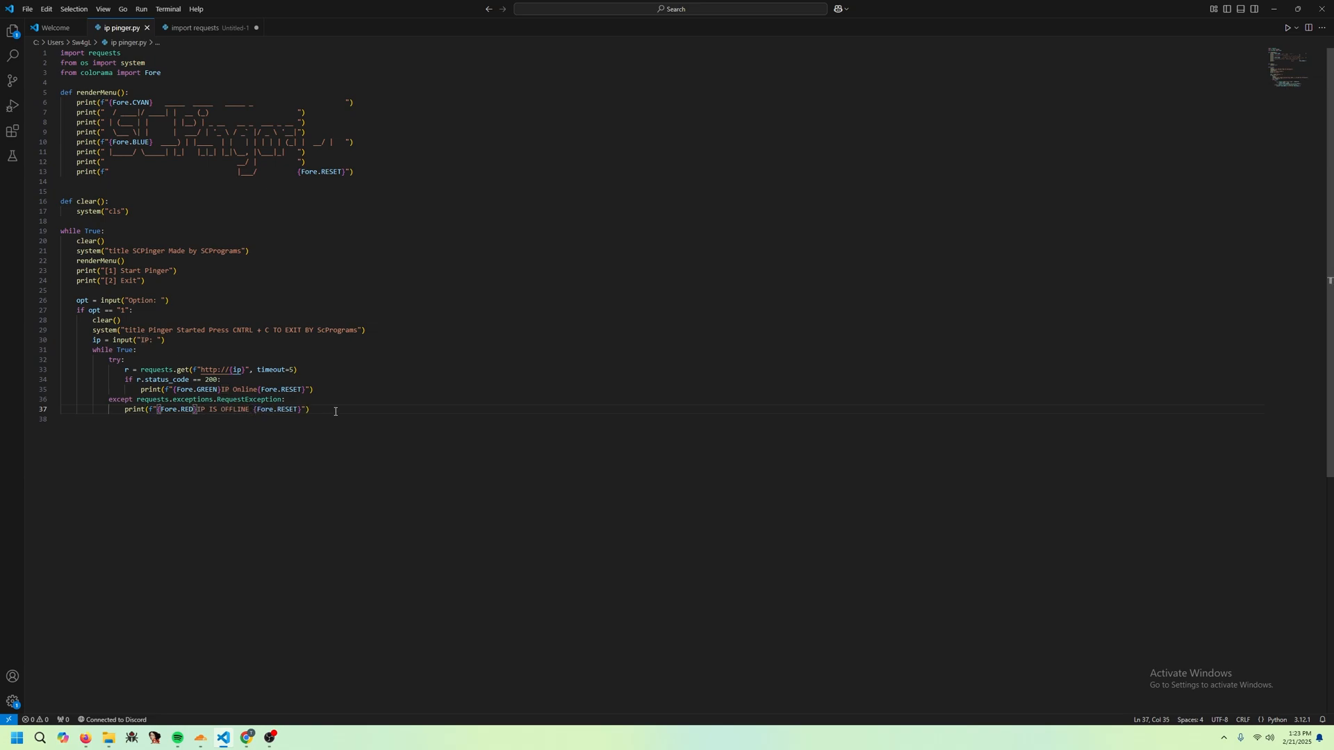
# - Add an if opt == "2" branch that calls exit() after the offline message
pyautogui.press('Enter')
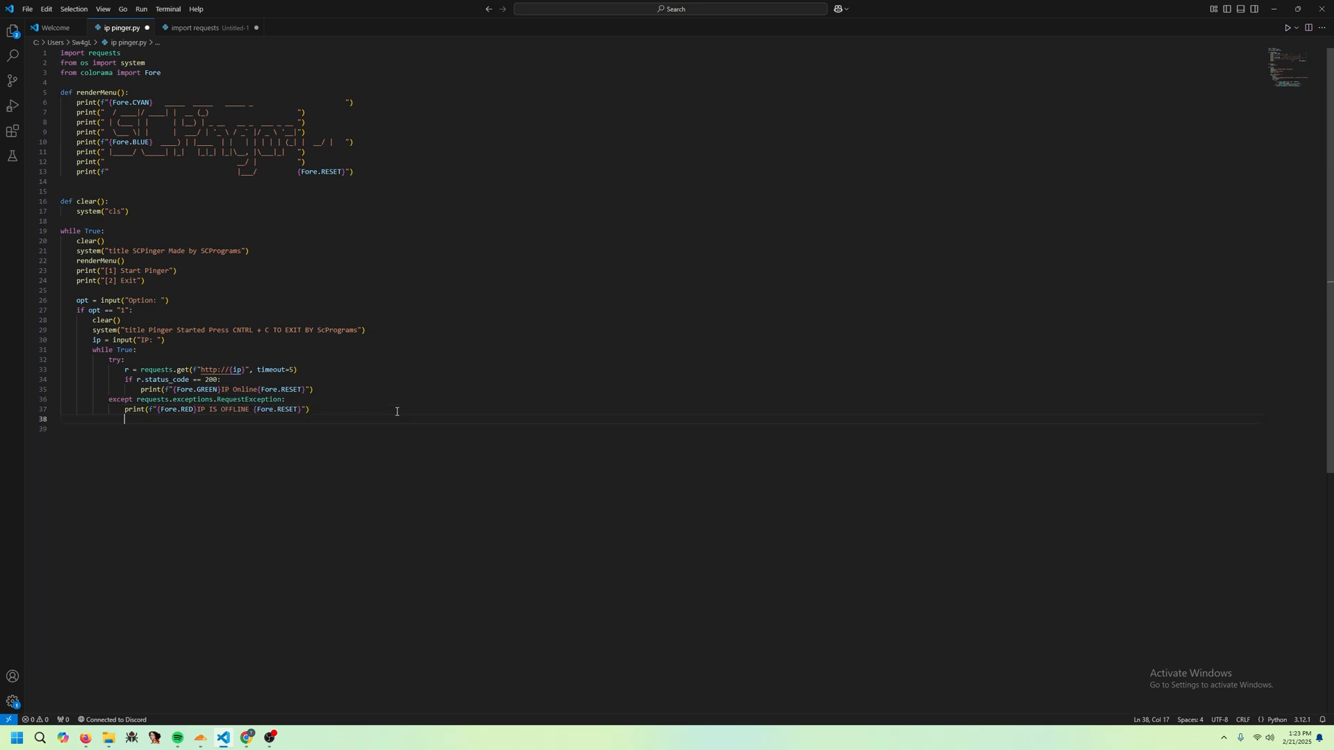
pyautogui.write('if')
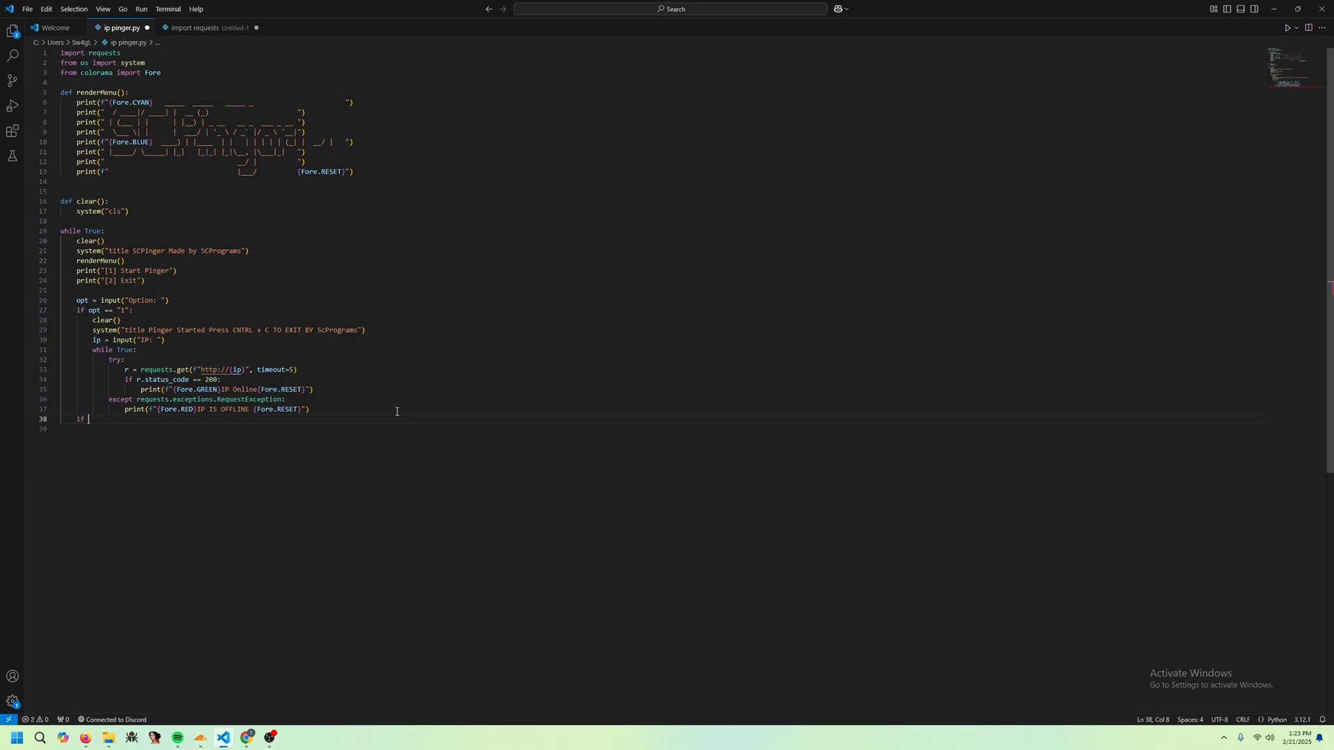
pyautogui.write('opt == "2')
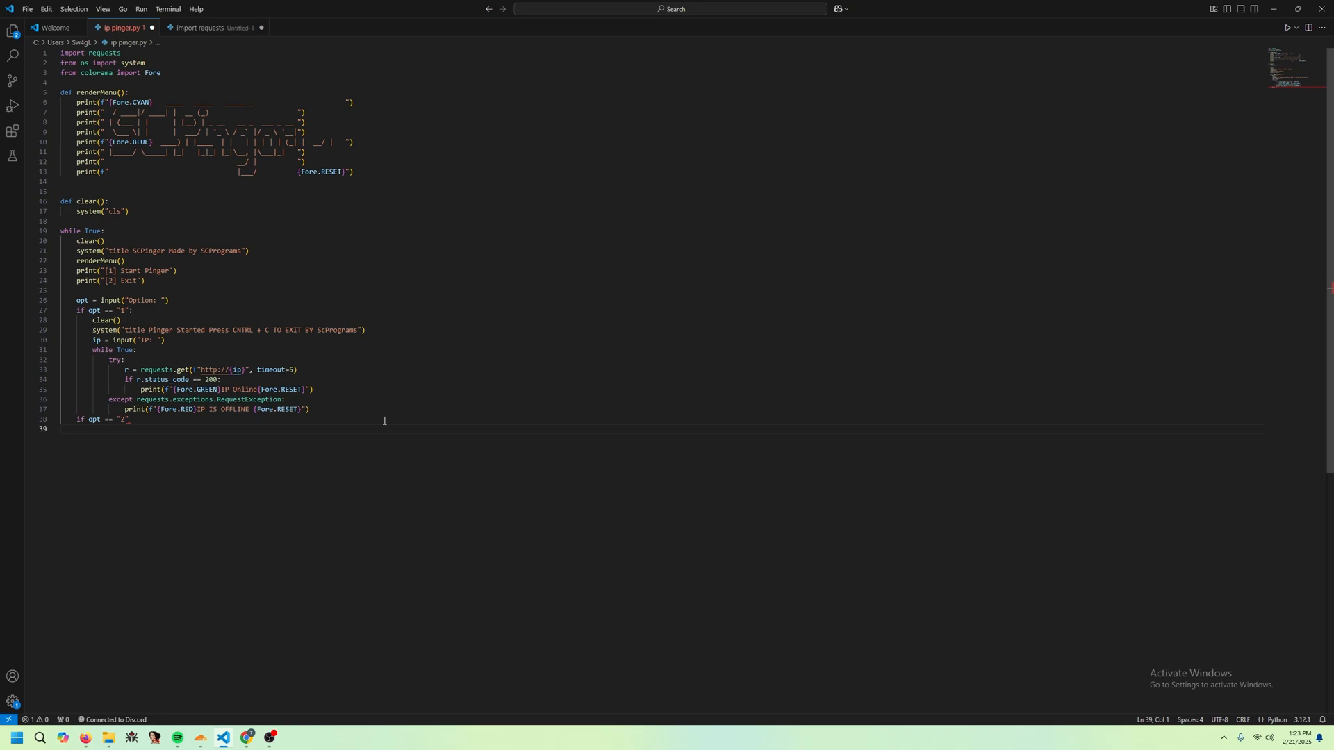
pyautogui.write('exit()')
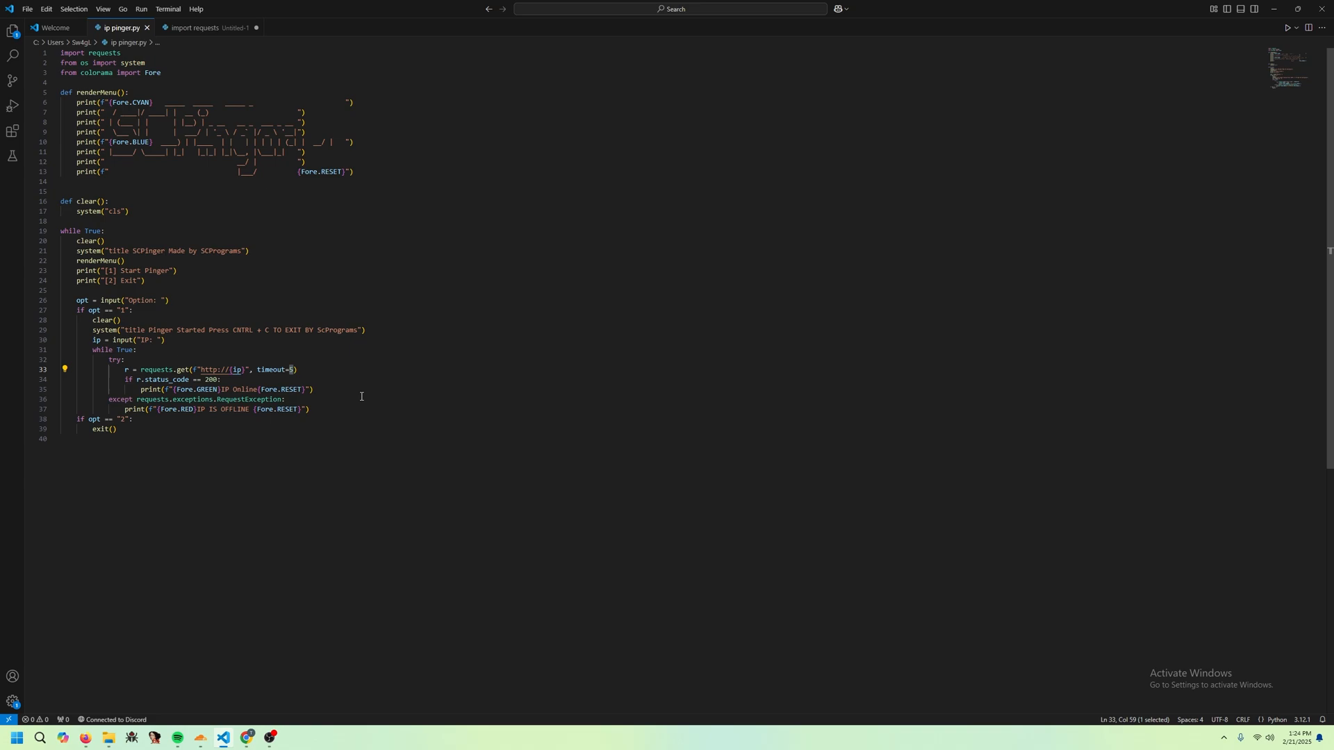
pyautogui.moveTo(309, 366)
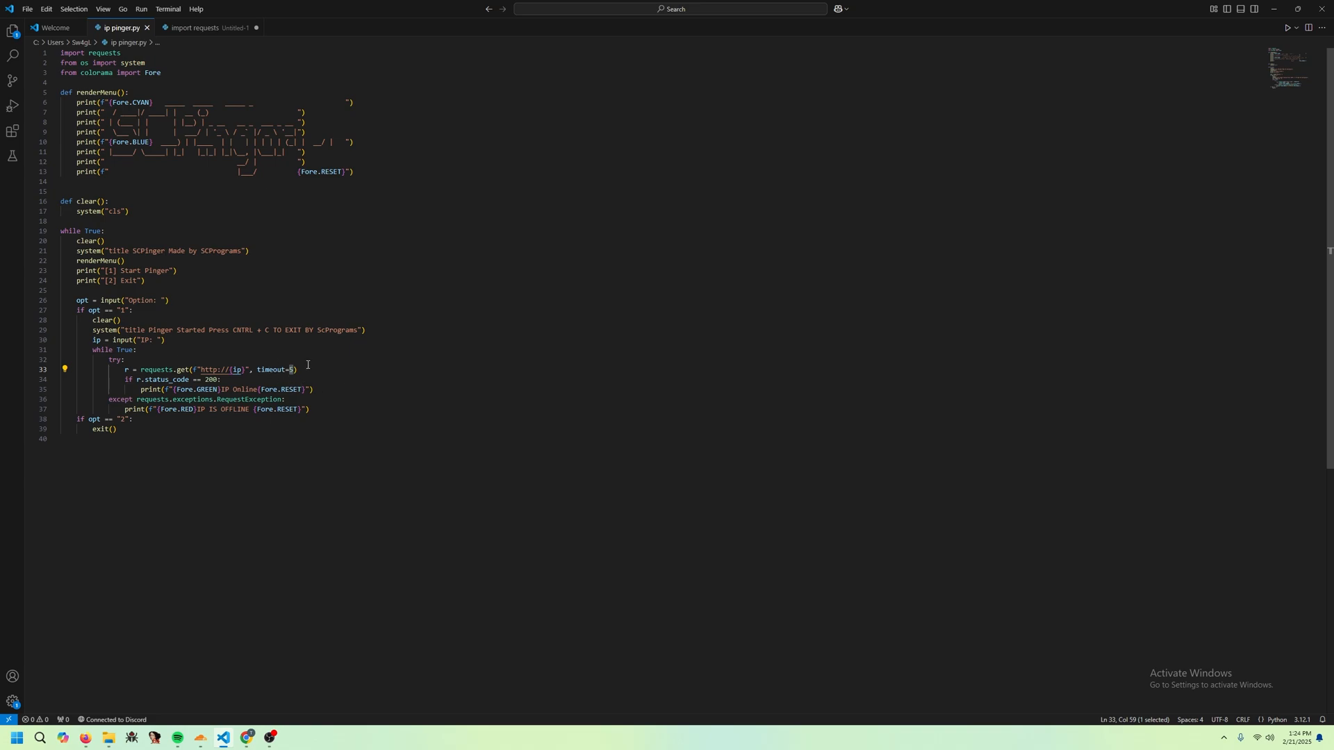
pyautogui.moveTo(310, 400)
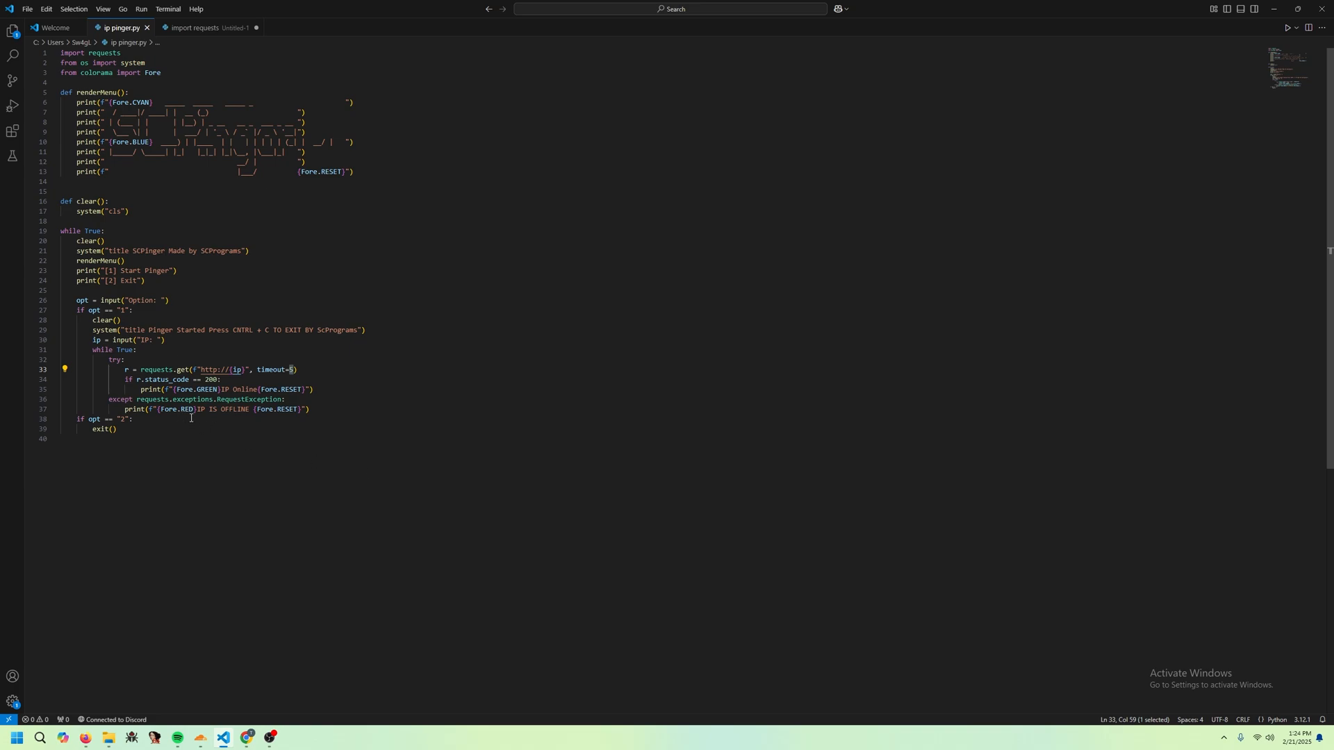
pyautogui.moveTo(200, 409)
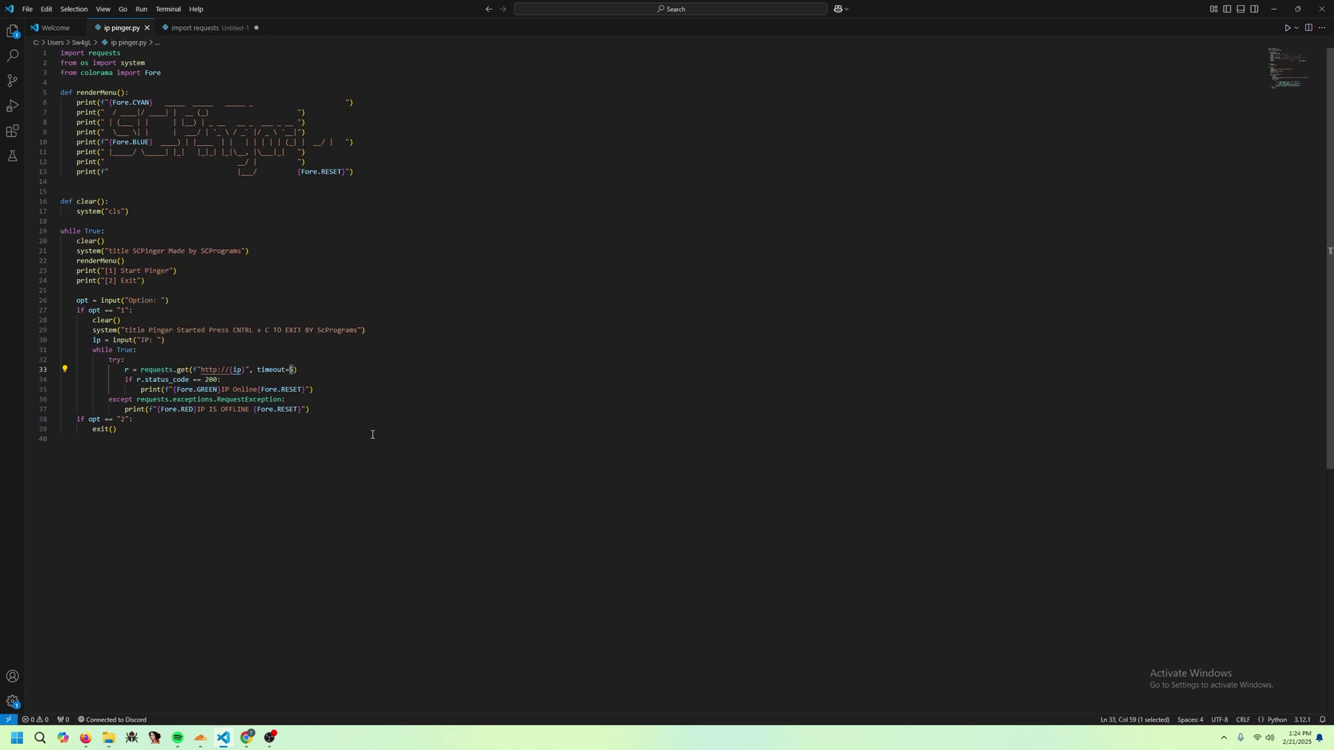
pyautogui.moveTo(361, 443)
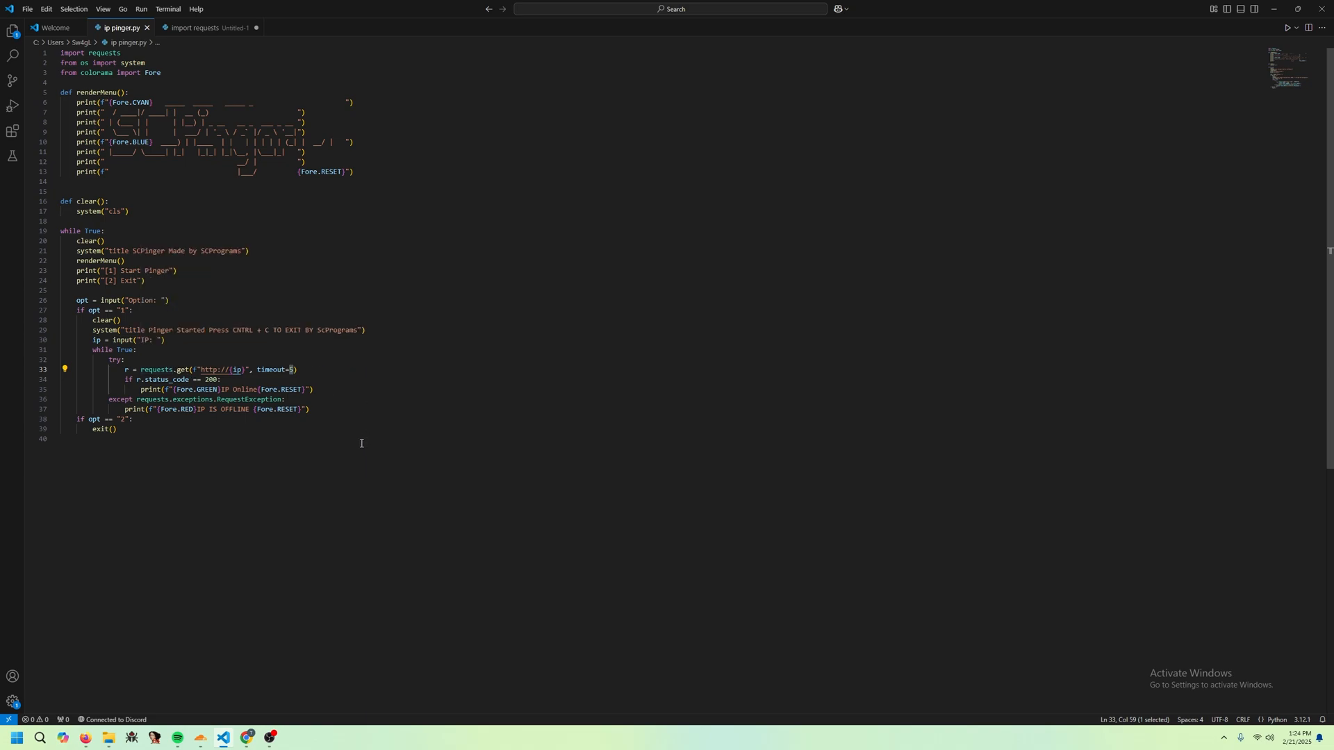
pyautogui.moveTo(302, 443)
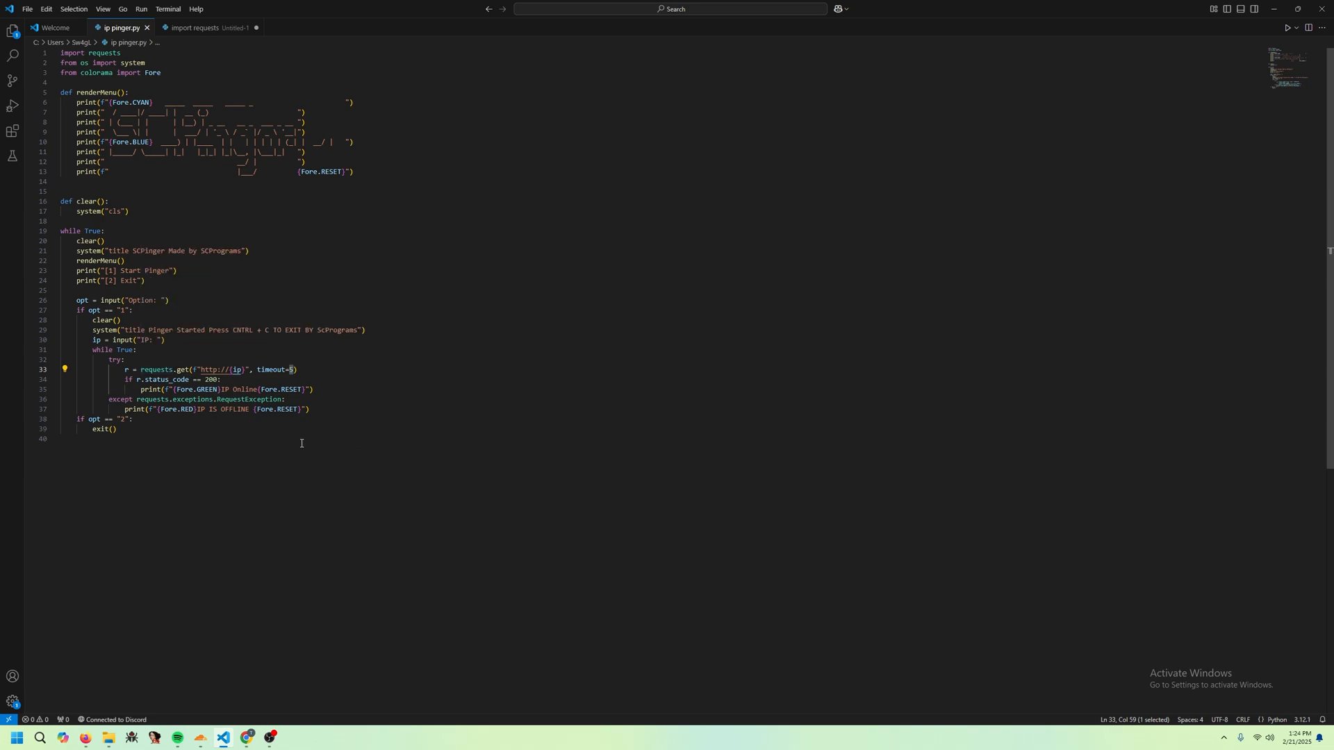
pyautogui.moveTo(288, 436)
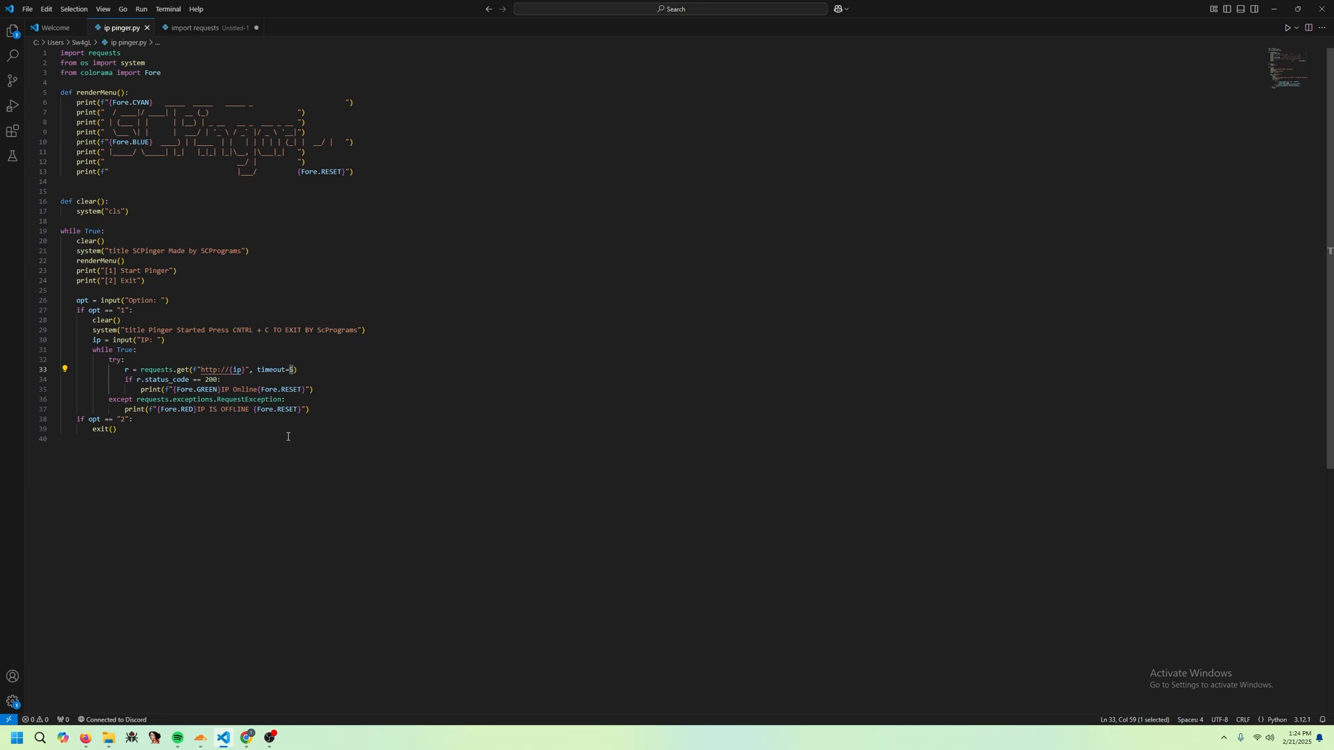
pyautogui.moveTo(289, 438)
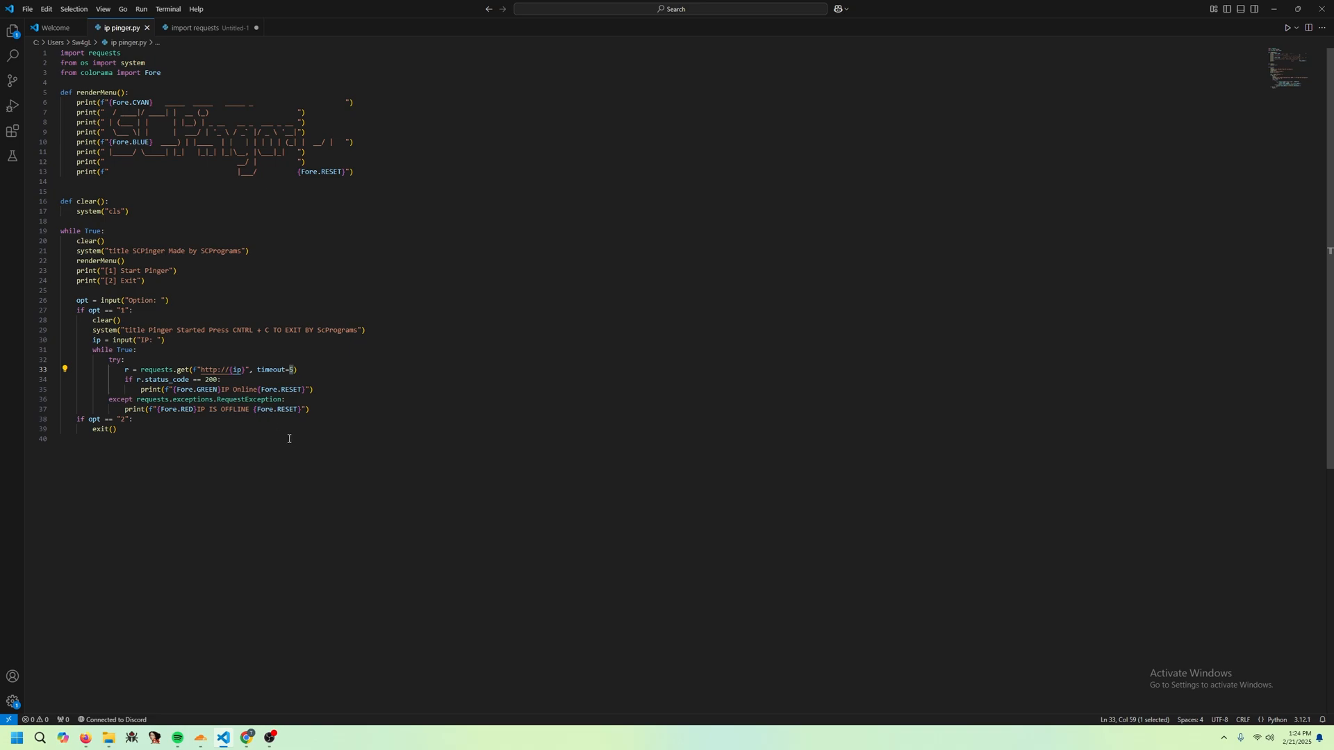
pyautogui.moveTo(289, 445)
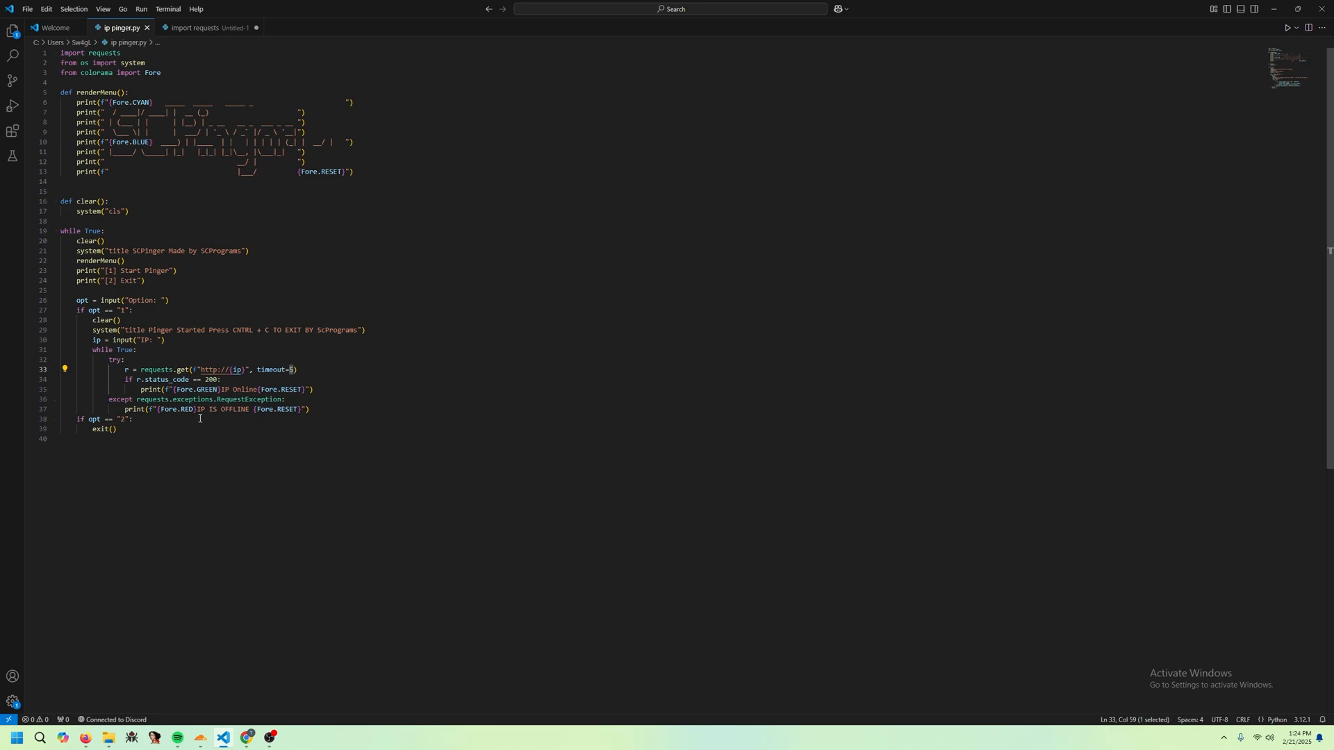
pyautogui.moveTo(252, 445)
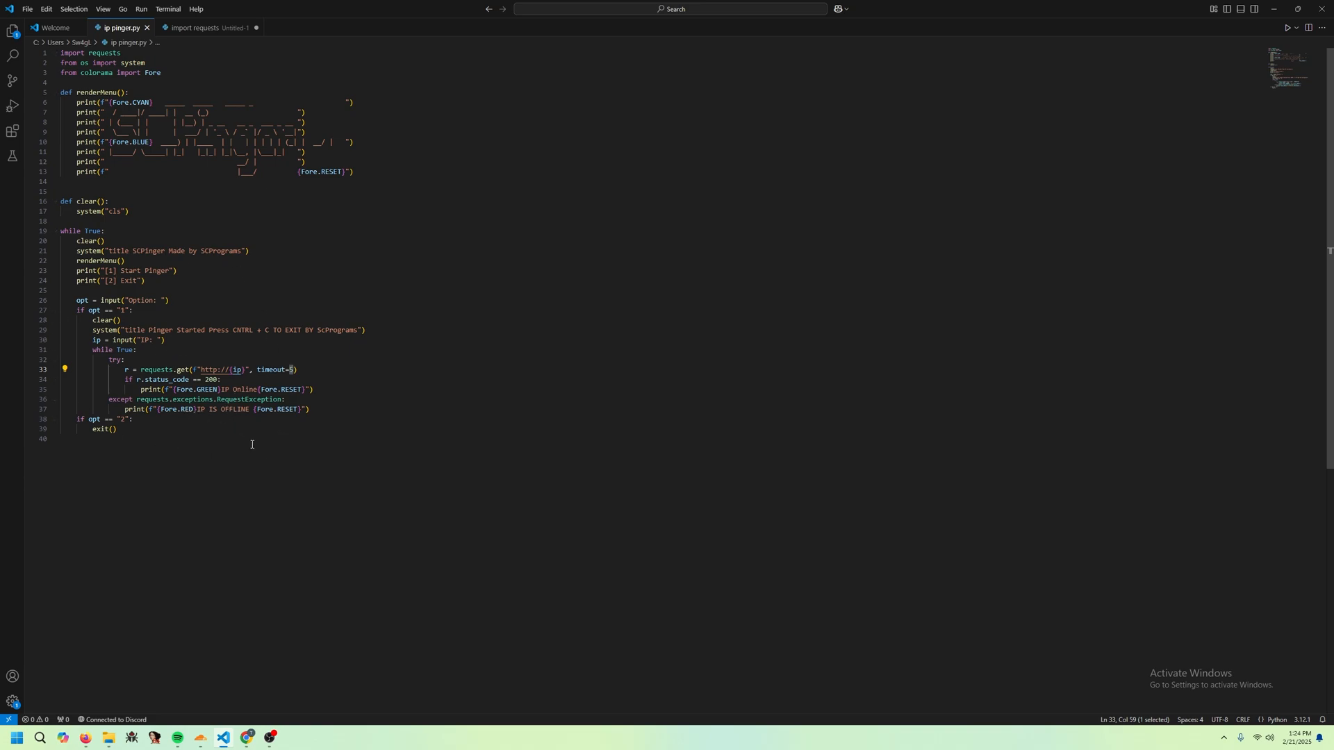
pyautogui.moveTo(252, 442)
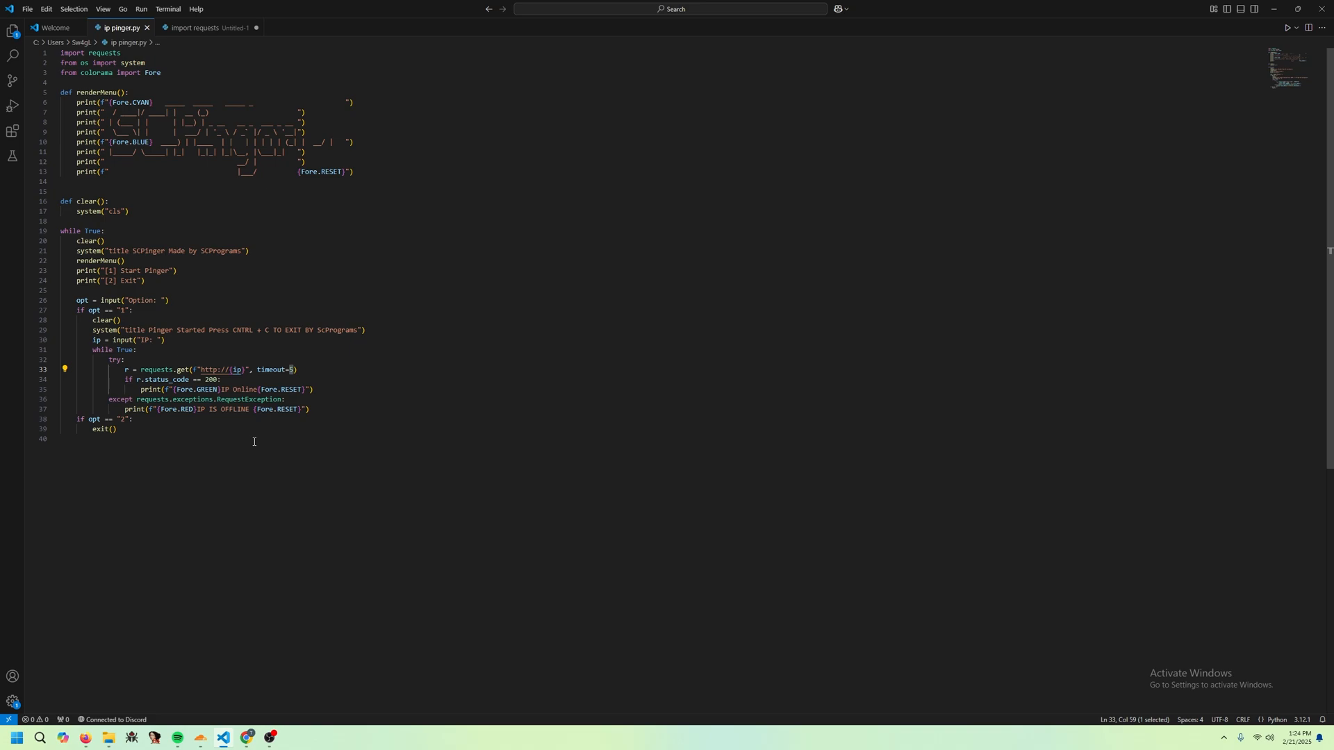
pyautogui.moveTo(264, 572)
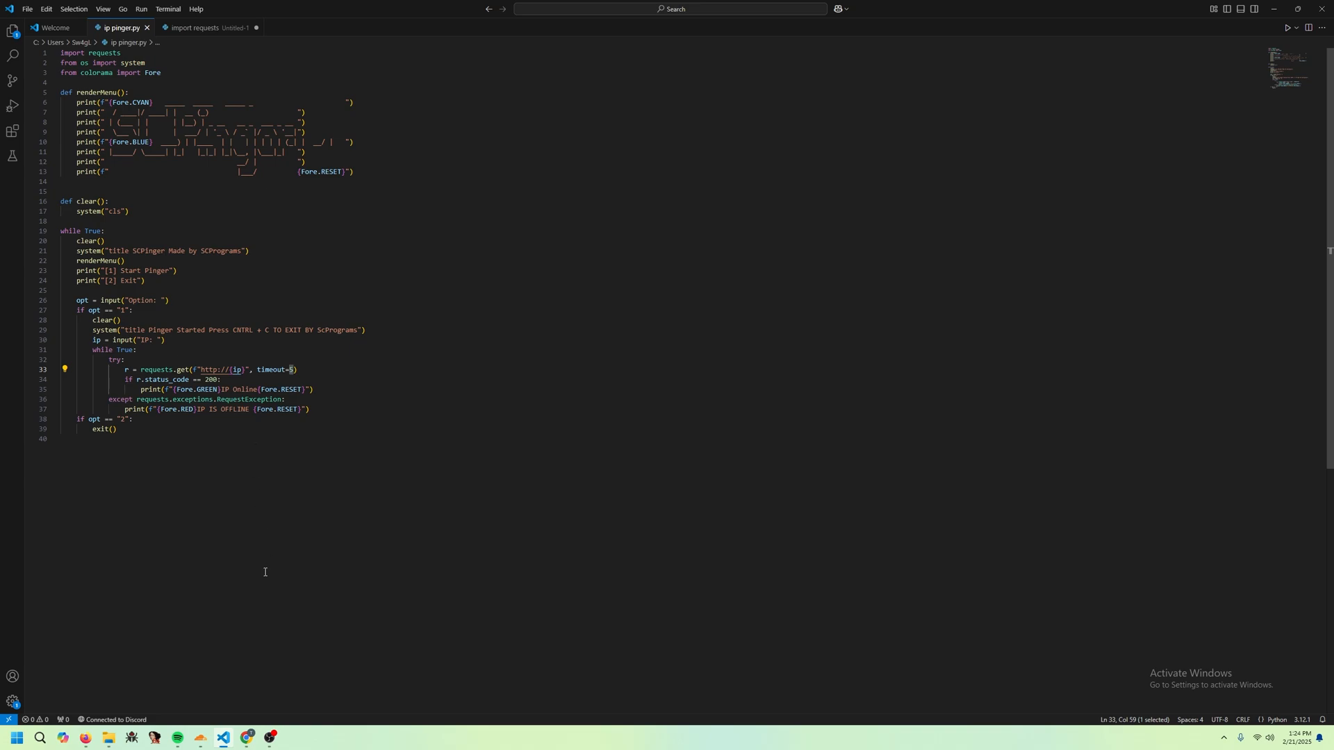
pyautogui.moveTo(275, 629)
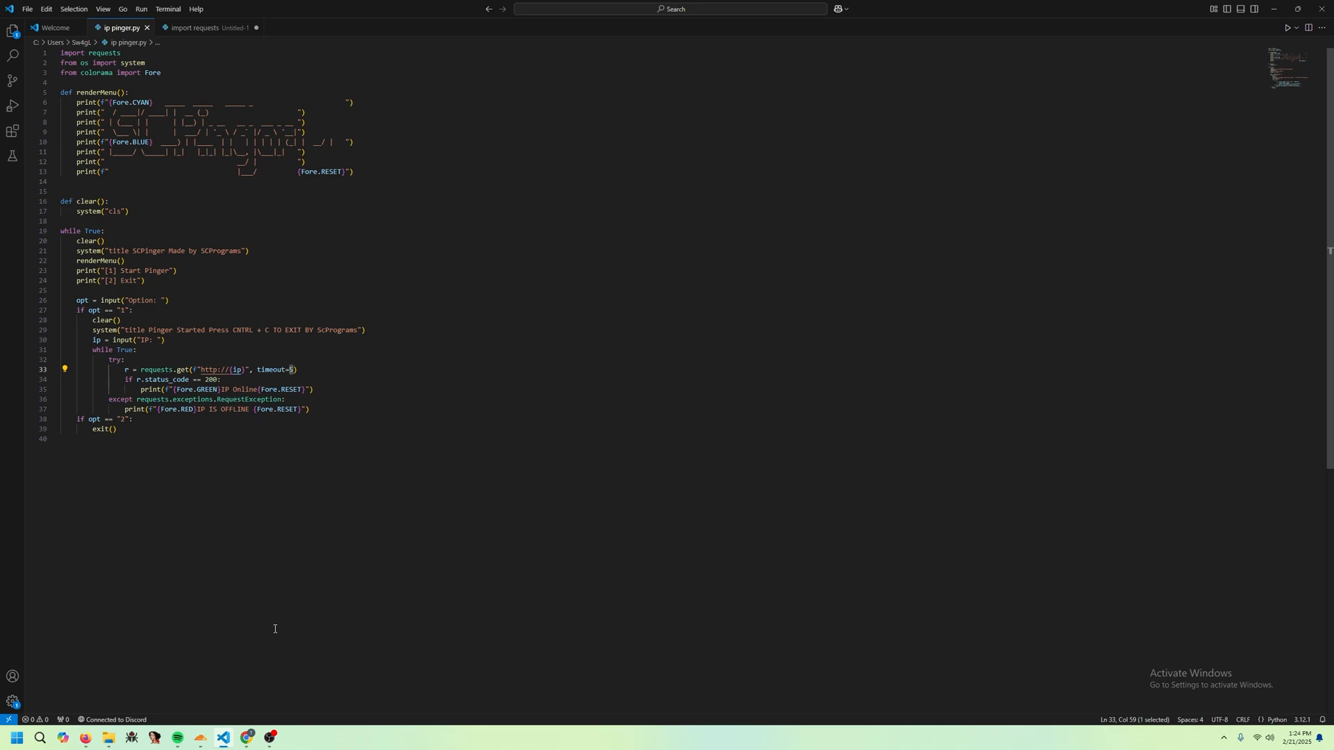